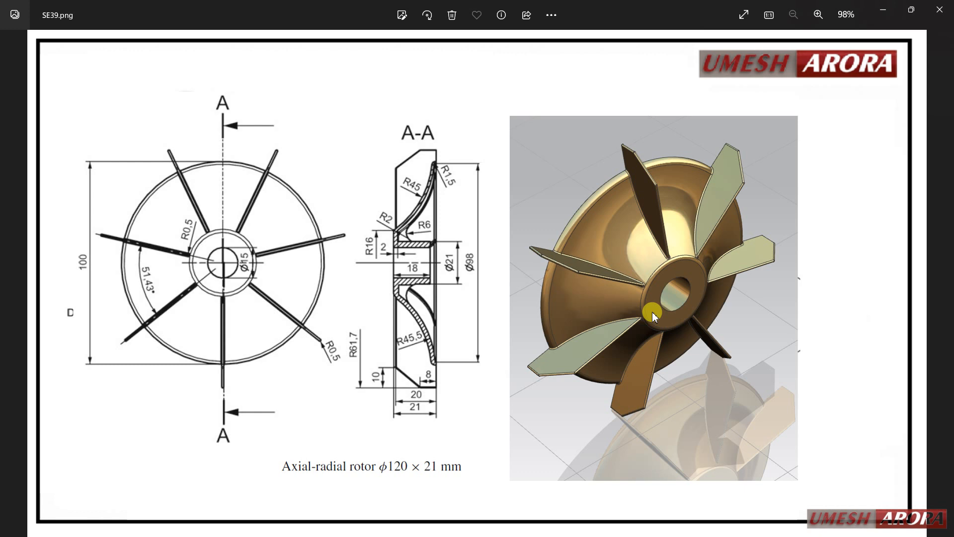
mouse_move(231, 226)
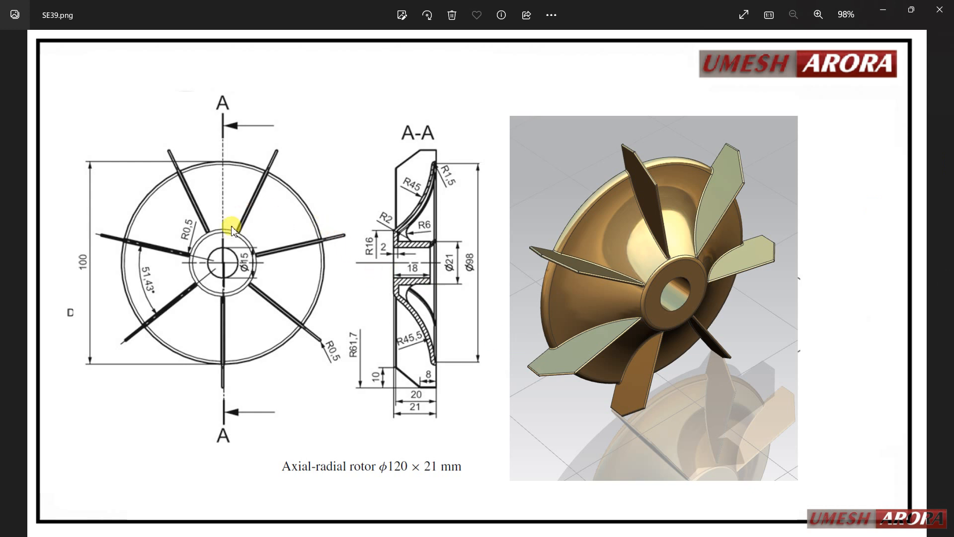
mouse_move(447, 293)
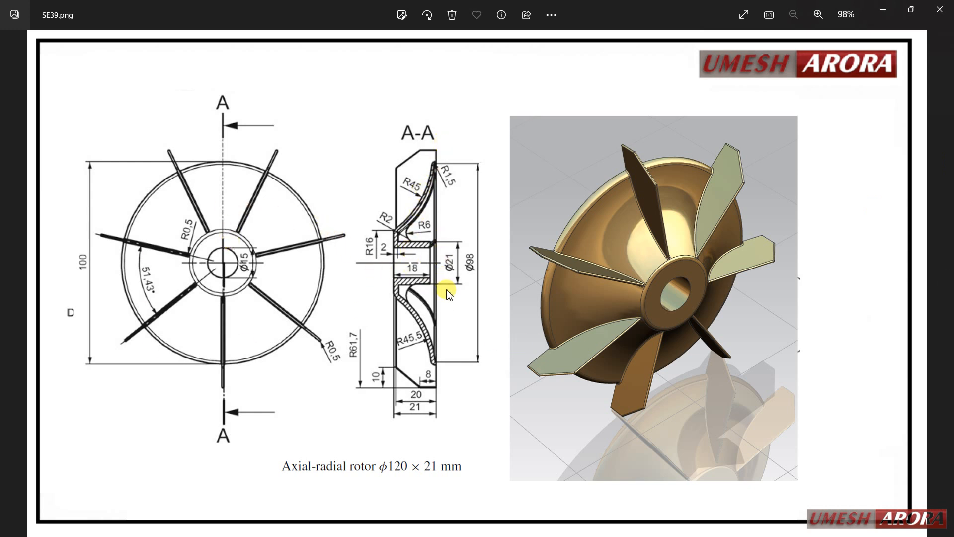
mouse_move(224, 262)
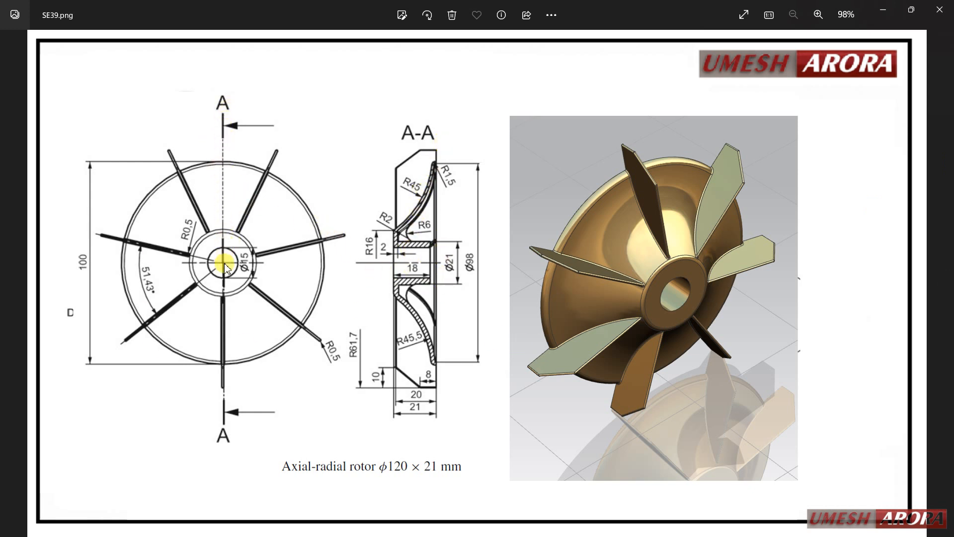
mouse_move(226, 391)
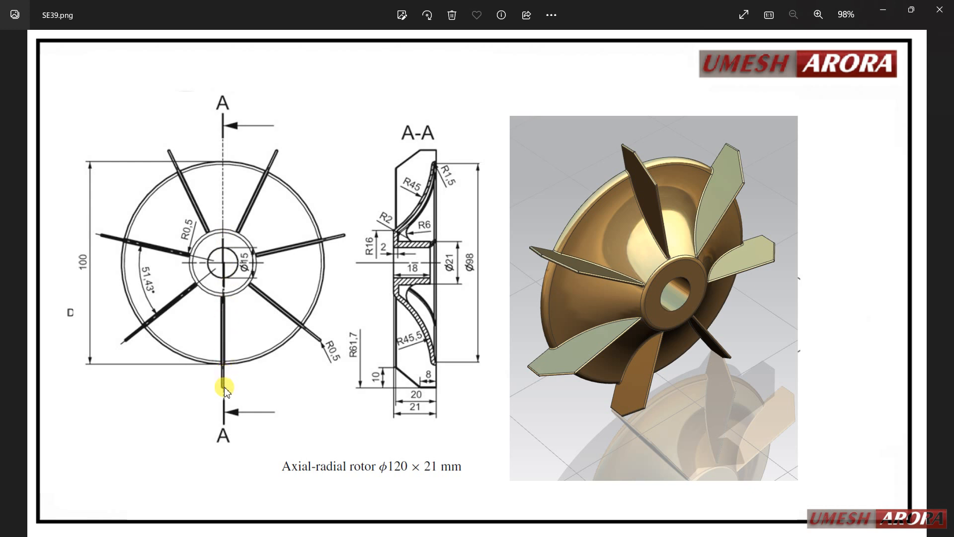
mouse_move(234, 401)
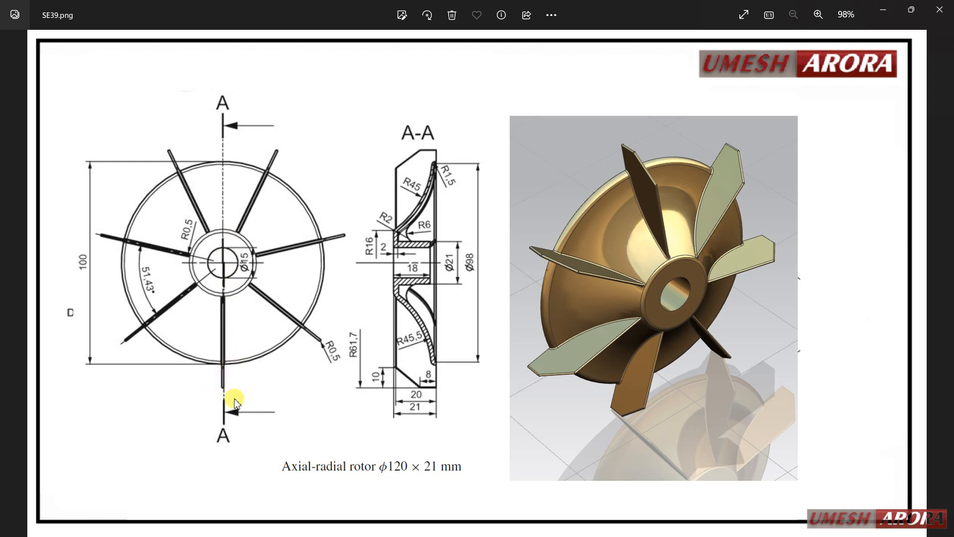
mouse_move(133, 306)
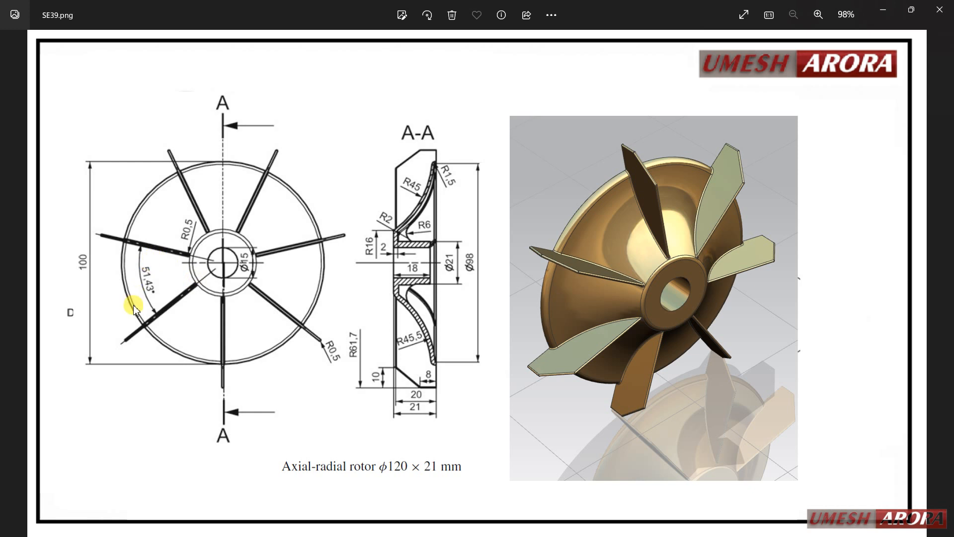
mouse_move(270, 307)
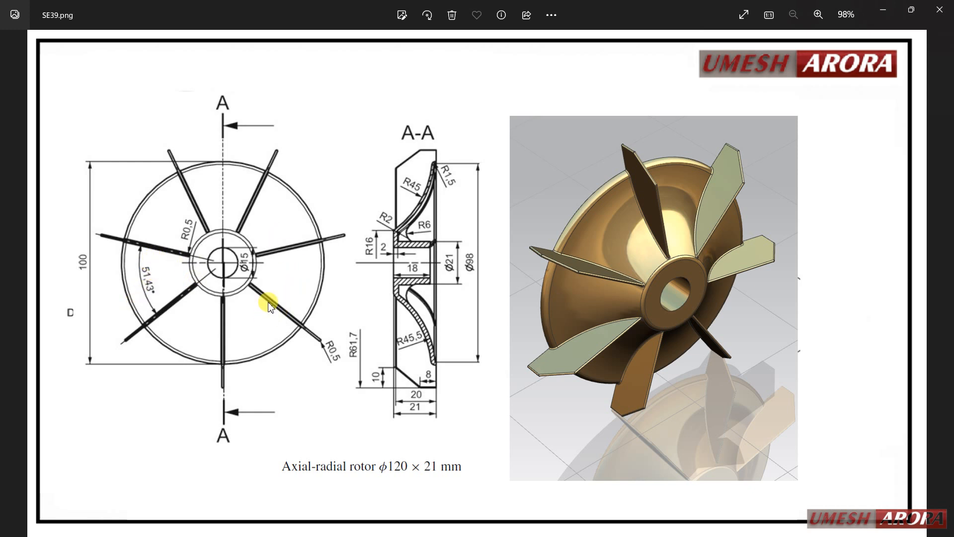
mouse_move(280, 334)
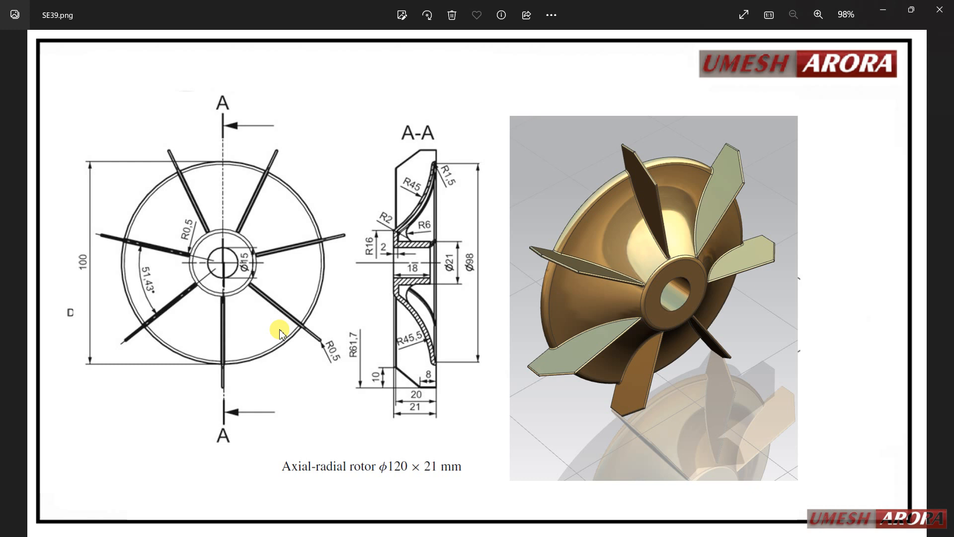
mouse_move(415, 262)
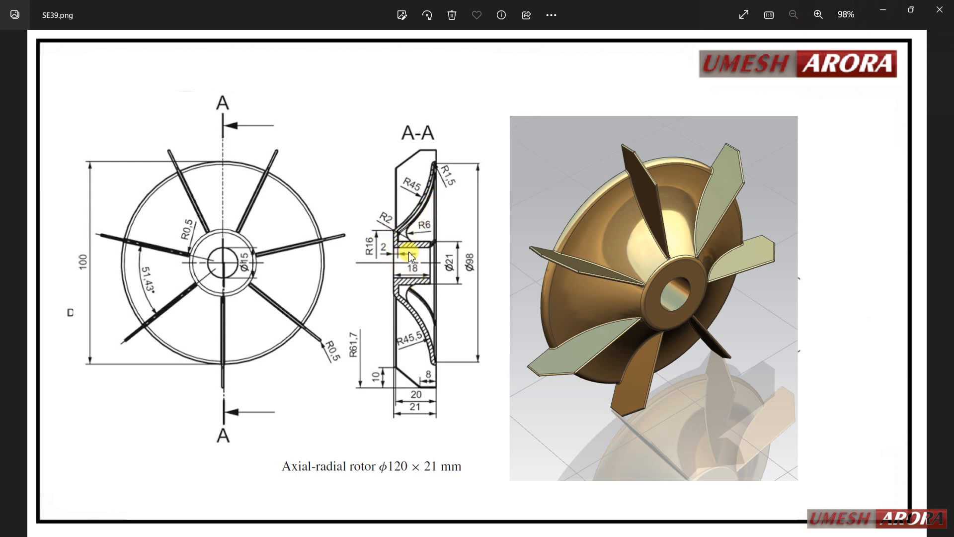
mouse_move(429, 248)
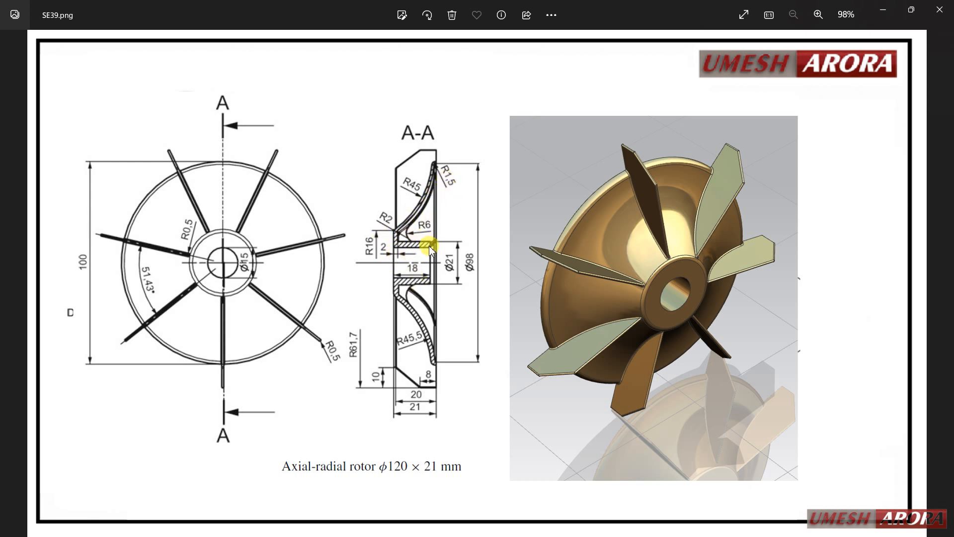
mouse_move(450, 236)
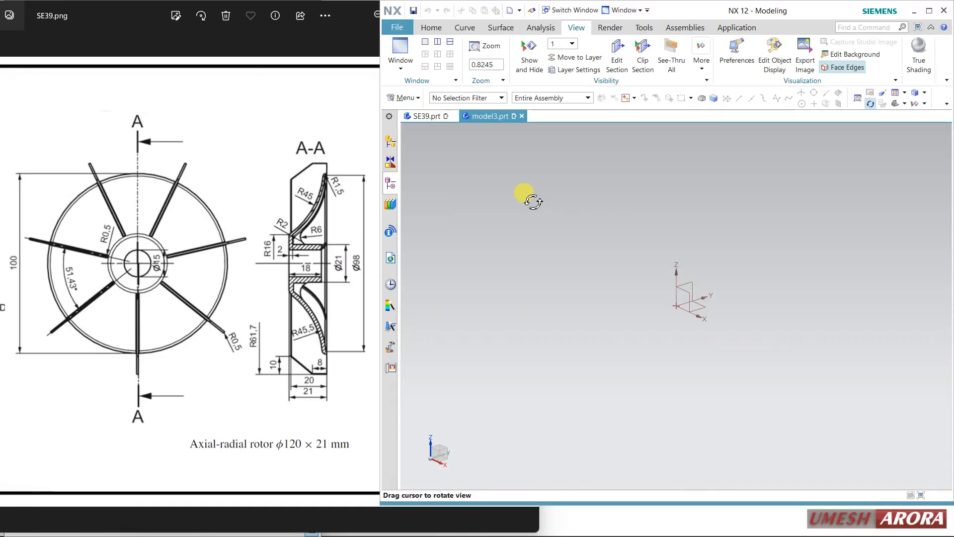
Step: Start a new sketch on the default plane from the Home commands
left_click(431, 27)
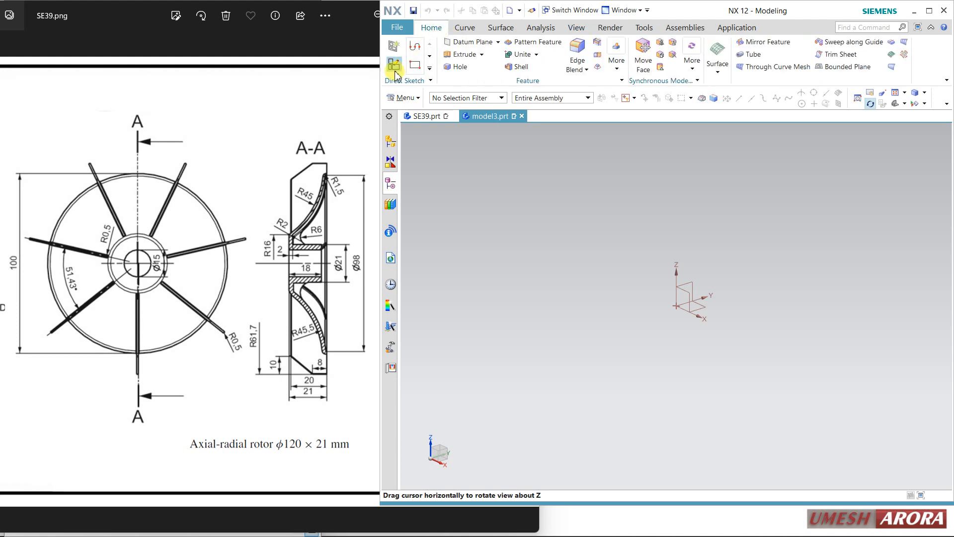
left_click(394, 63)
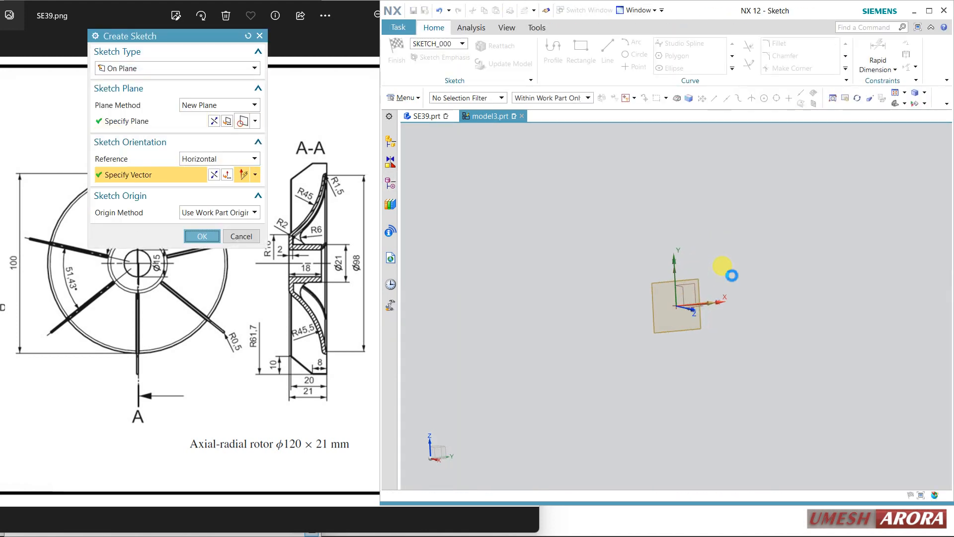
left_click(201, 236)
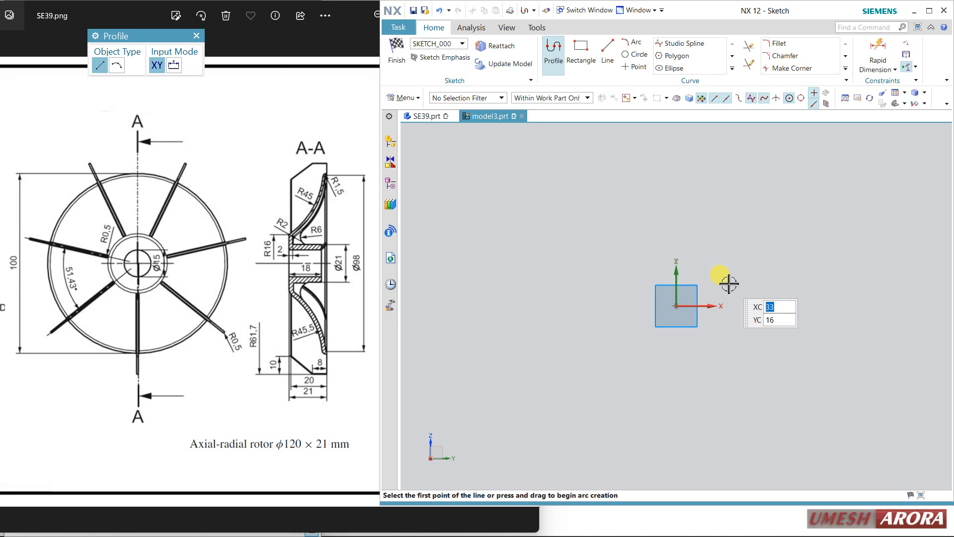
Step: Draw a horizontal line and dimension it 18 mm long, 7.5 mm above the origin
left_click(675, 306)
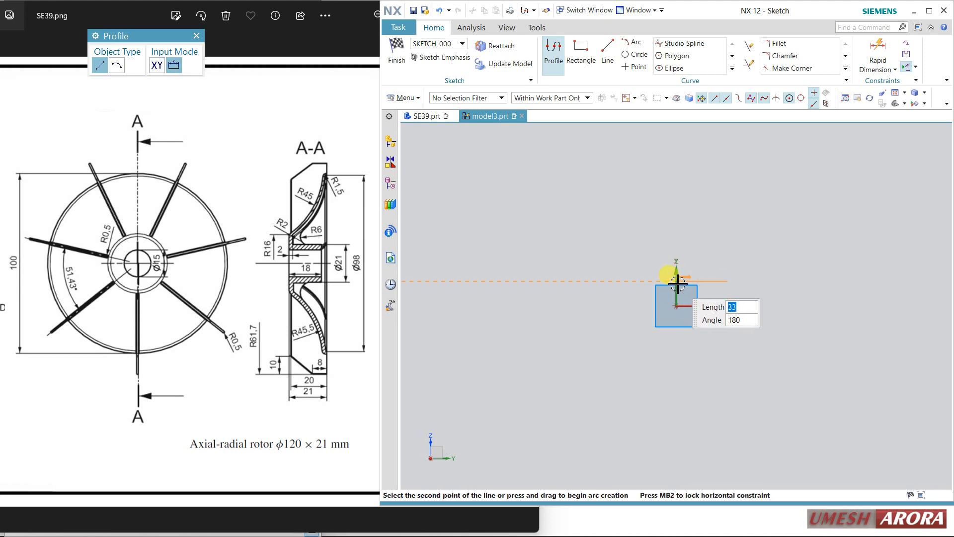
mouse_move(677, 246)
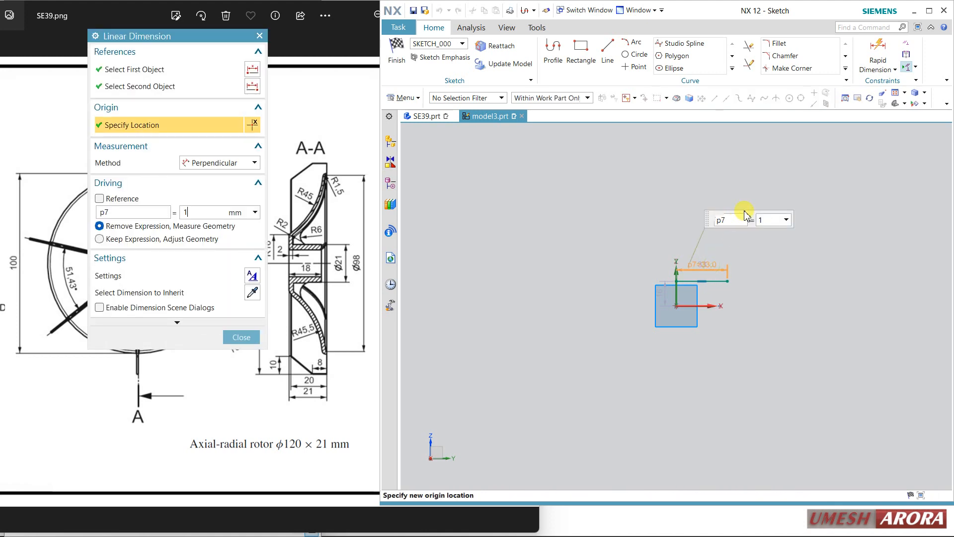
type("18")
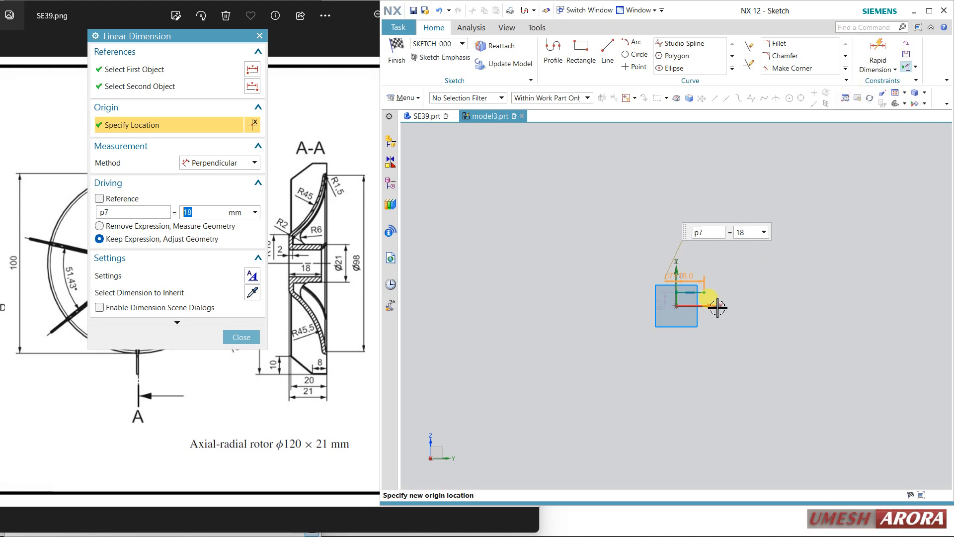
left_click(241, 337)
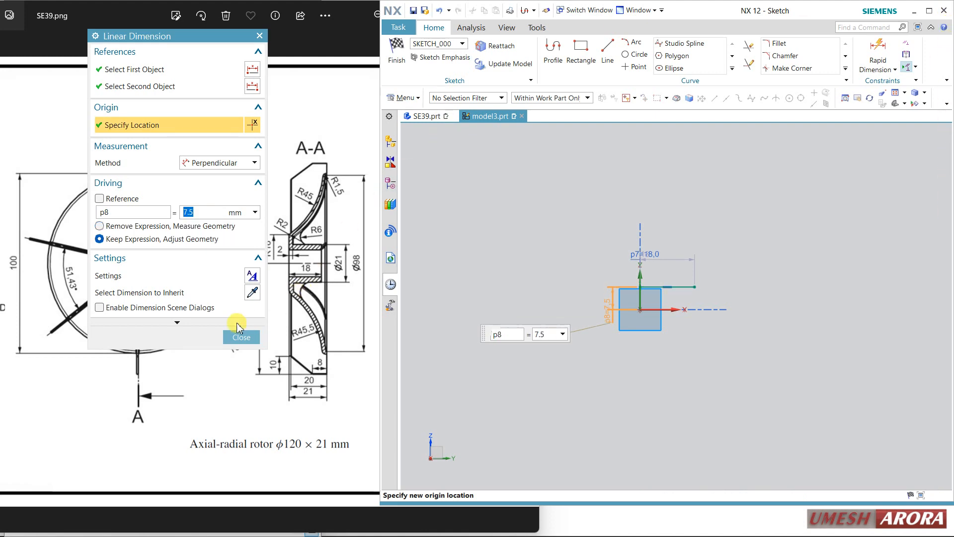
left_click(241, 337)
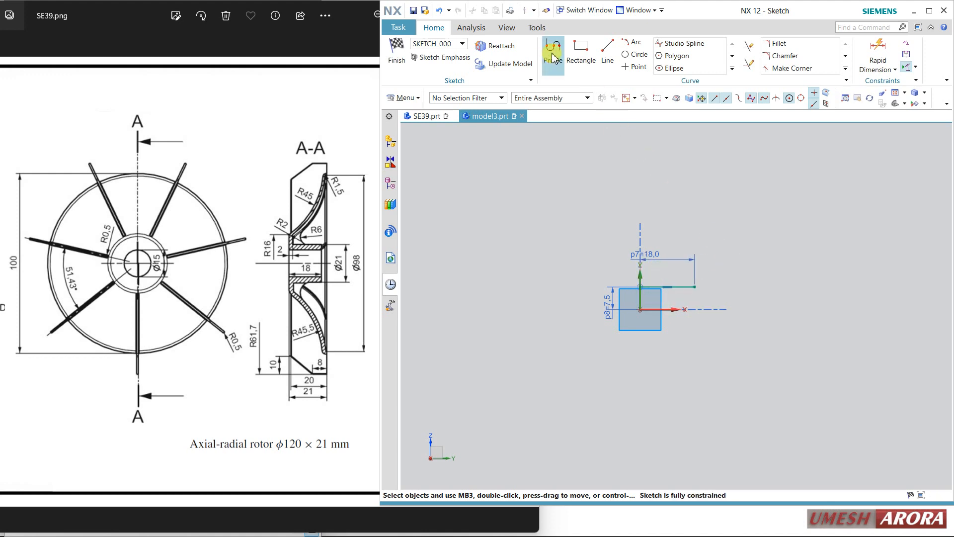
Step: Continue the Profile from the 18 mm line's end with a 12 mm vertical line and further segments
left_click(553, 54)
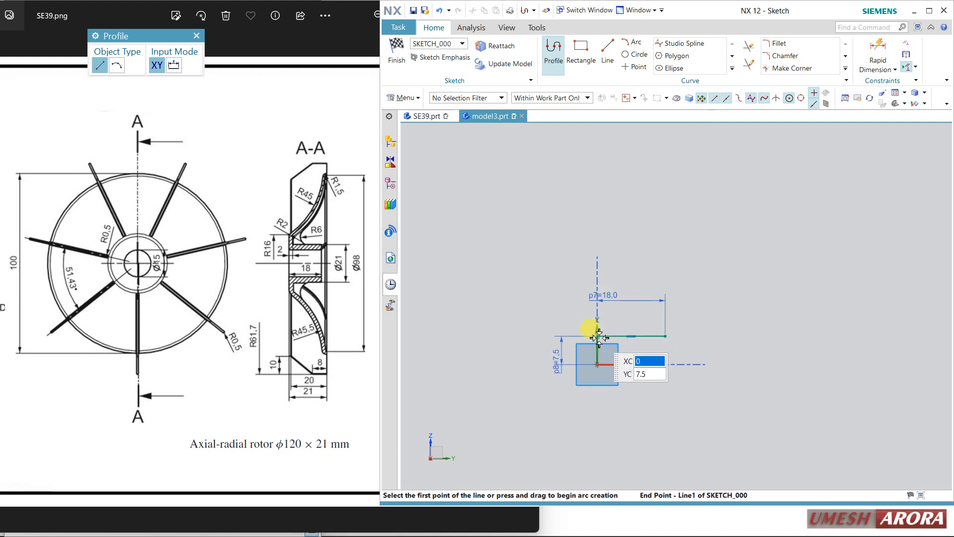
left_click(597, 337)
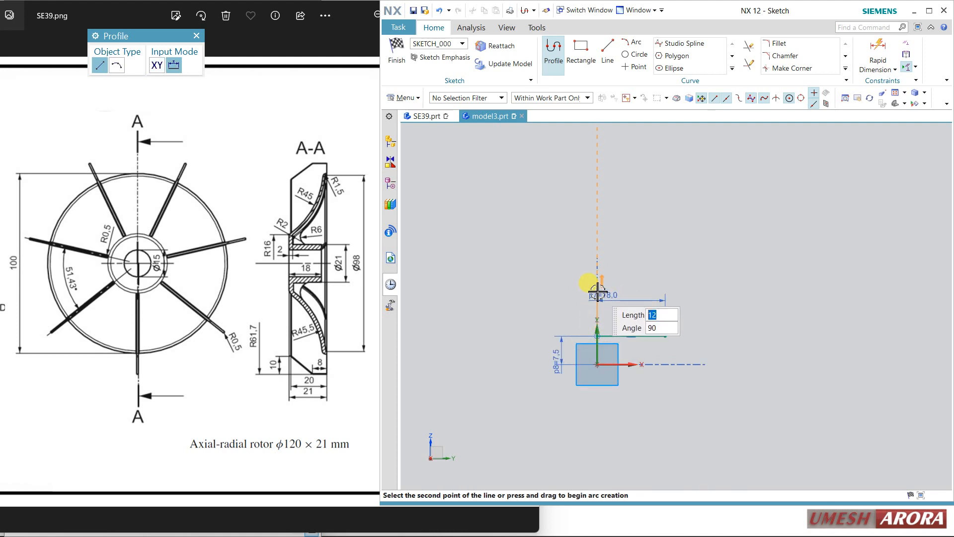
mouse_move(612, 119)
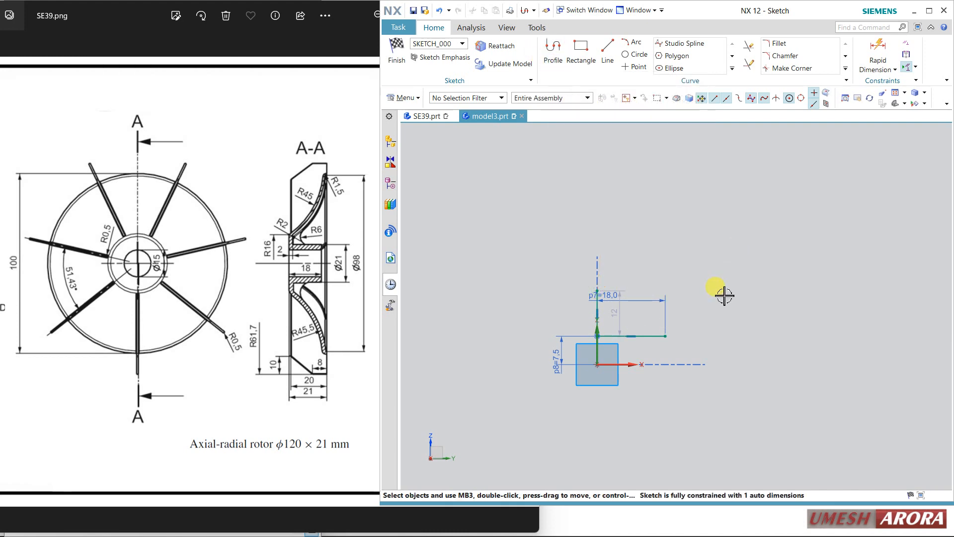
left_click(553, 50)
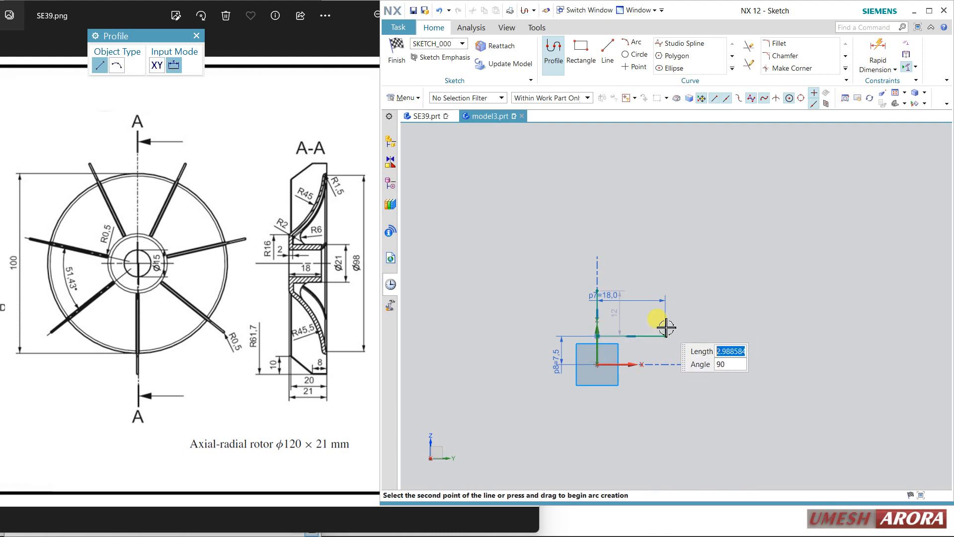
mouse_move(616, 324)
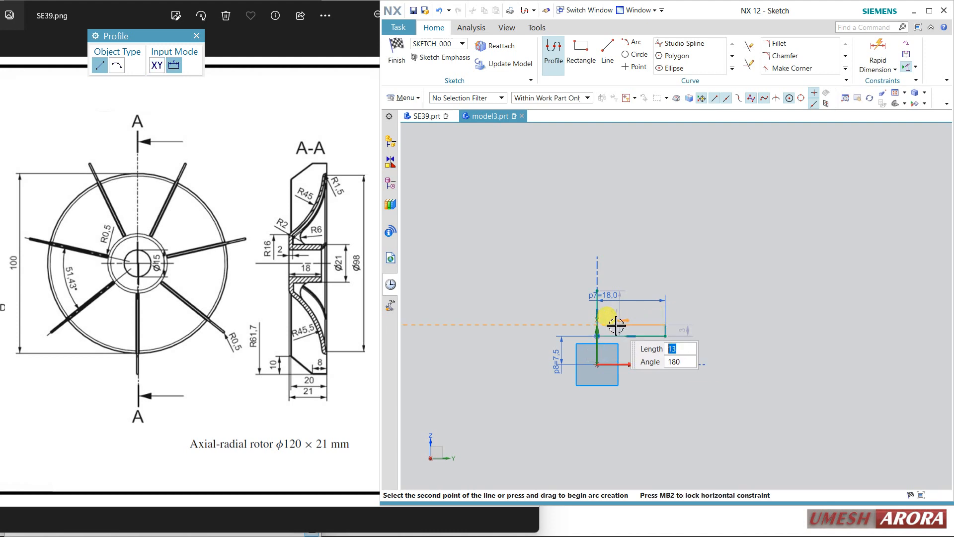
mouse_move(607, 302)
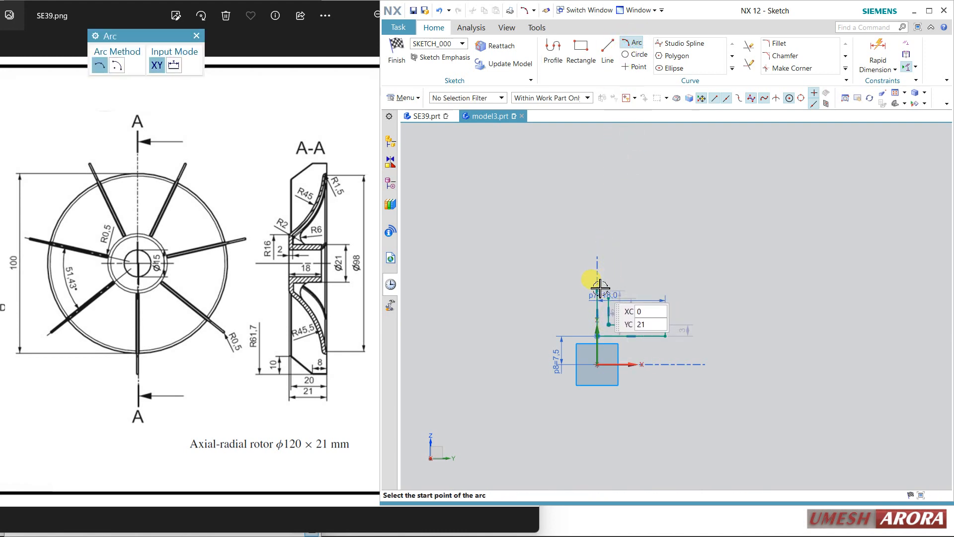
Step: Draw the long blade edge arcs and the short connecting arc capping the blade tip
left_click(597, 286)
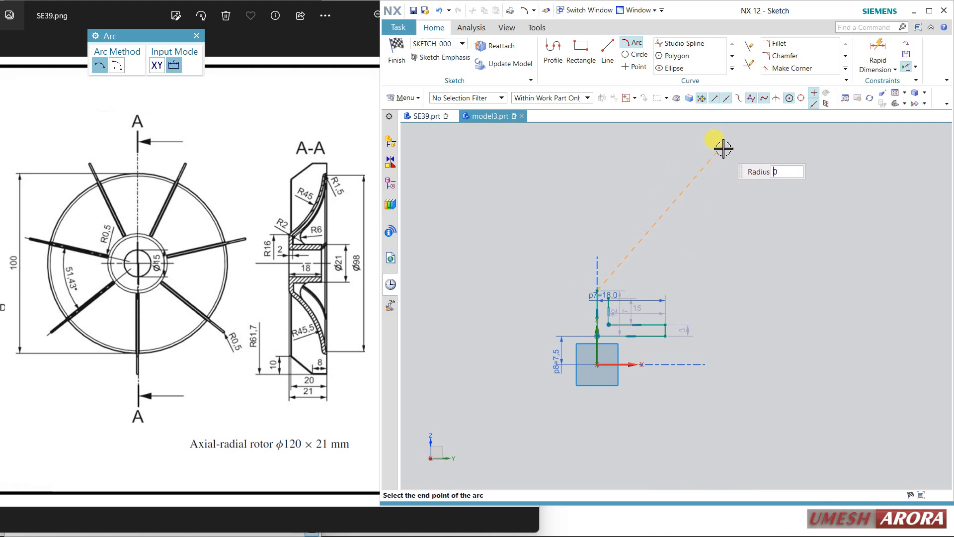
left_click(721, 136)
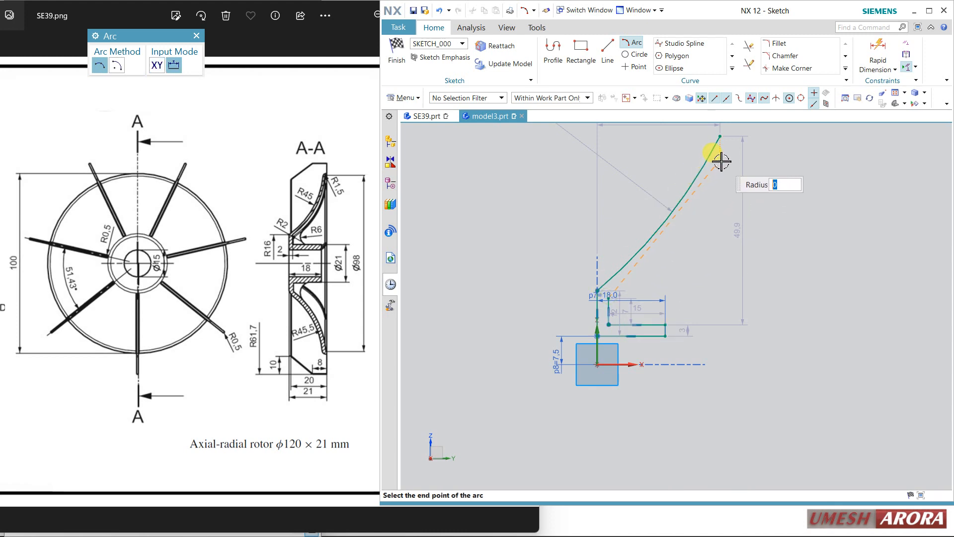
left_click(718, 151)
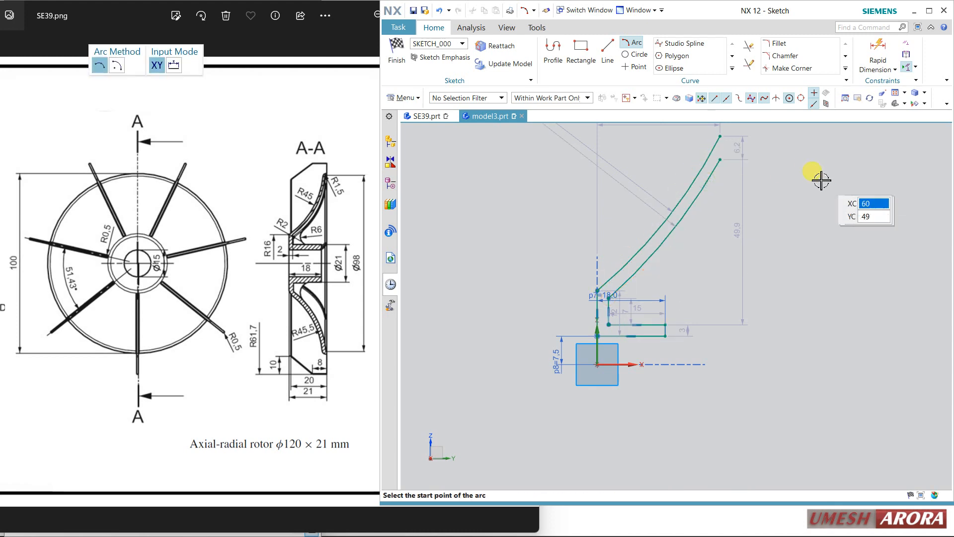
mouse_move(437, 181)
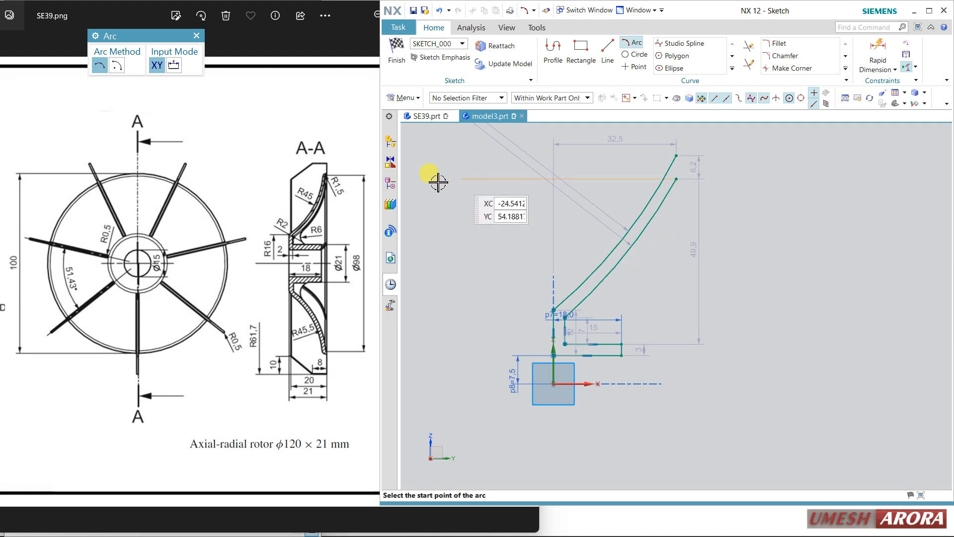
mouse_move(605, 159)
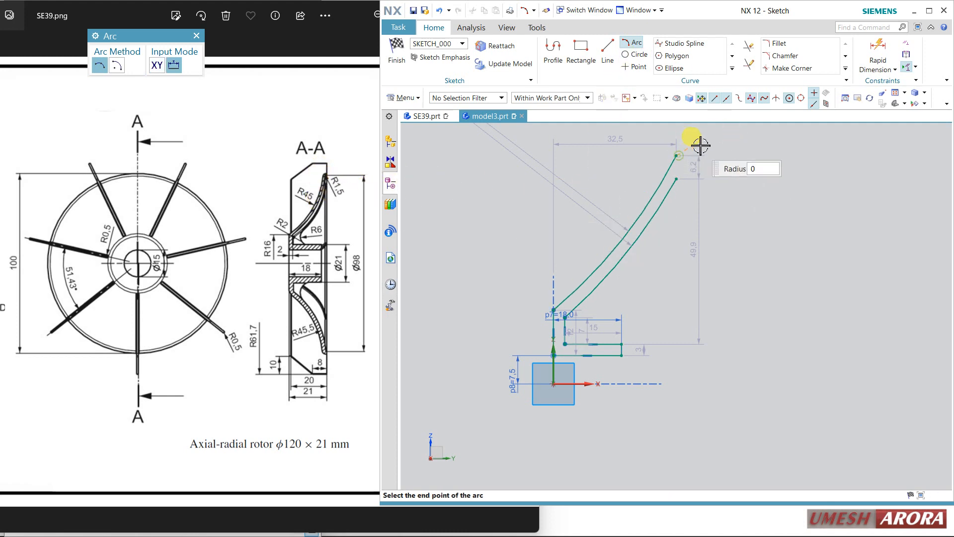
left_click(677, 155)
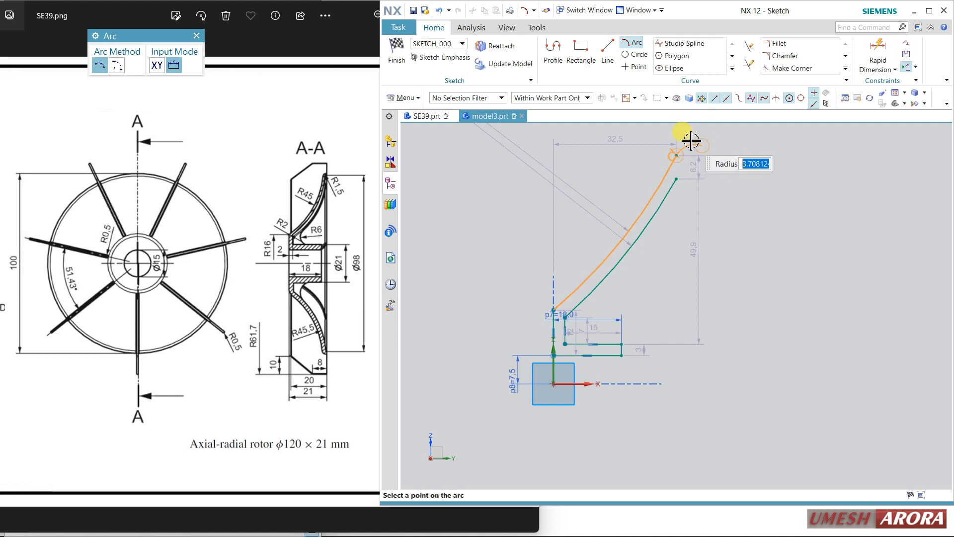
left_click(691, 143)
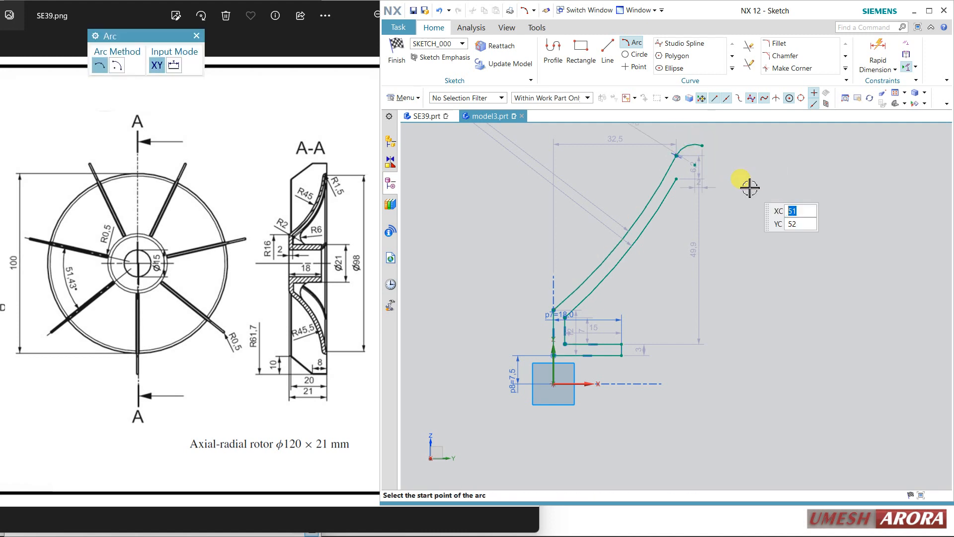
mouse_move(739, 163)
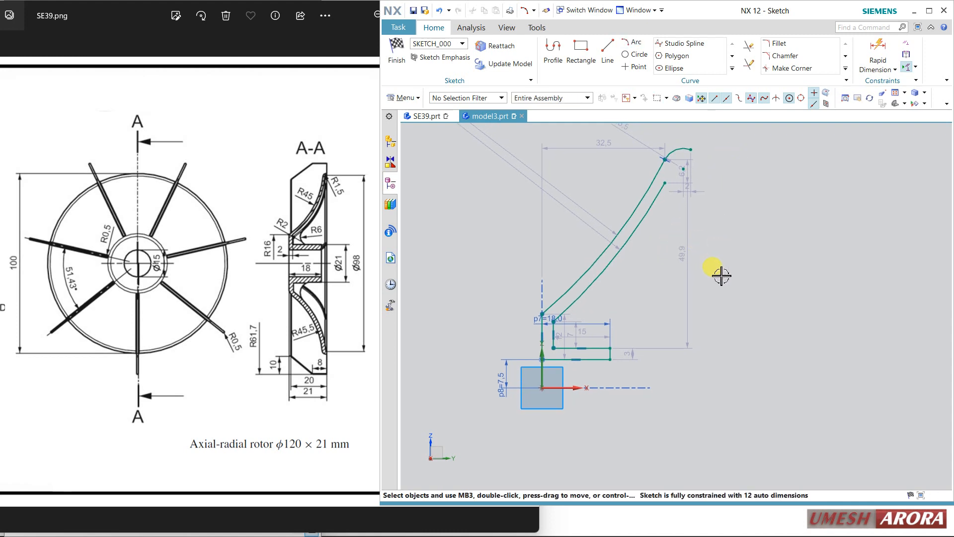
mouse_move(743, 315)
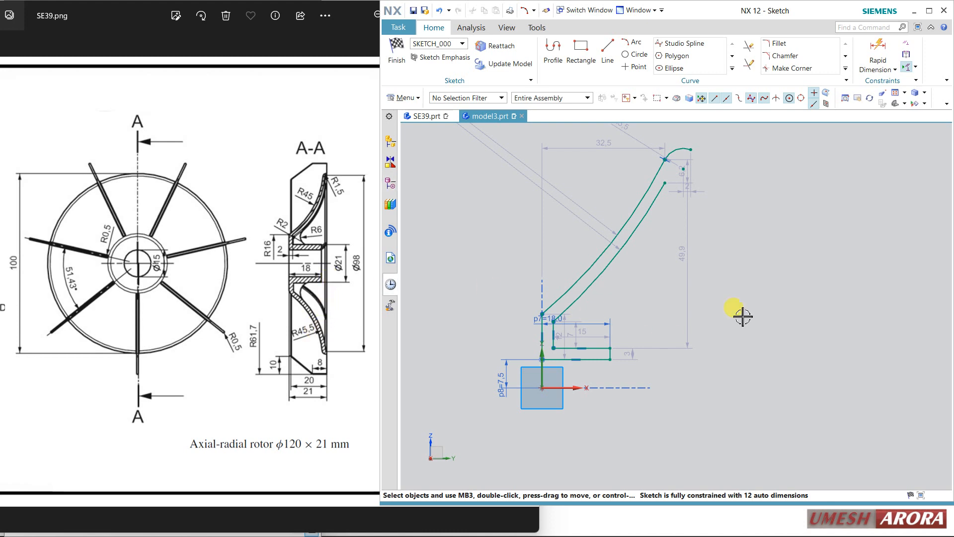
Step: Dimension from the horizontal axis (21/2) and set the blade's lower-end height p10 to 16 mm
left_click(878, 57)
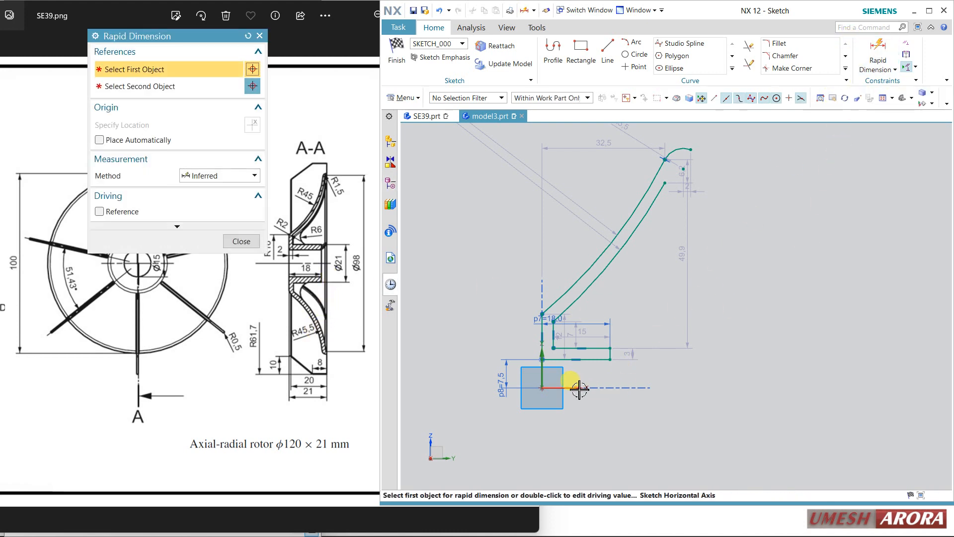
left_click(578, 390)
type("21/2")
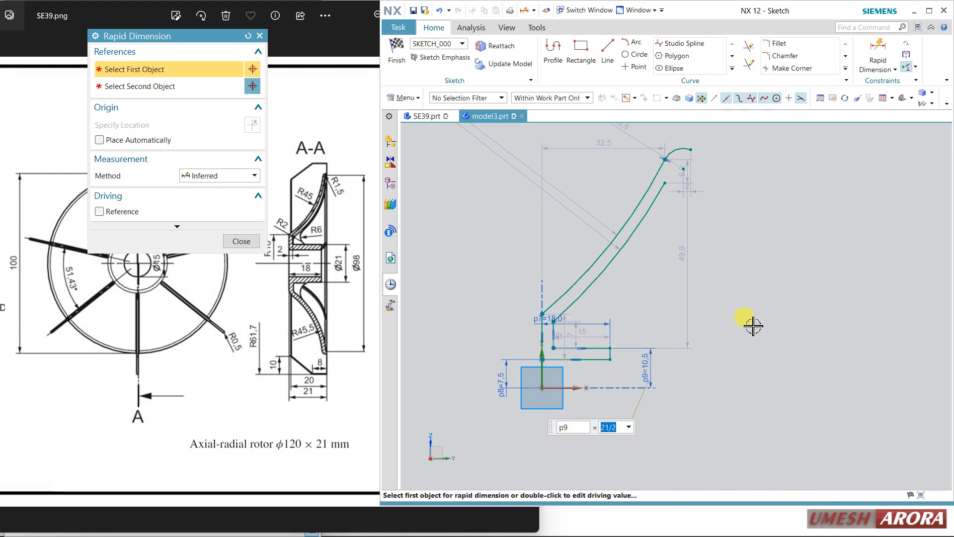
mouse_move(320, 420)
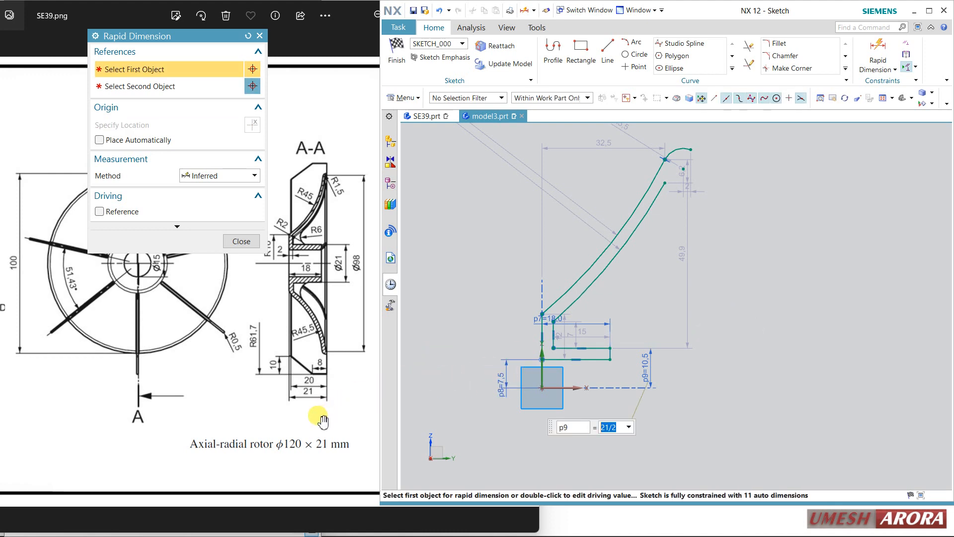
mouse_move(700, 243)
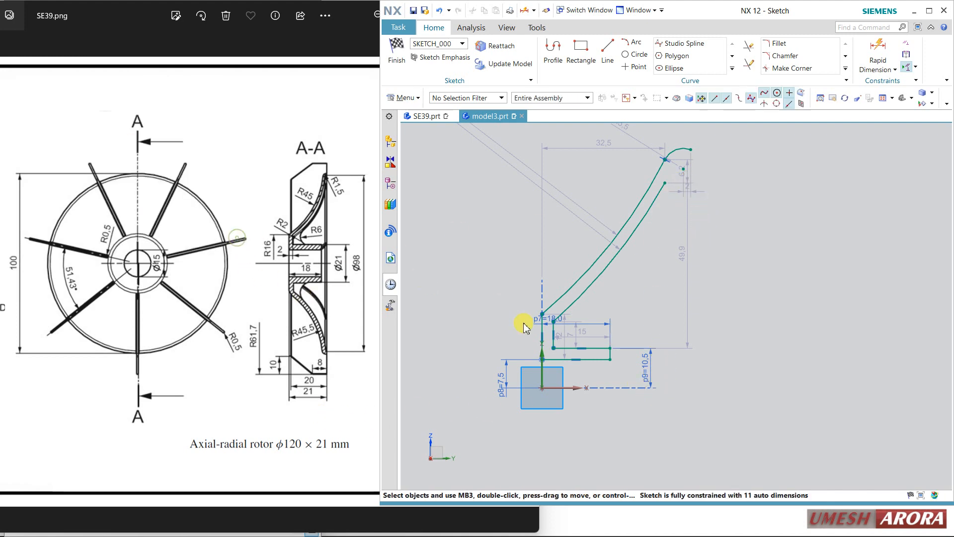
left_click(878, 63)
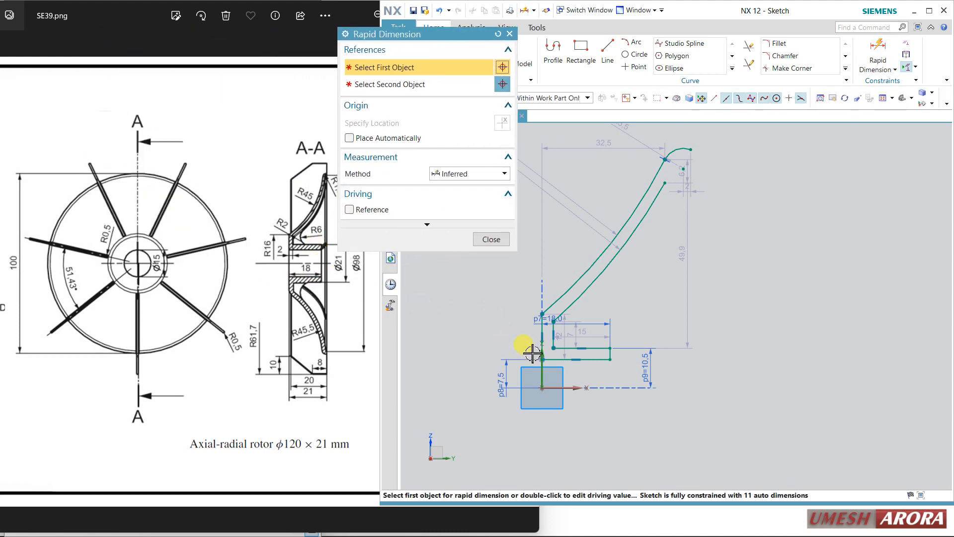
left_click(542, 320)
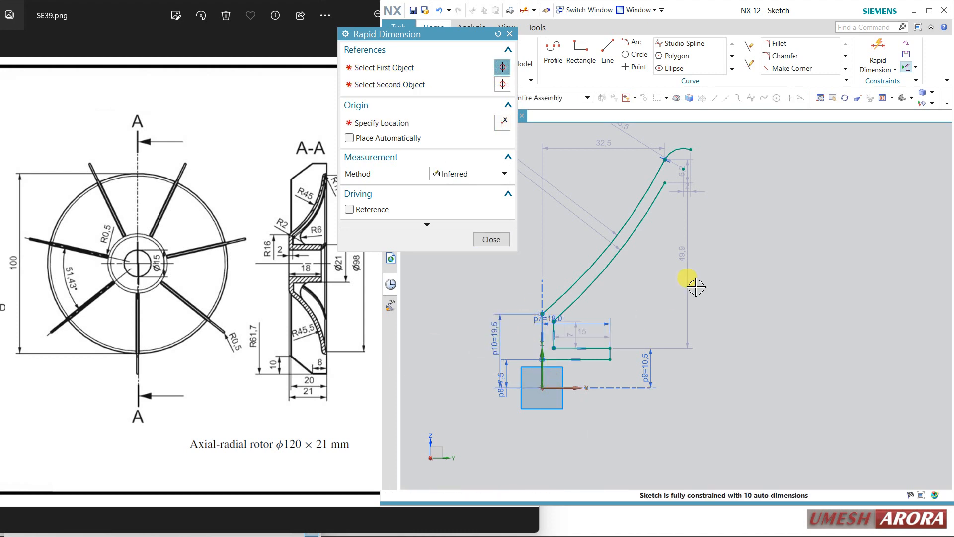
double_click(508, 339)
type("16")
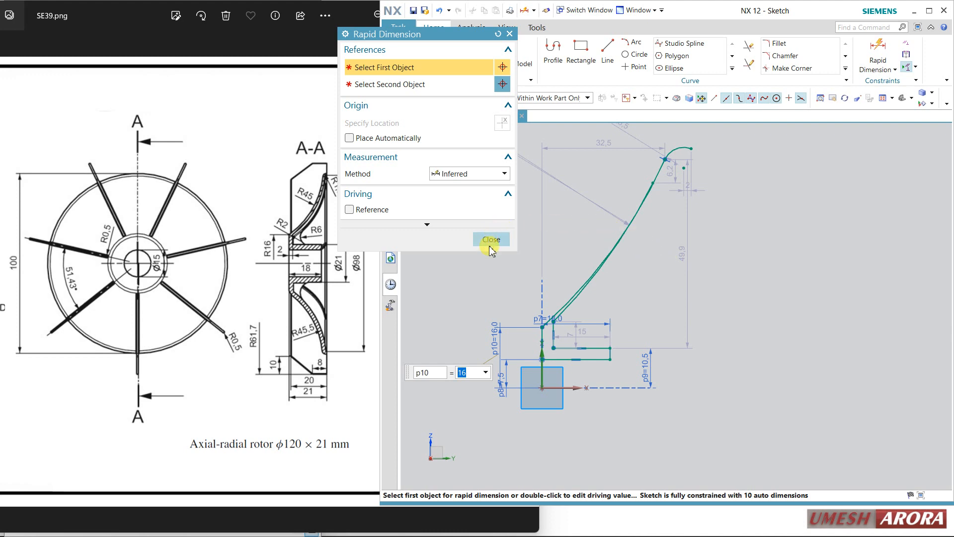
mouse_move(660, 291)
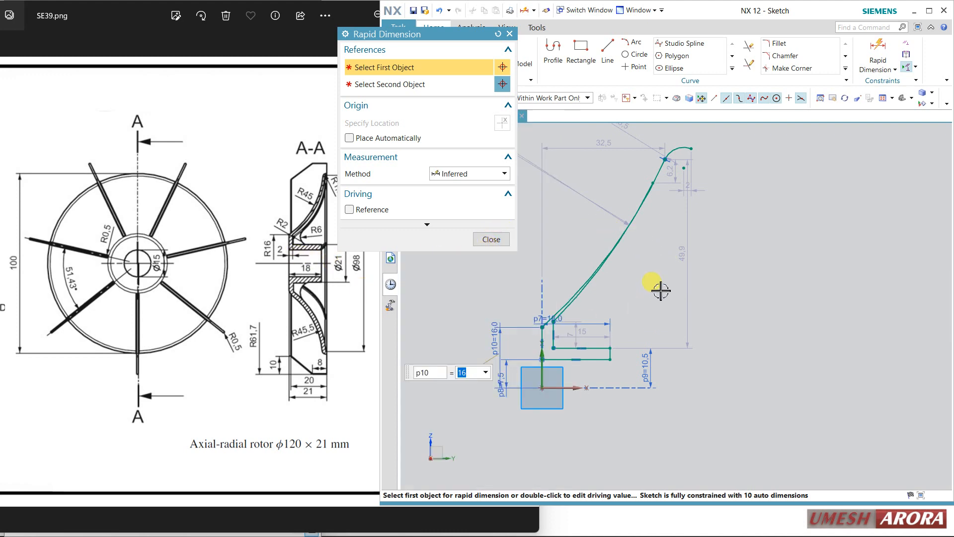
Step: Dimension the small base offset p11 and set it to 2 mm, then finish dimensioning
left_click(551, 334)
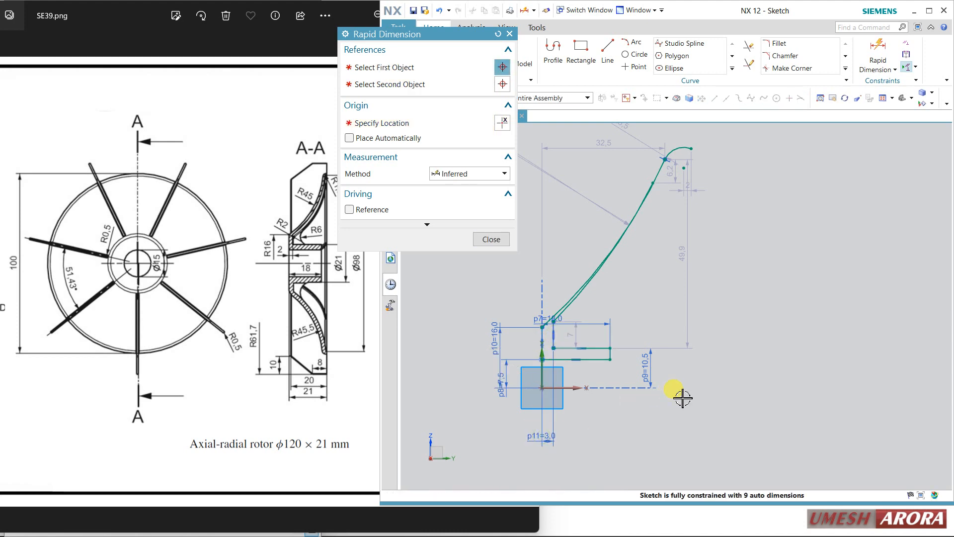
double_click(539, 436)
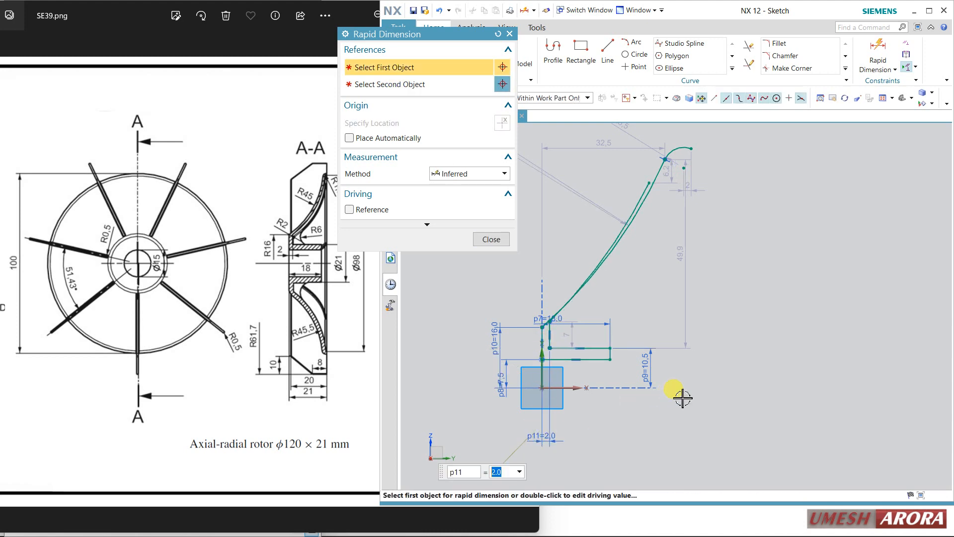
mouse_move(648, 323)
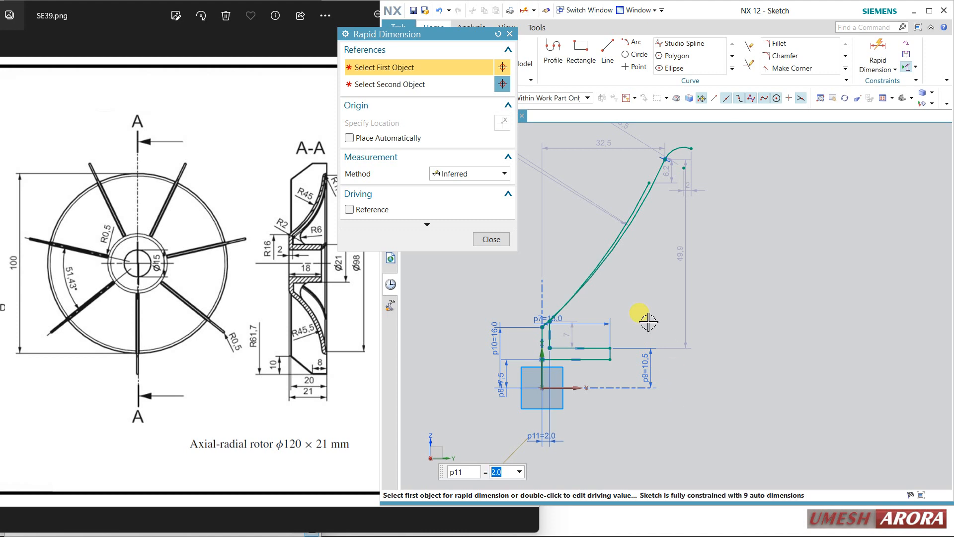
left_click(490, 239)
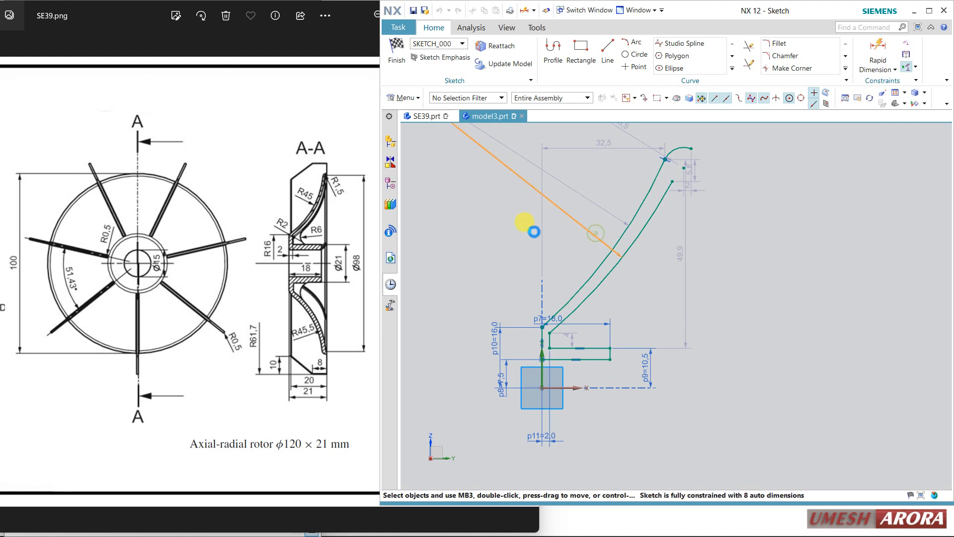
Step: Give the long blade arc a radial dimension of 45 mm
left_click(596, 233)
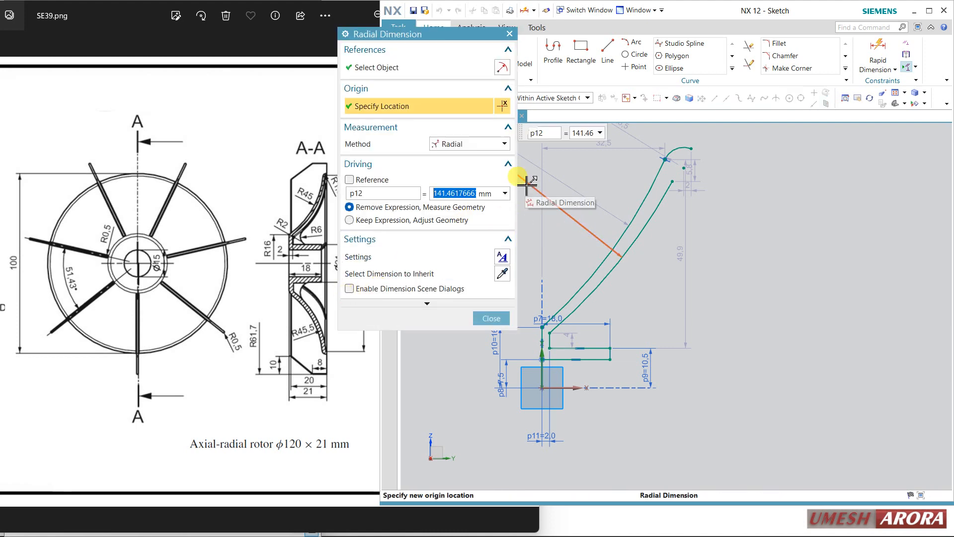
type("45.5")
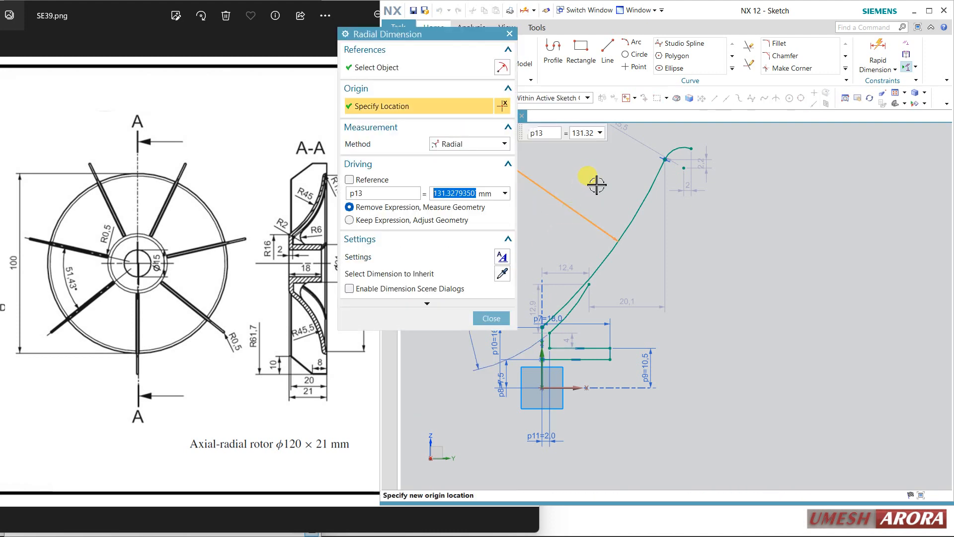
type("45")
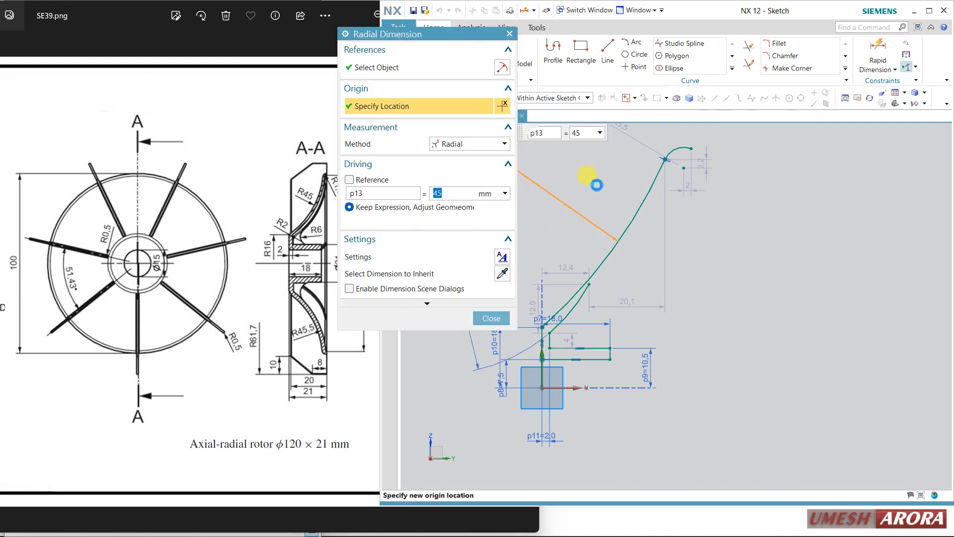
left_click(491, 318)
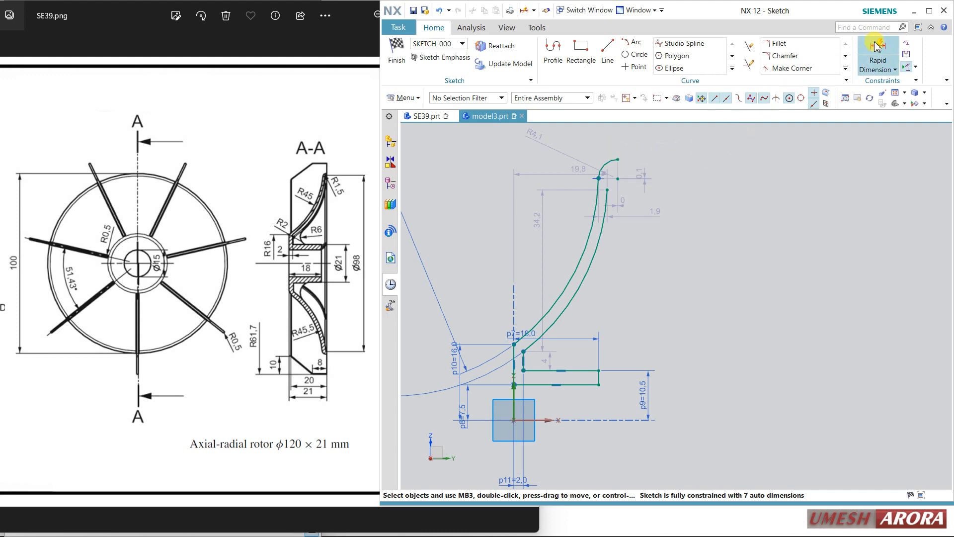
Step: Dimension the blade tip height from the axis at 50 mm
left_click(877, 58)
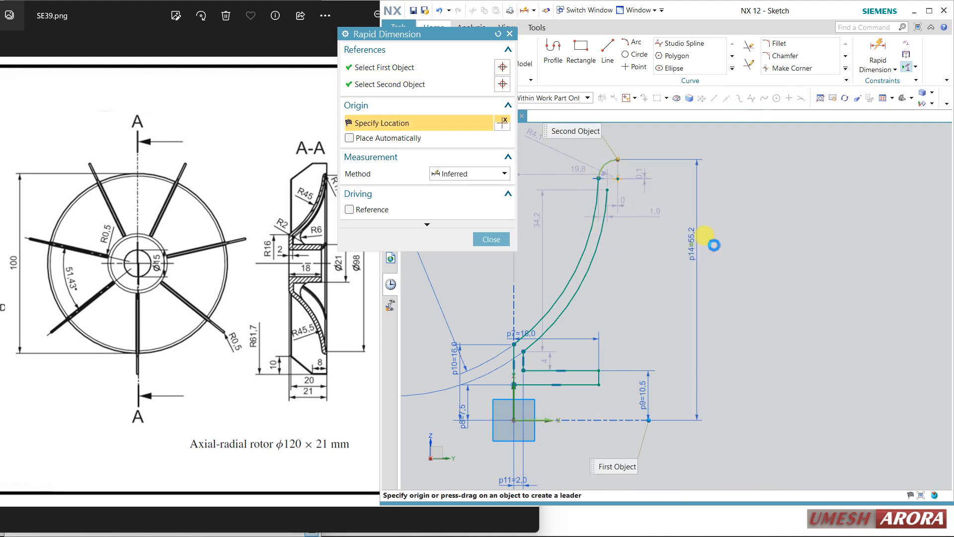
left_click(713, 245)
type("50")
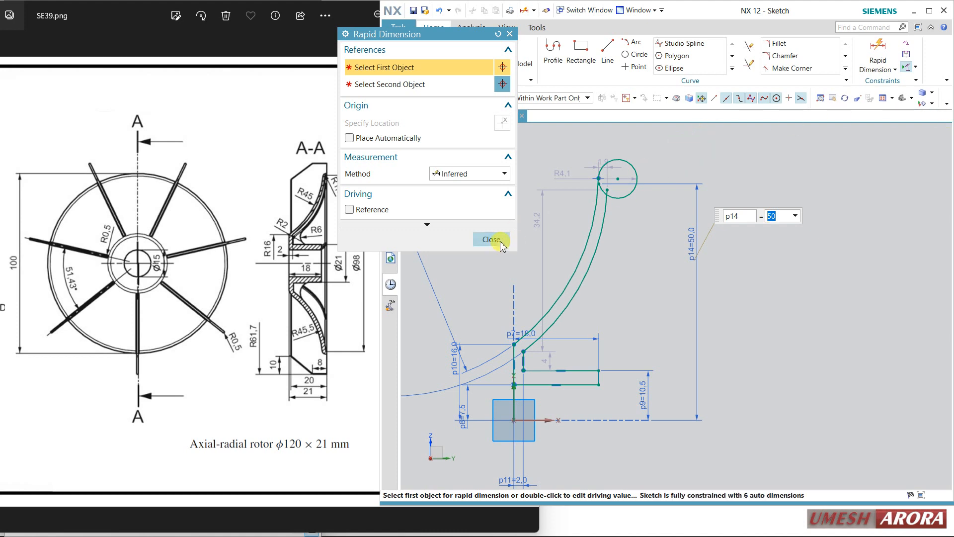
left_click(491, 239)
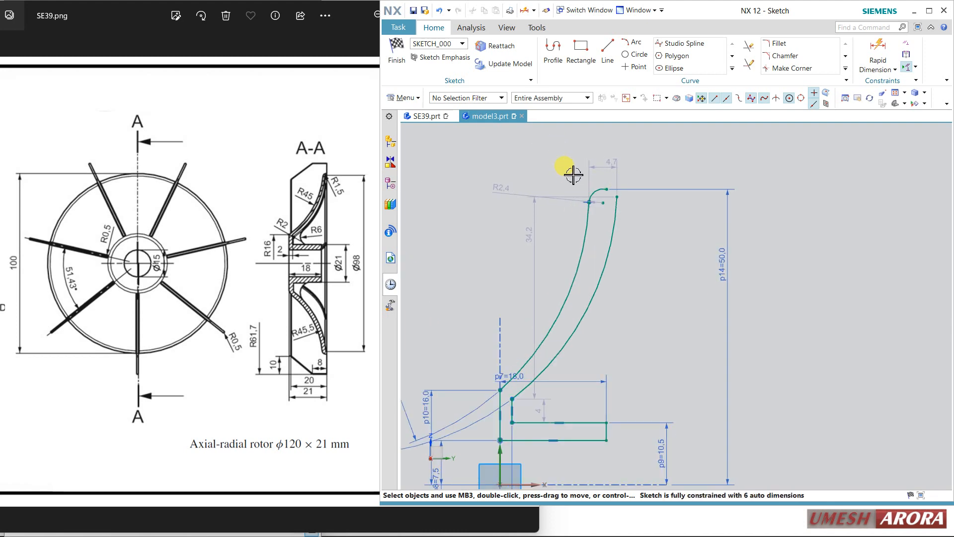
mouse_move(602, 201)
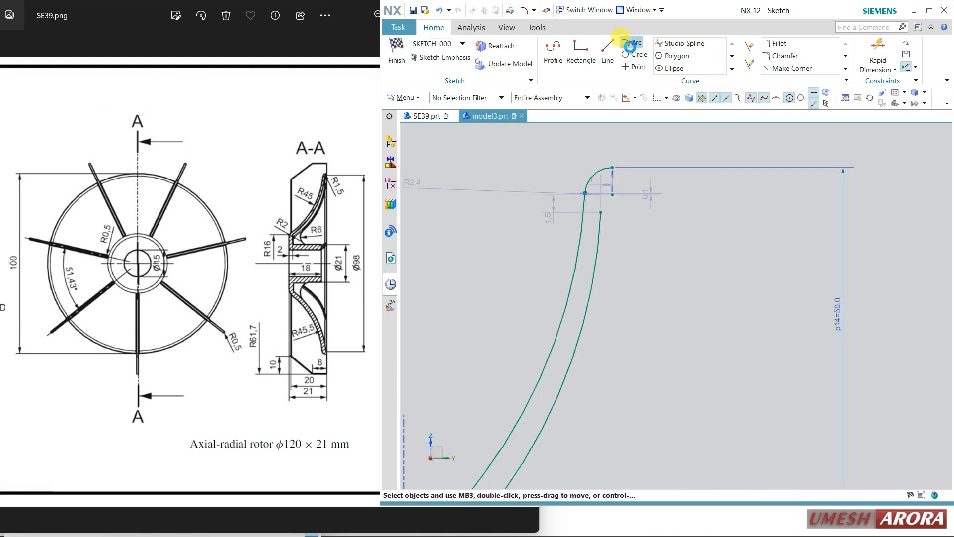
Step: Draw a small arc at the blade tip and set its radius to 1.5 mm
left_click(633, 43)
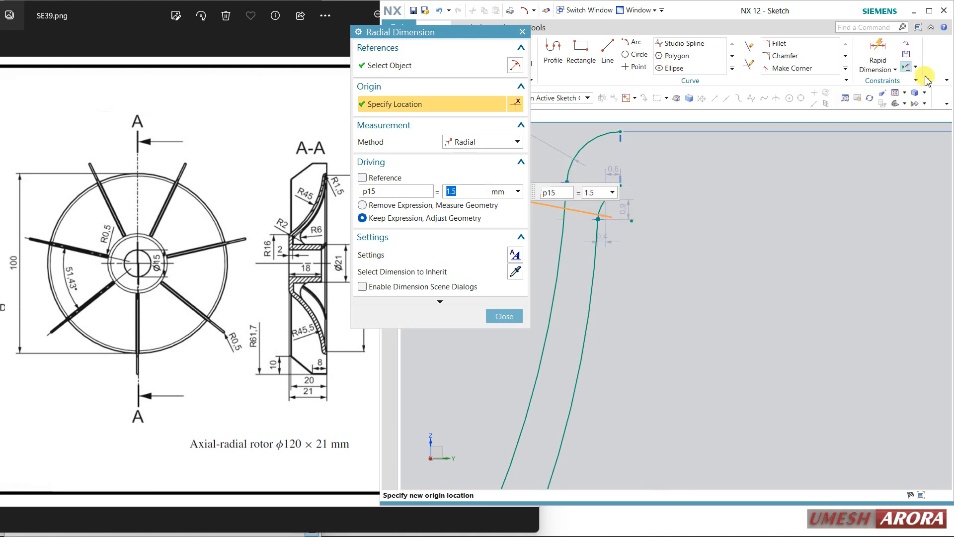
left_click(504, 316)
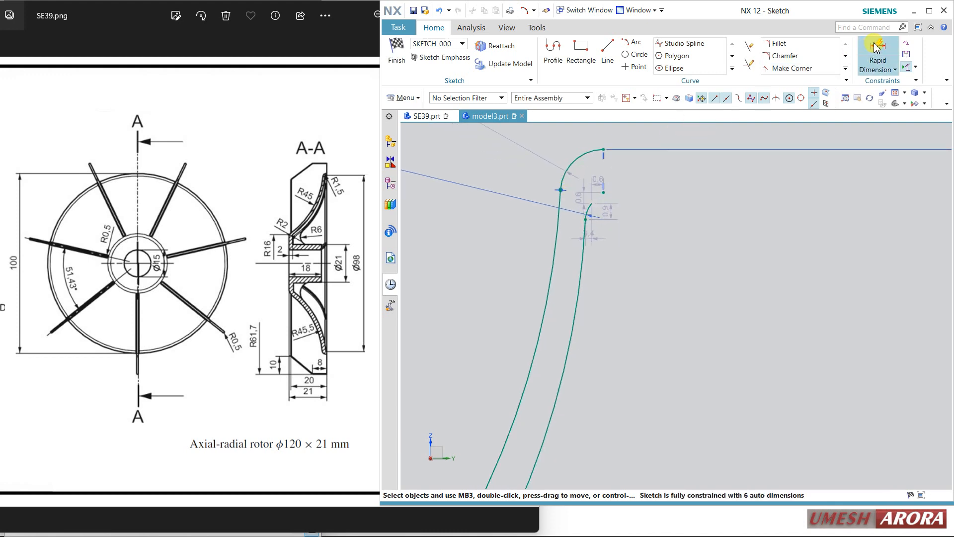
left_click(606, 196)
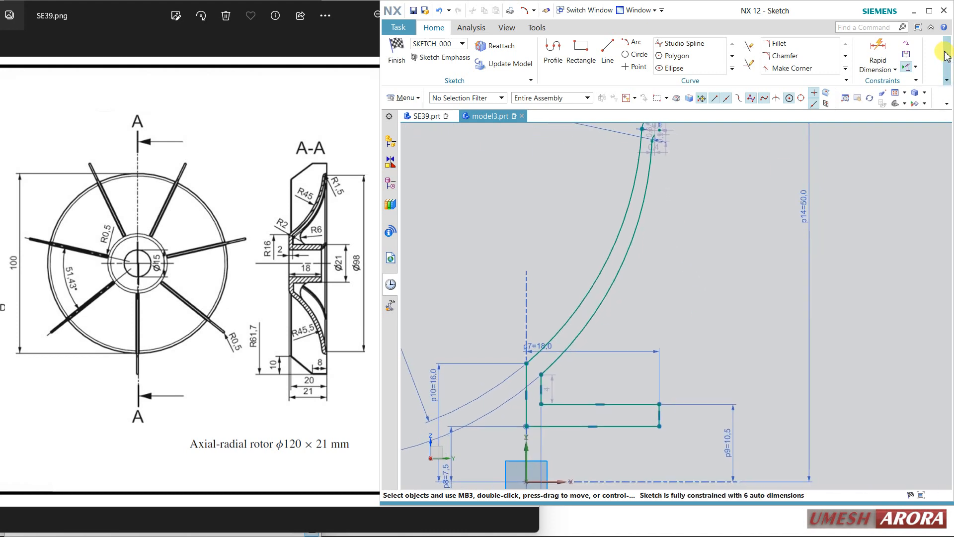
Step: Dimension the inner tip height from the axis, leaving it at 49 mm
left_click(878, 54)
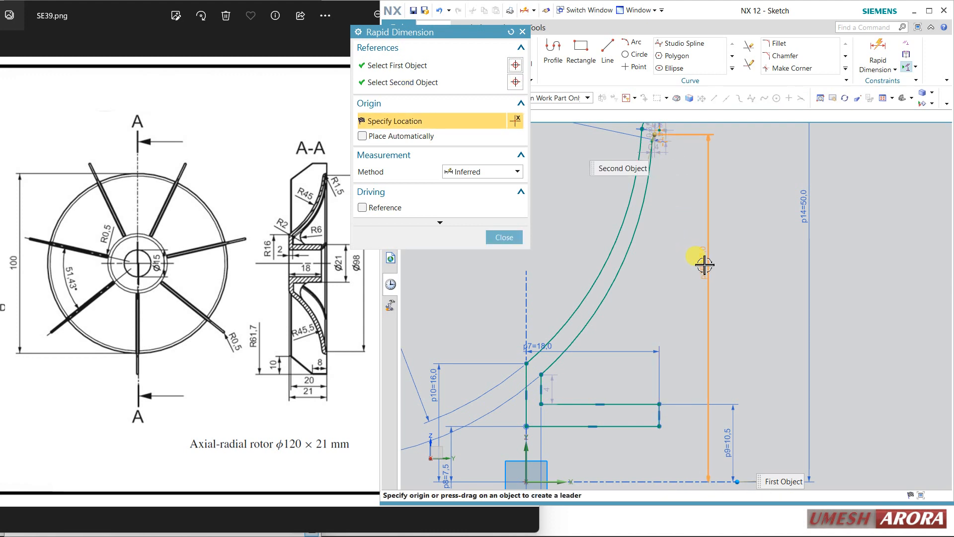
left_click(705, 265)
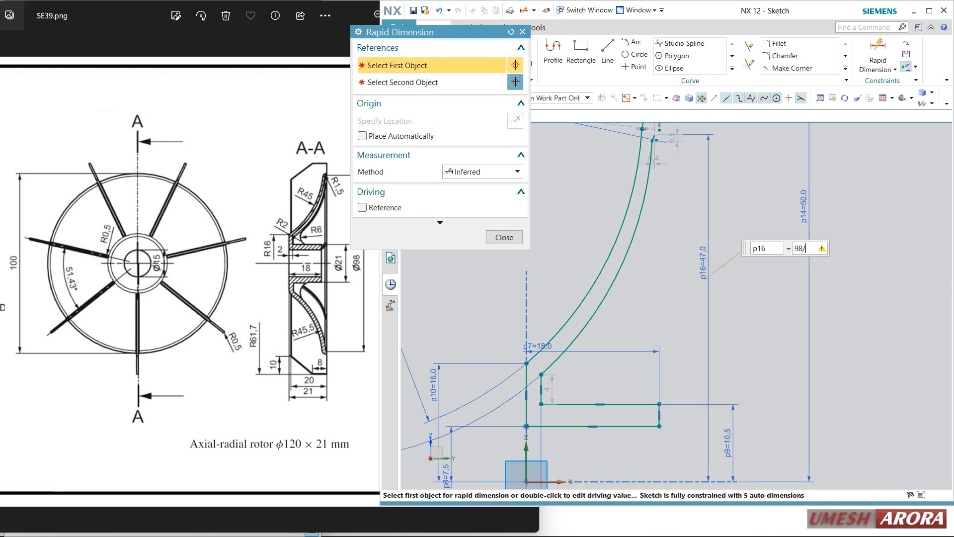
type("2")
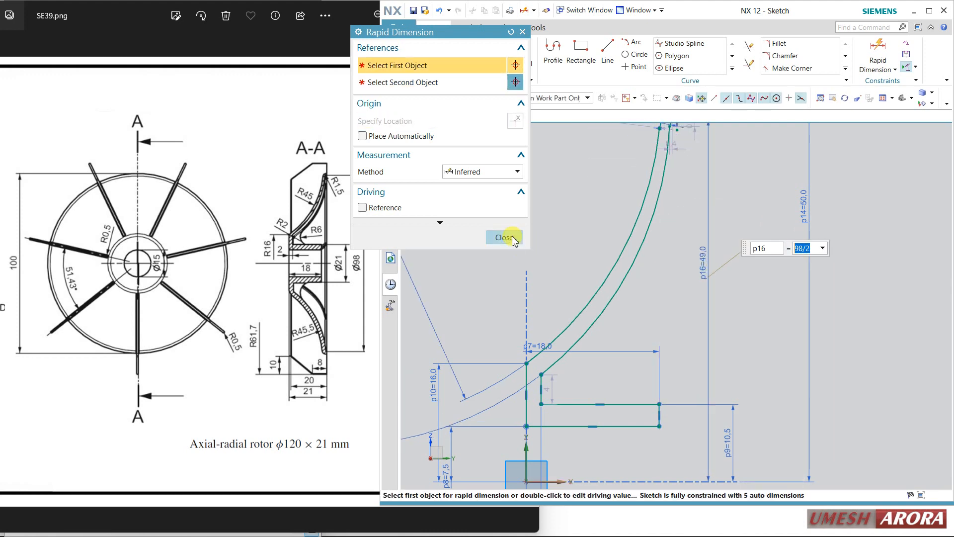
left_click(503, 237)
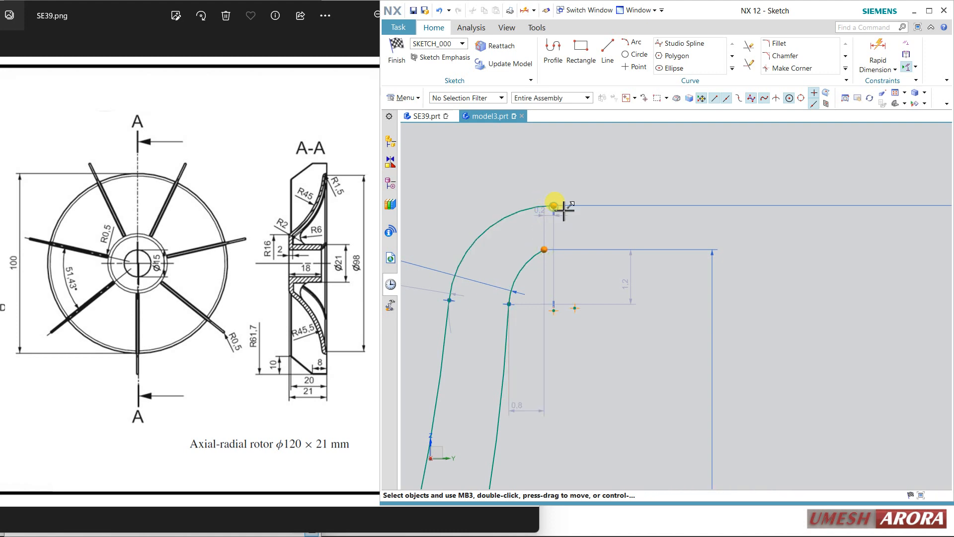
left_click(553, 206)
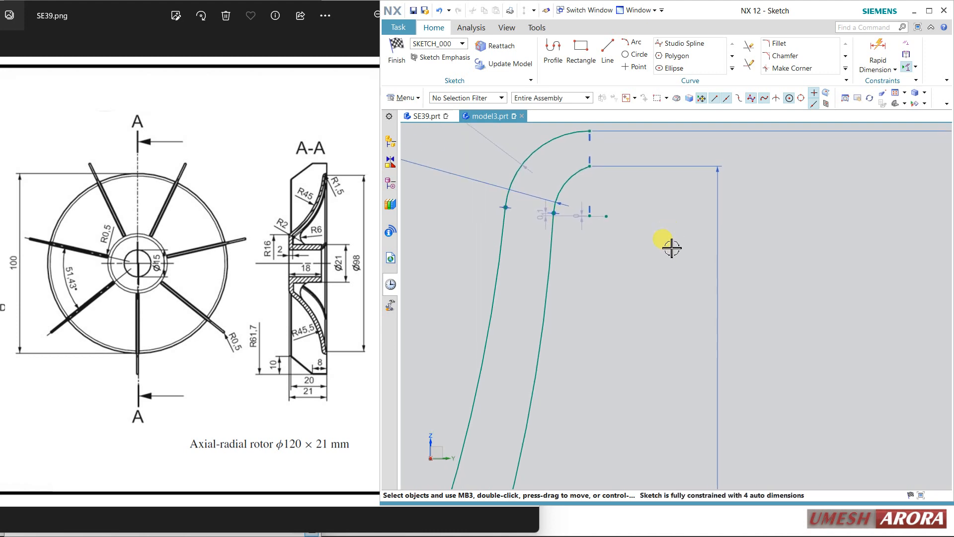
mouse_move(602, 152)
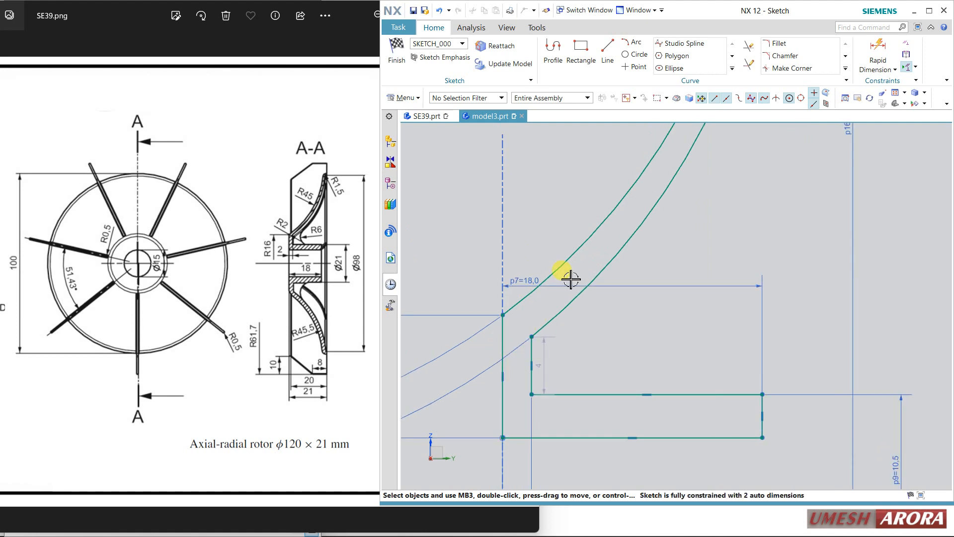
left_click(749, 67)
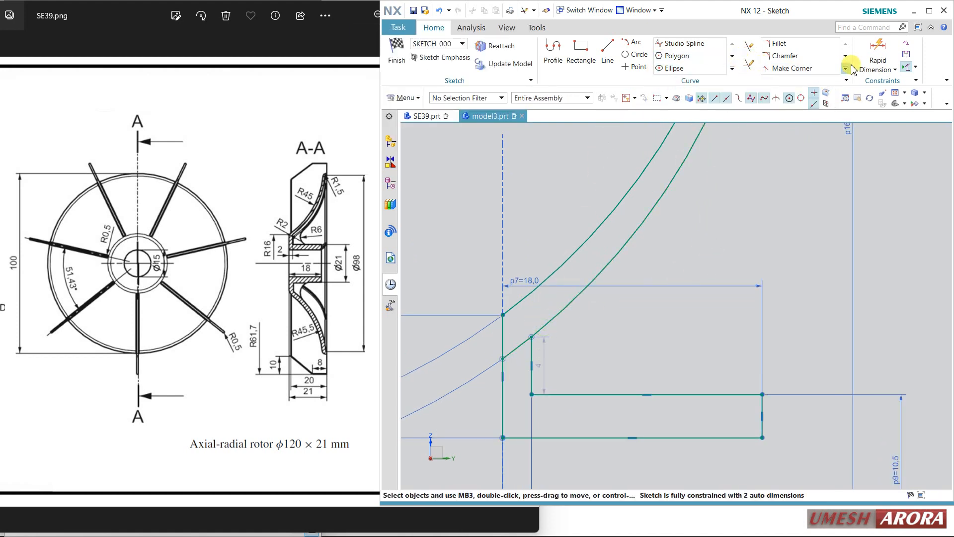
Step: Set the vertical gap p17 between the arc's lower end and hub line to 1 mm, keeping the expression and adjusting geometry
left_click(877, 51)
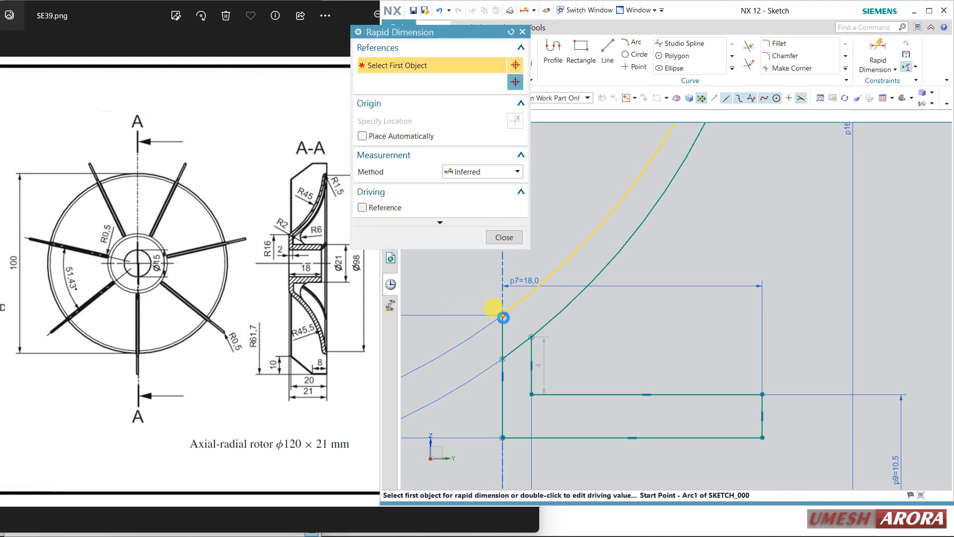
left_click(502, 317)
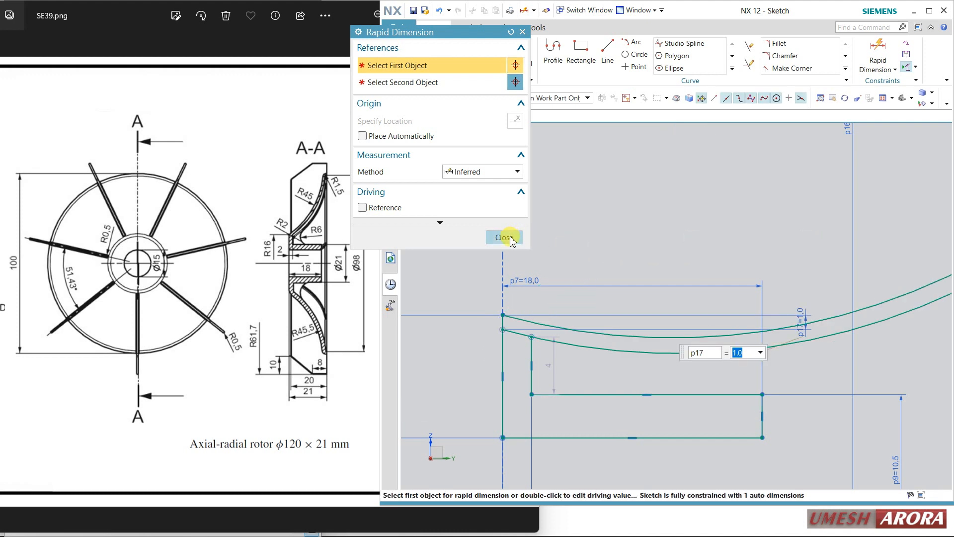
left_click(504, 237)
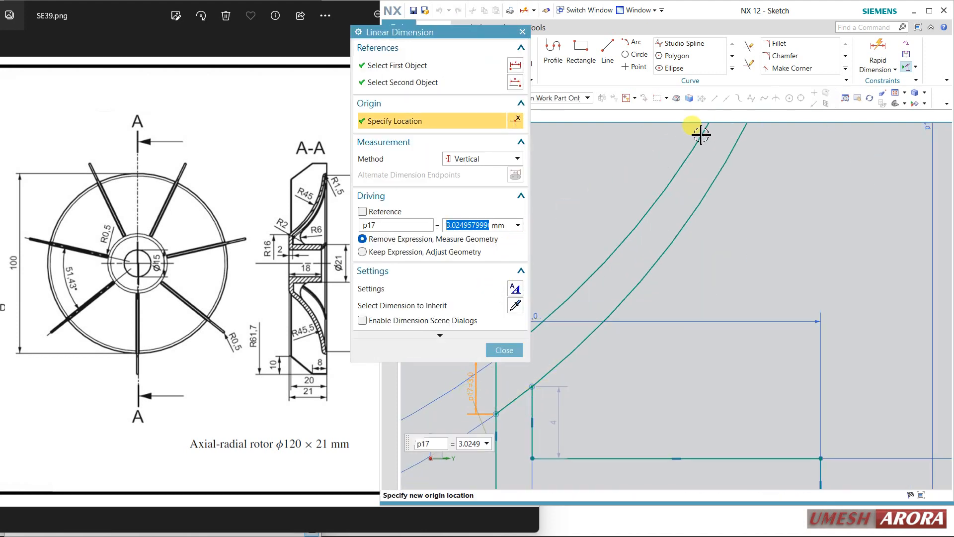
type("1.")
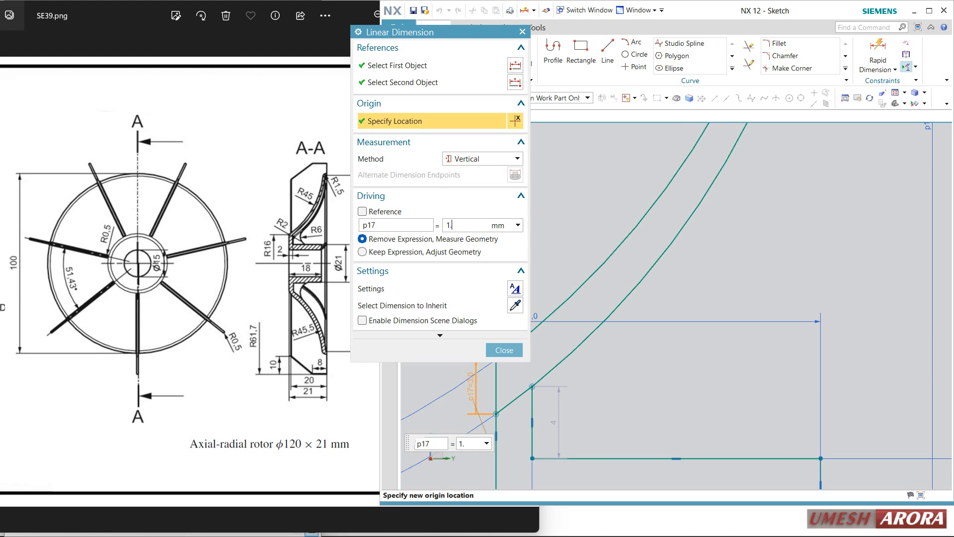
left_click(362, 252)
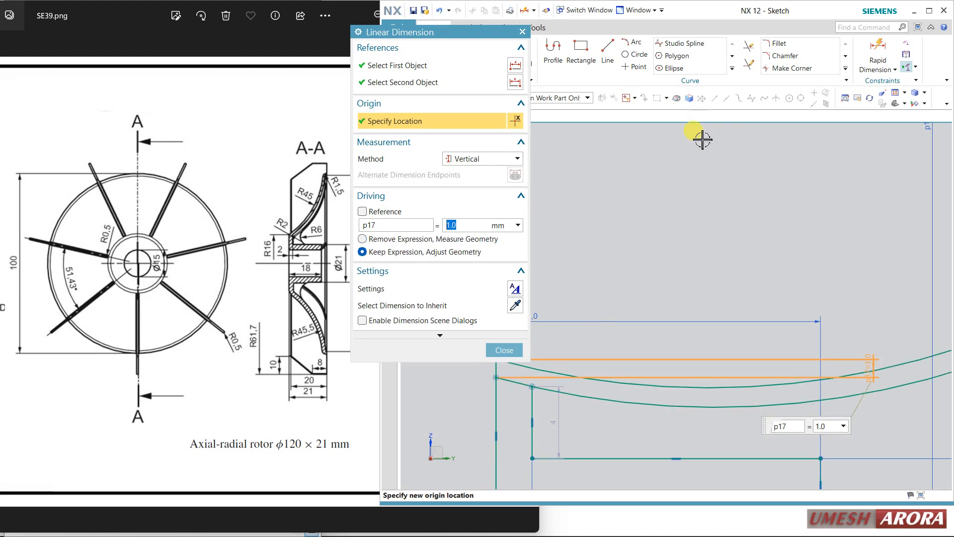
left_click(504, 350)
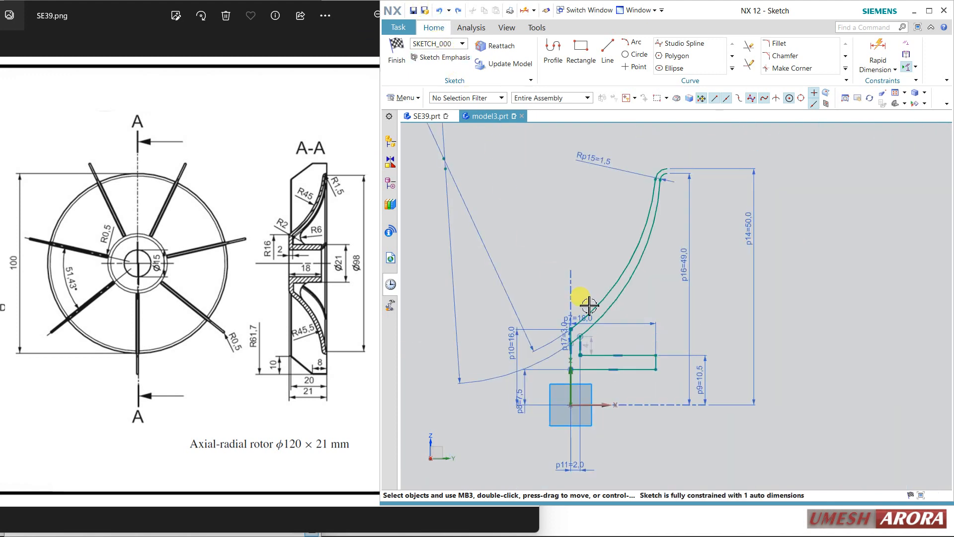
mouse_move(369, 393)
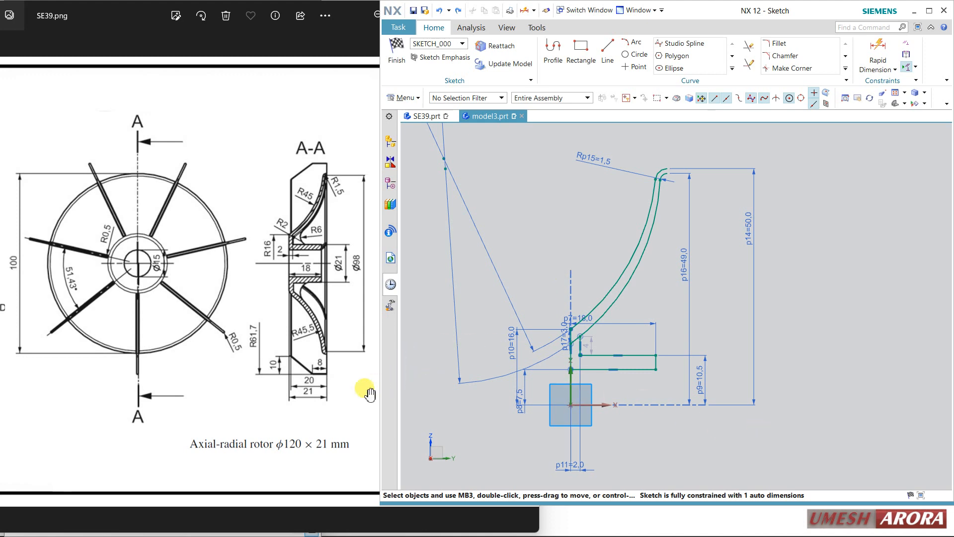
mouse_move(814, 297)
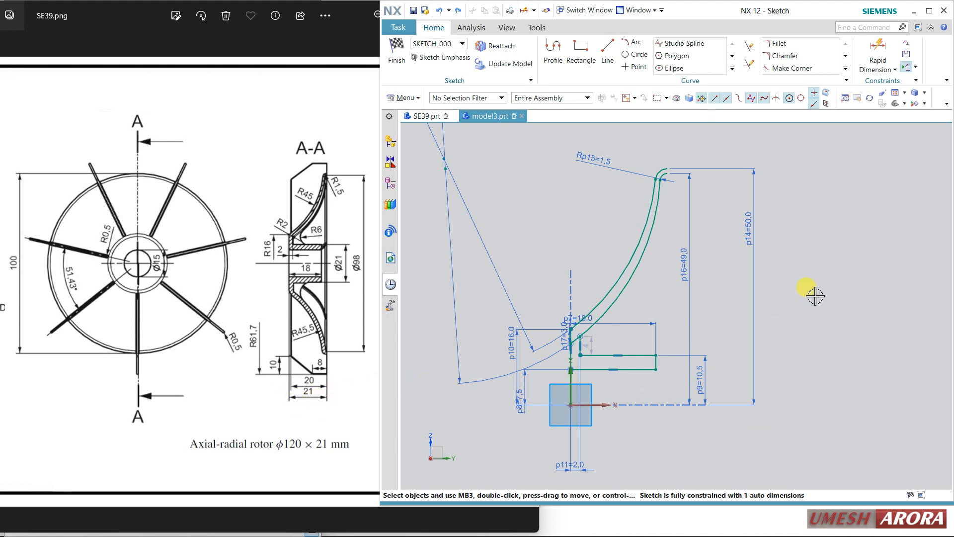
mouse_move(873, 48)
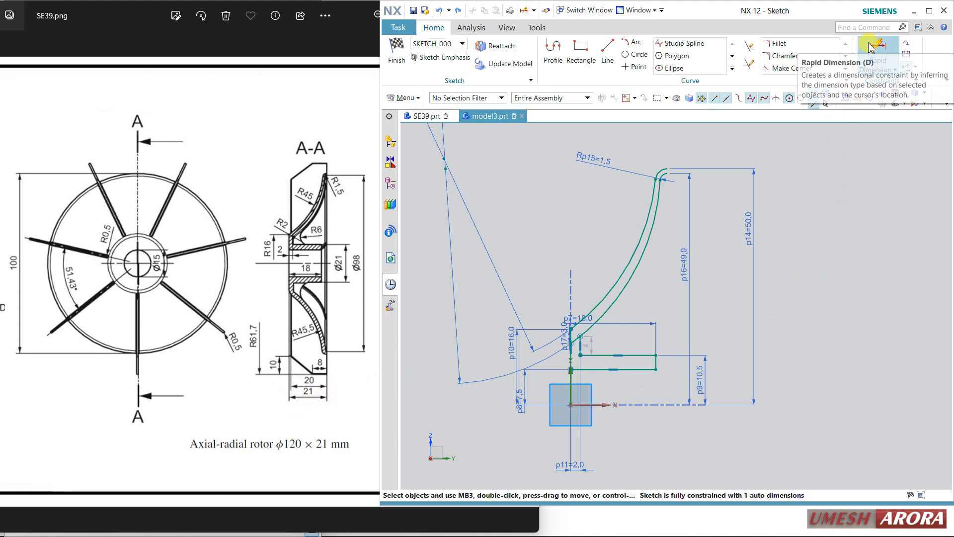
Step: Position the blade tip 21 mm horizontally from the axis (p18), fully constraining the sketch
left_click(876, 46)
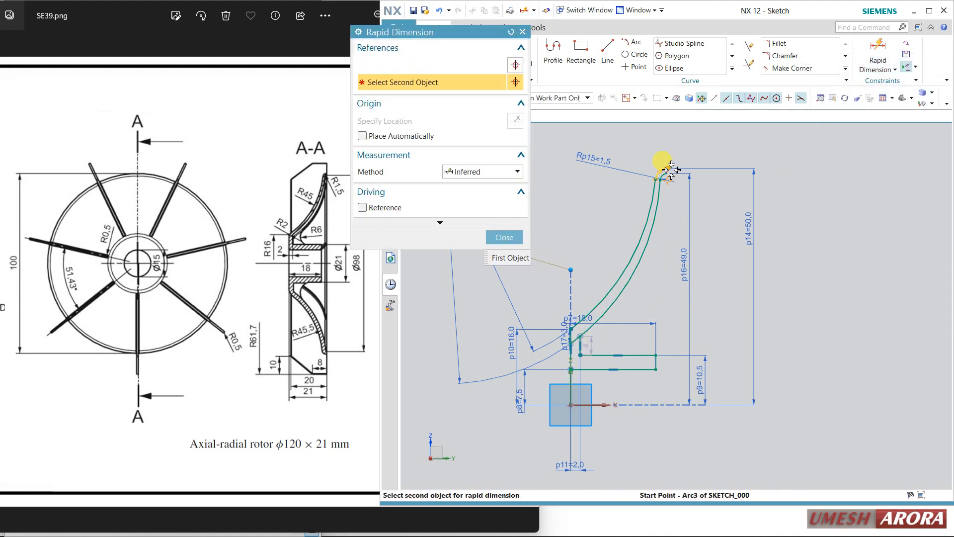
left_click(660, 161)
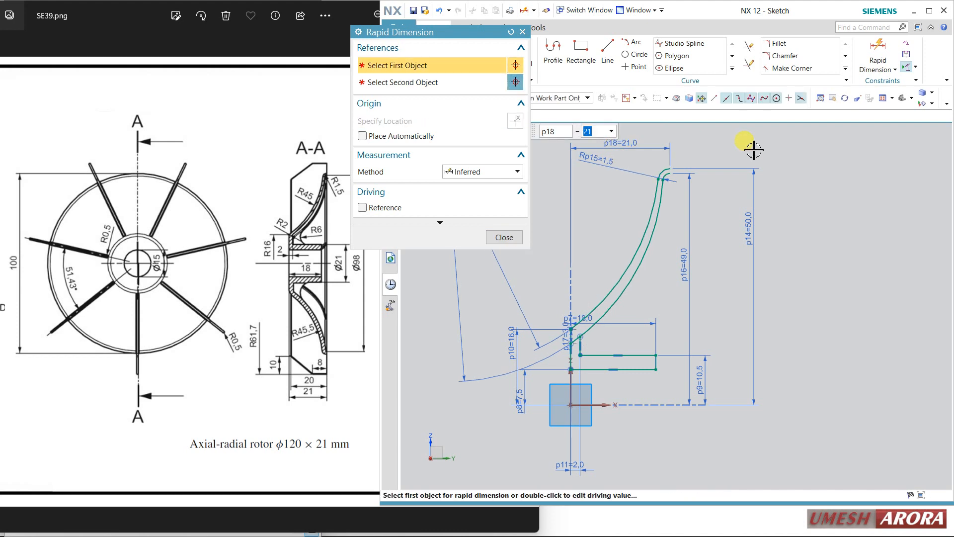
left_click(504, 237)
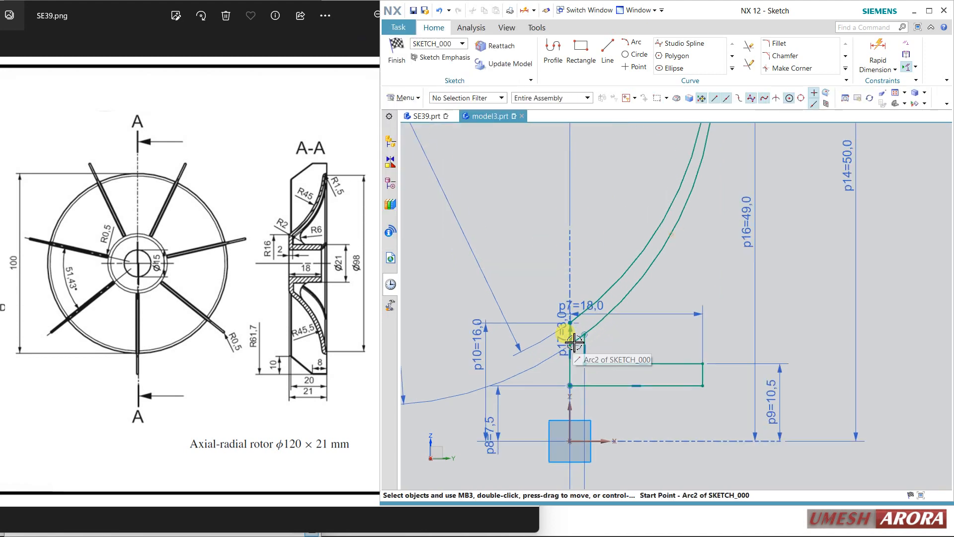
Step: Reconfirm the p17 gap at 1 mm and start a line from the blade tip point
left_click(569, 331)
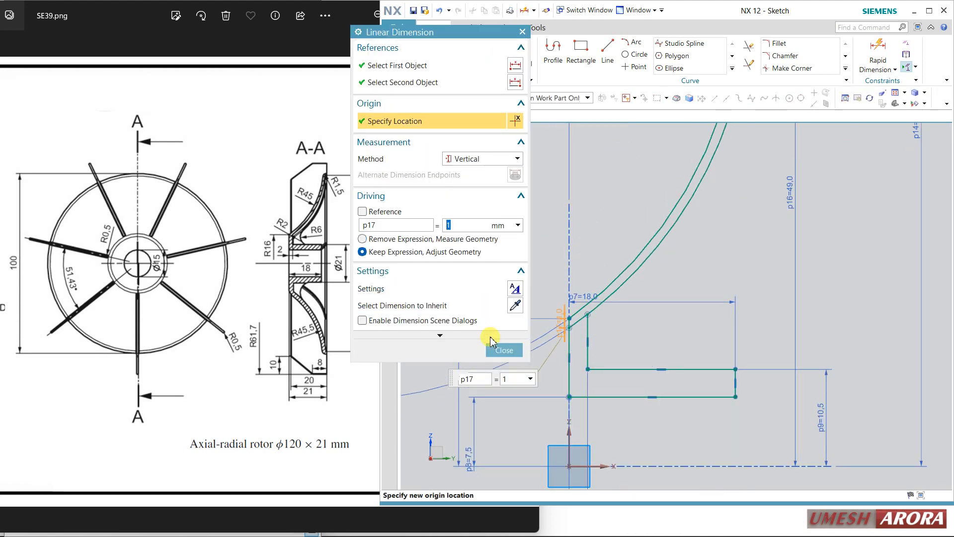
left_click(503, 350)
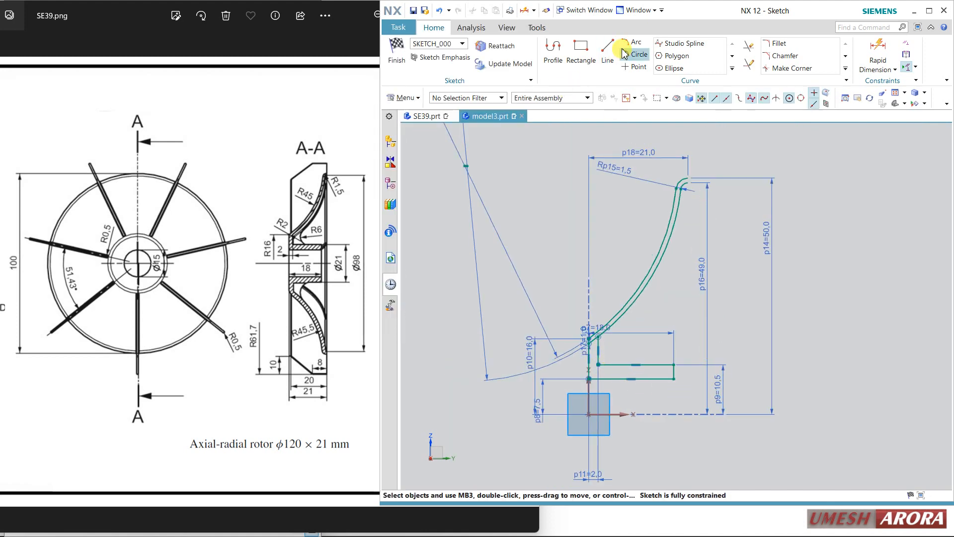
left_click(607, 50)
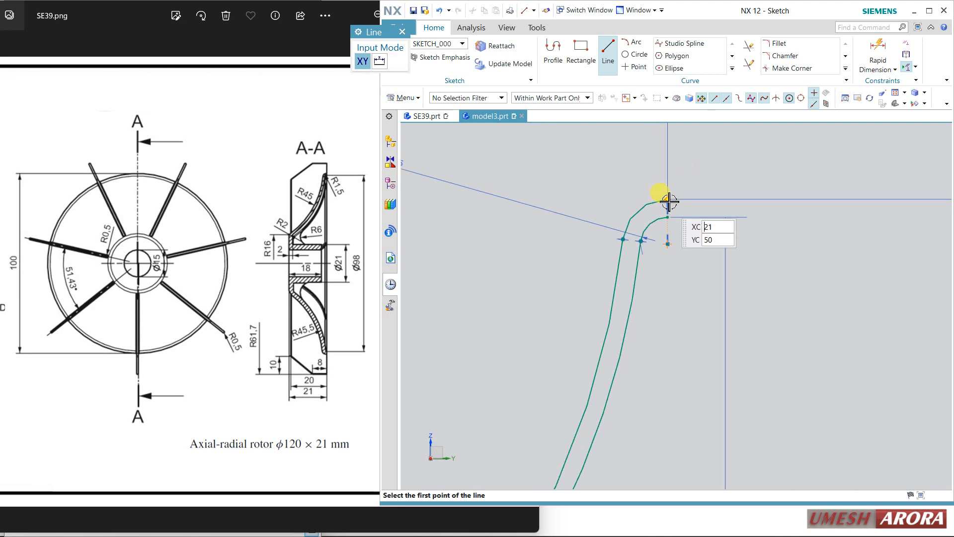
left_click(668, 200)
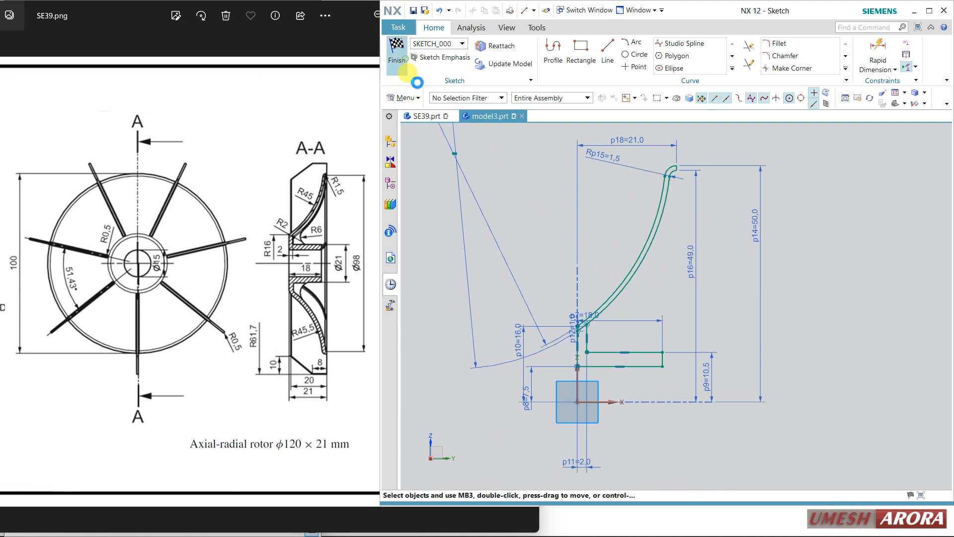
Step: Finish the sketch and revolve the 11 profile curves about the datum axis 180/-180° into a solid disc
left_click(397, 53)
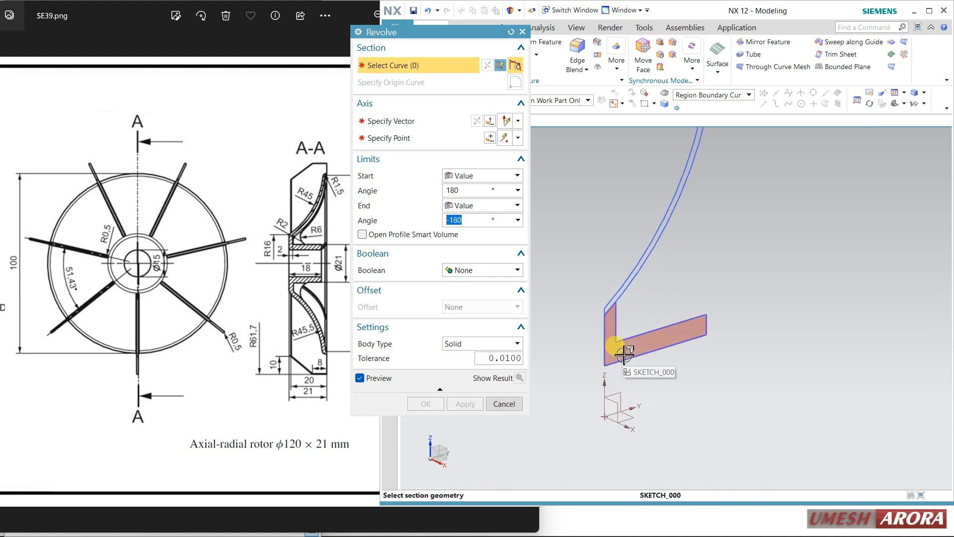
left_click(697, 356)
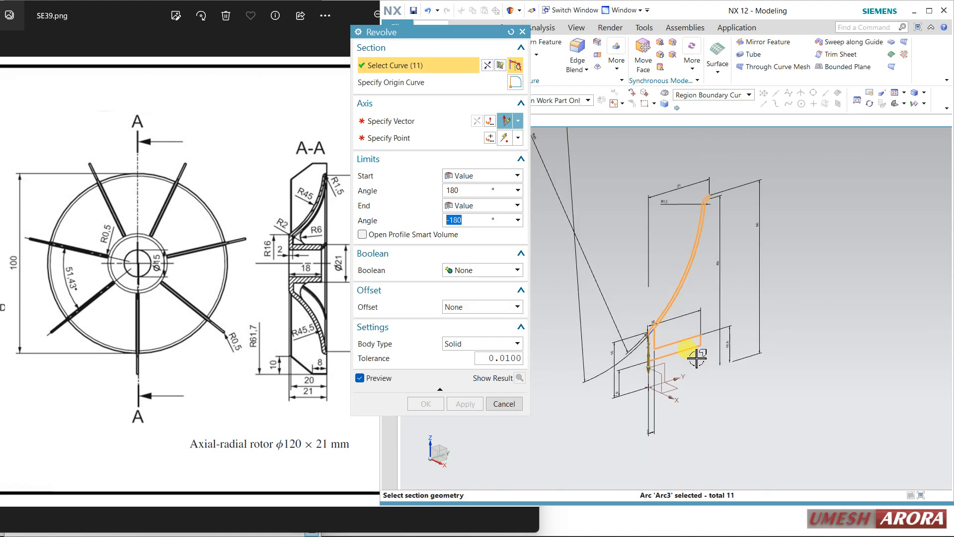
left_click(389, 120)
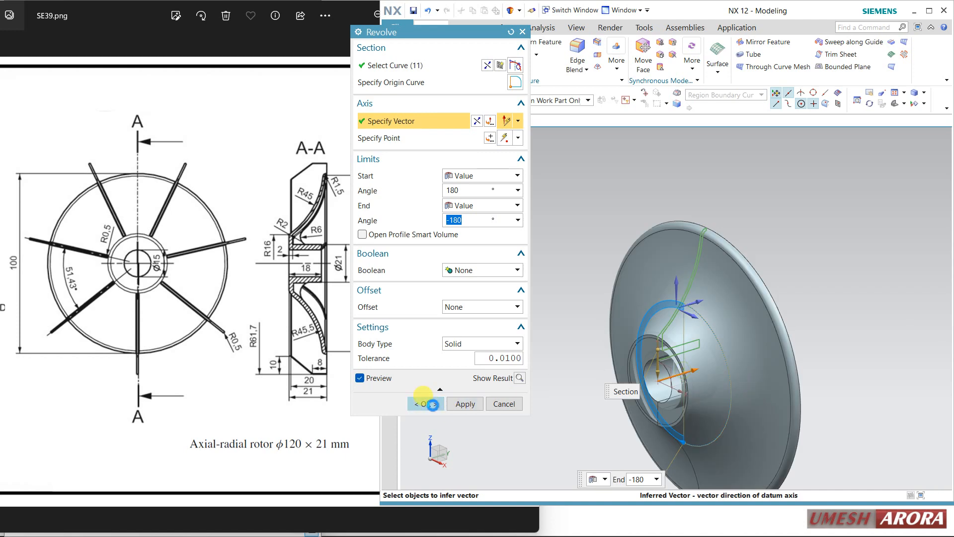
left_click(465, 404)
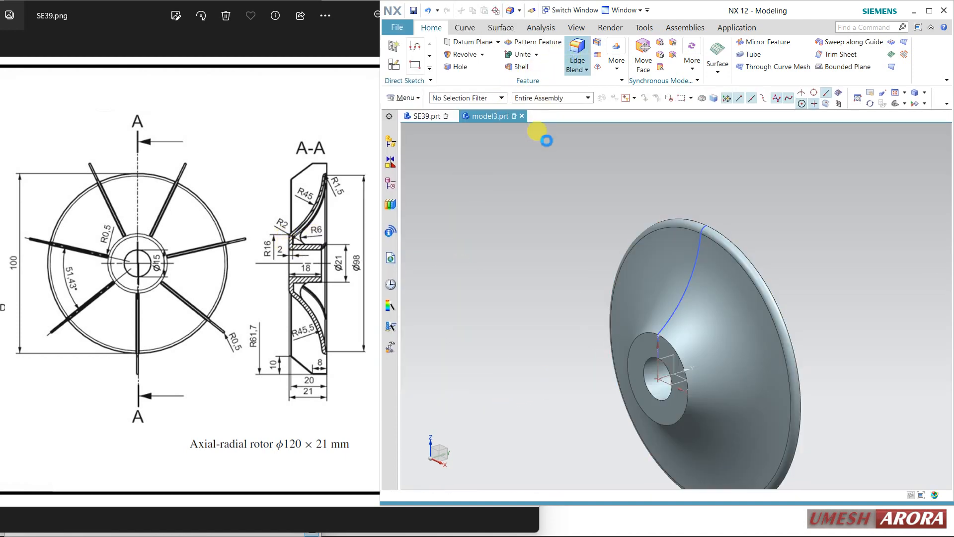
left_click(575, 59)
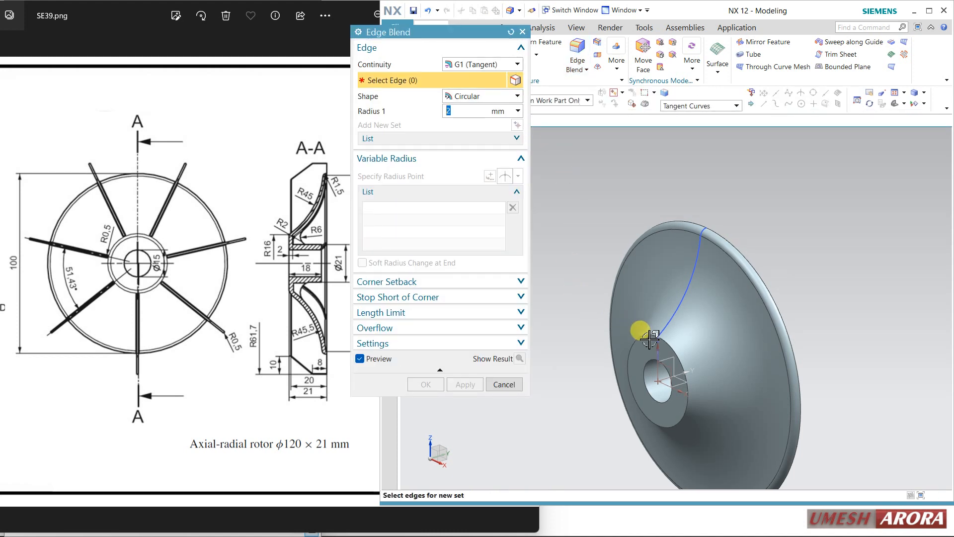
left_click(425, 384)
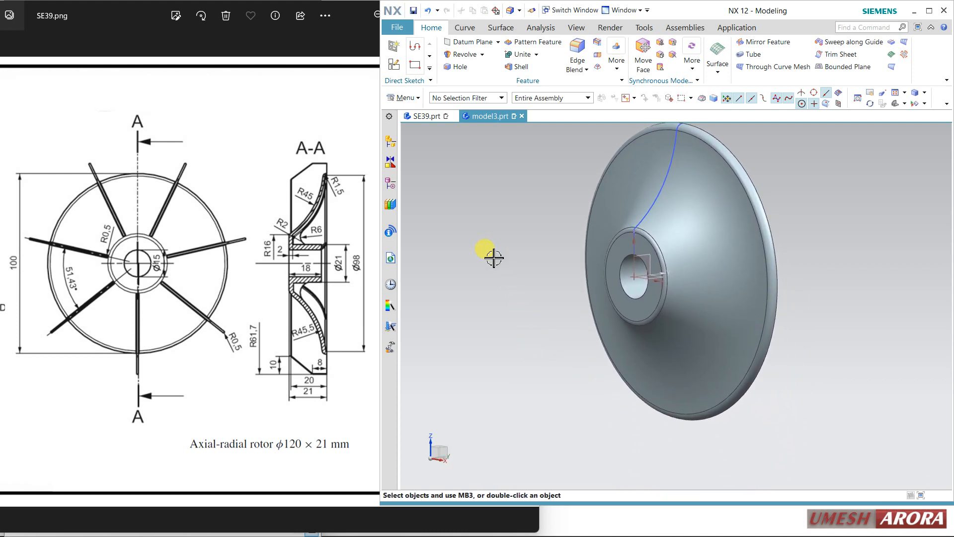
mouse_move(493, 271)
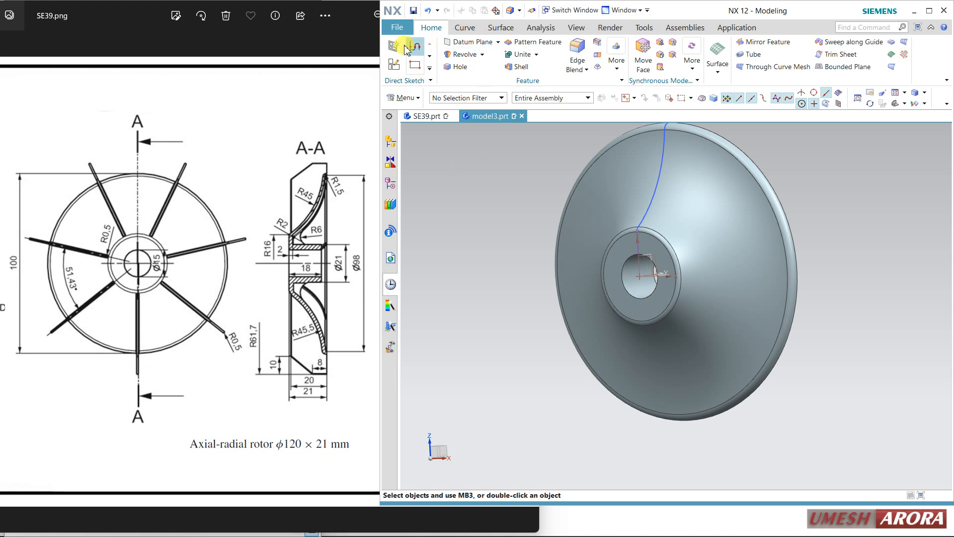
Step: Start a sketch on the YZ datum plane with Y-axis reference and begin the blade outline at the disc tip
left_click(405, 47)
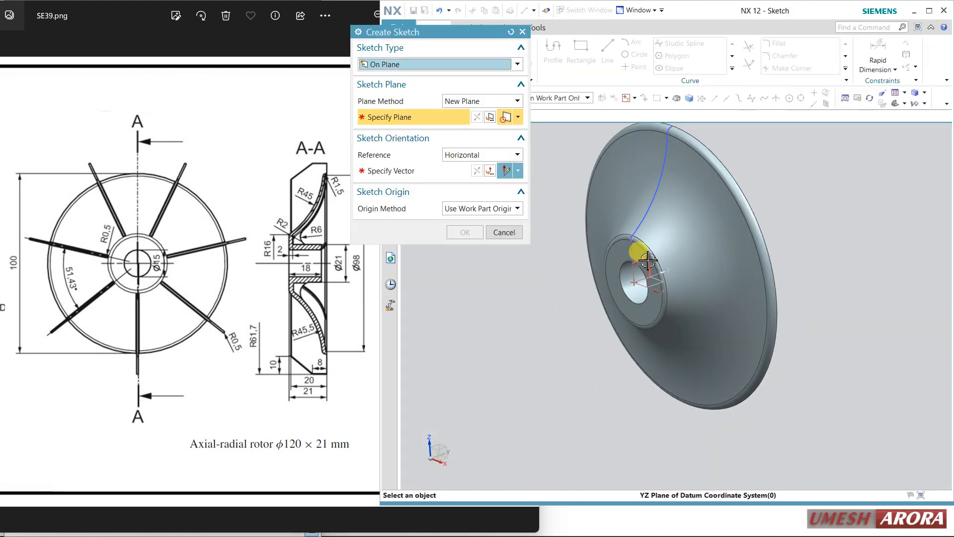
left_click(636, 253)
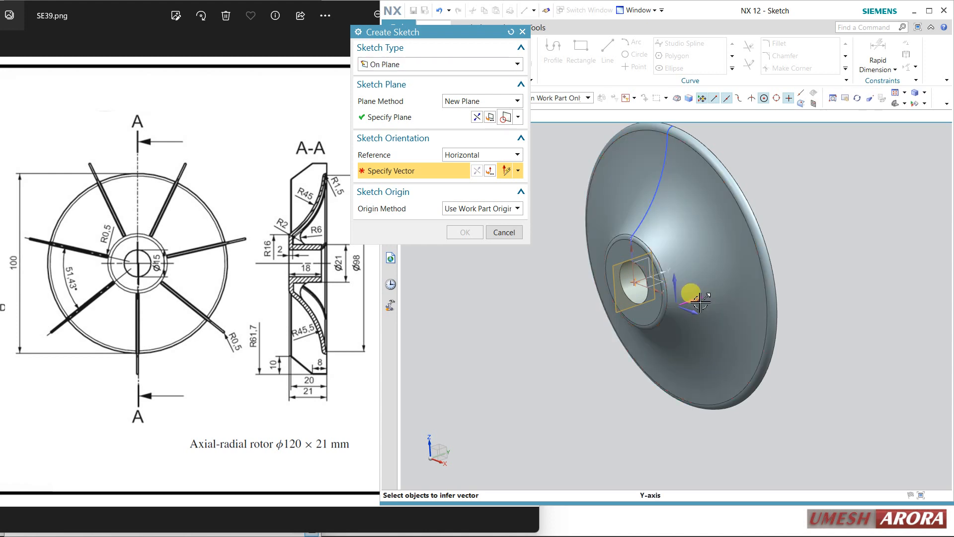
left_click(464, 232)
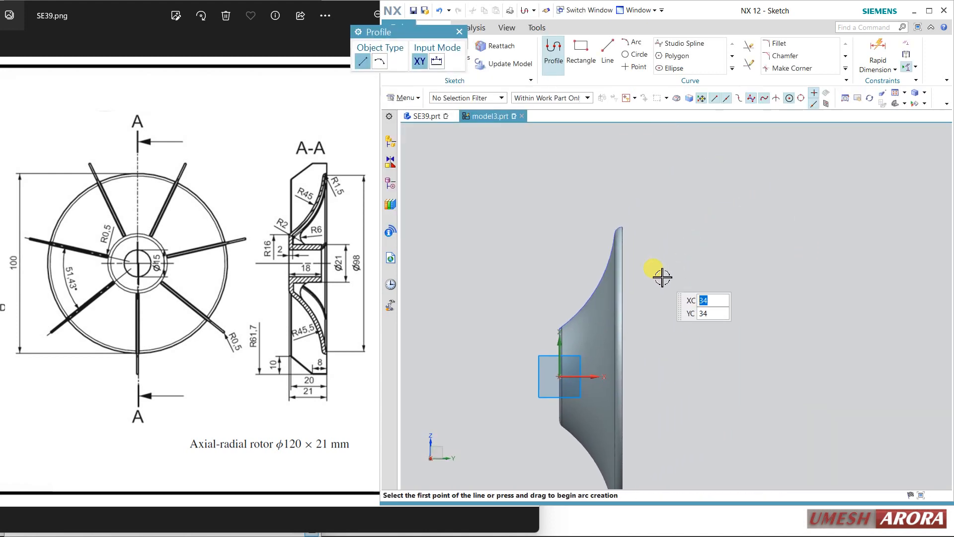
mouse_move(618, 216)
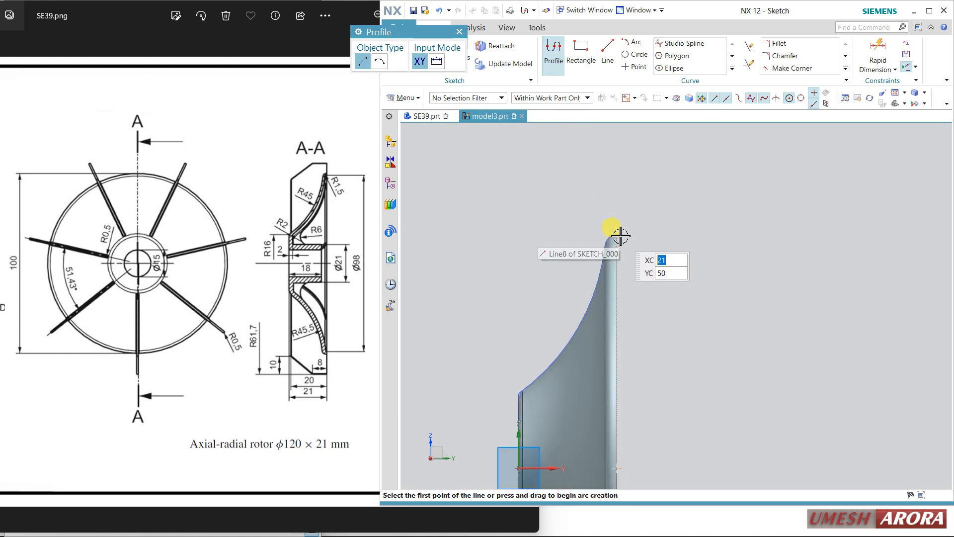
left_click(612, 234)
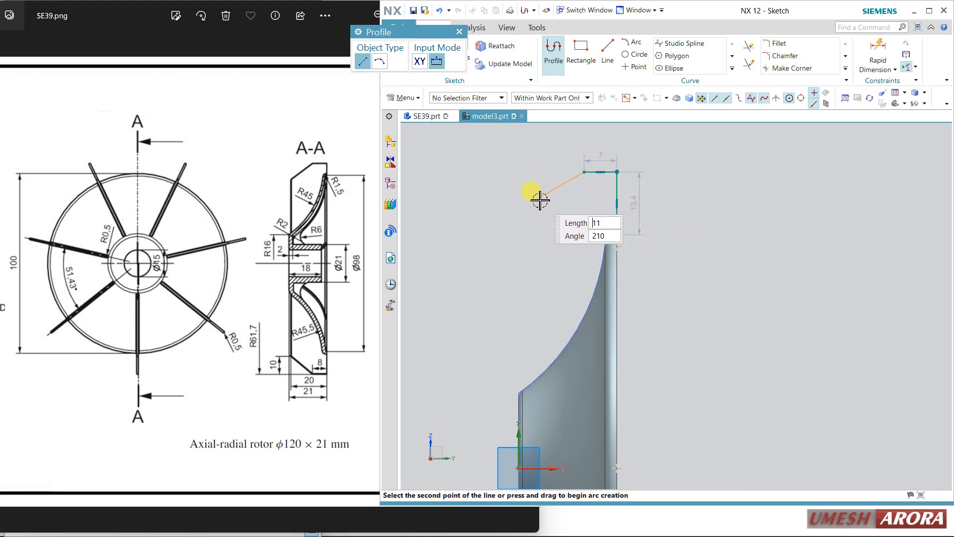
mouse_move(529, 210)
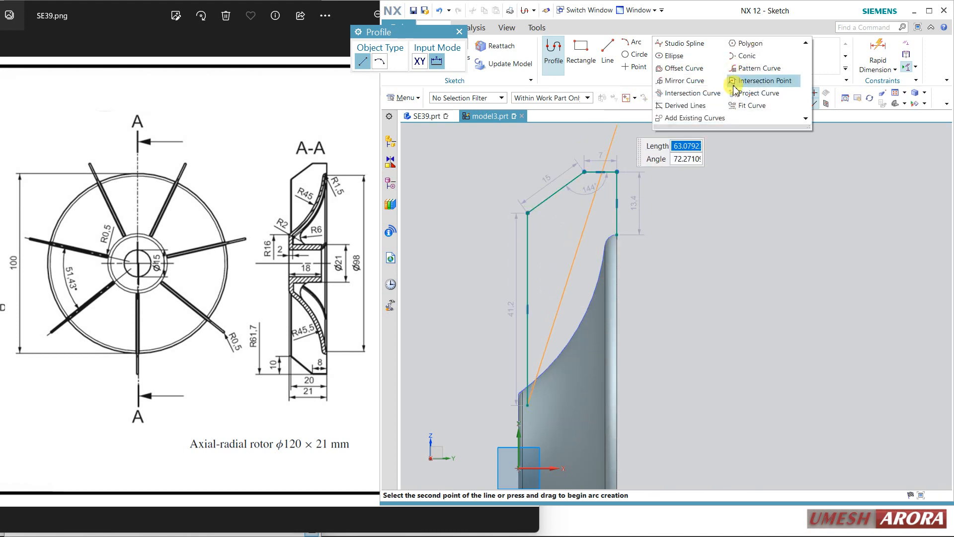
Step: Project the two arcs of the revolved hub's profile edge into the sketch as individual curves
left_click(757, 93)
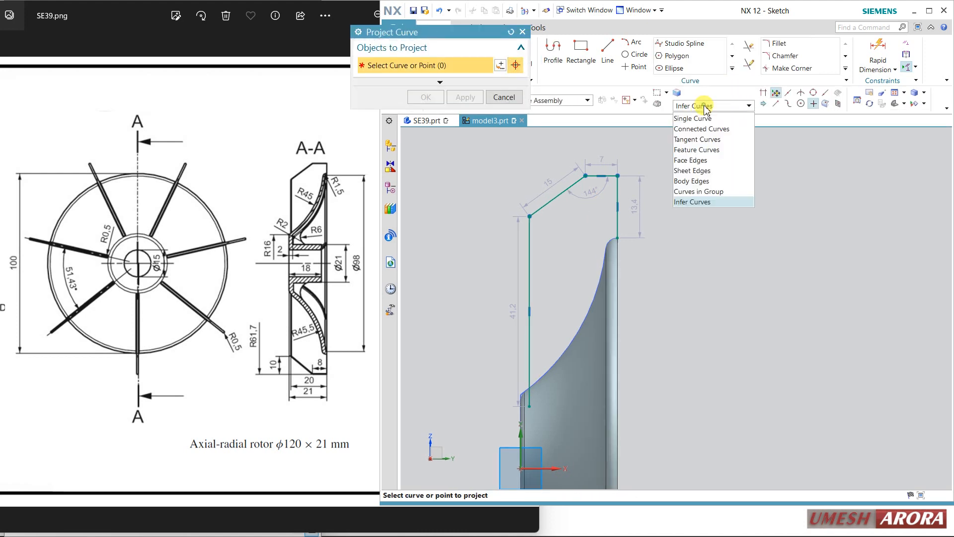
left_click(692, 119)
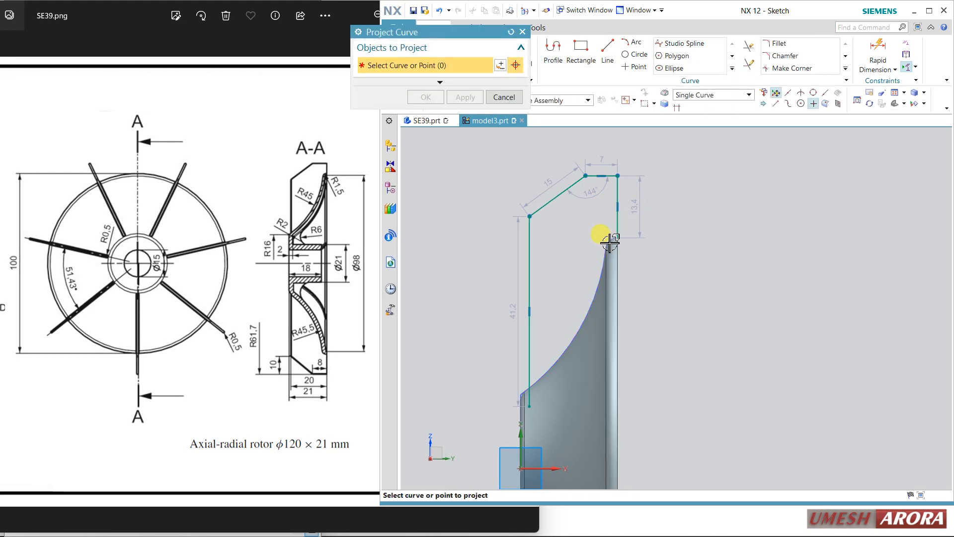
left_click(607, 240)
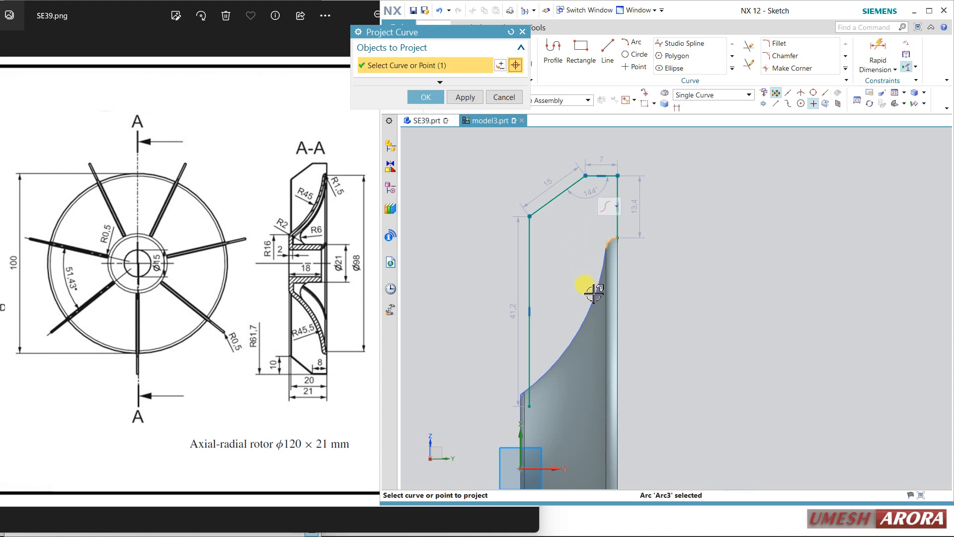
left_click(591, 292)
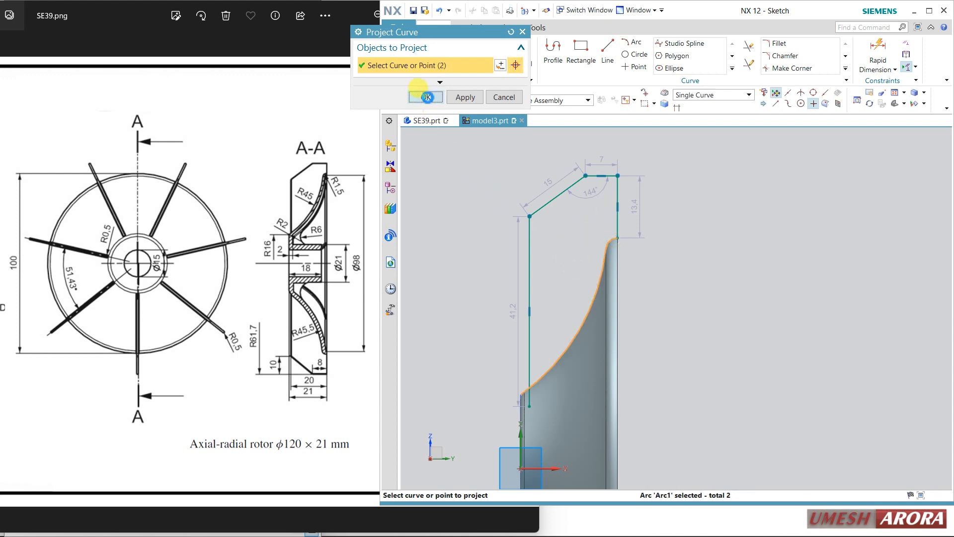
left_click(426, 97)
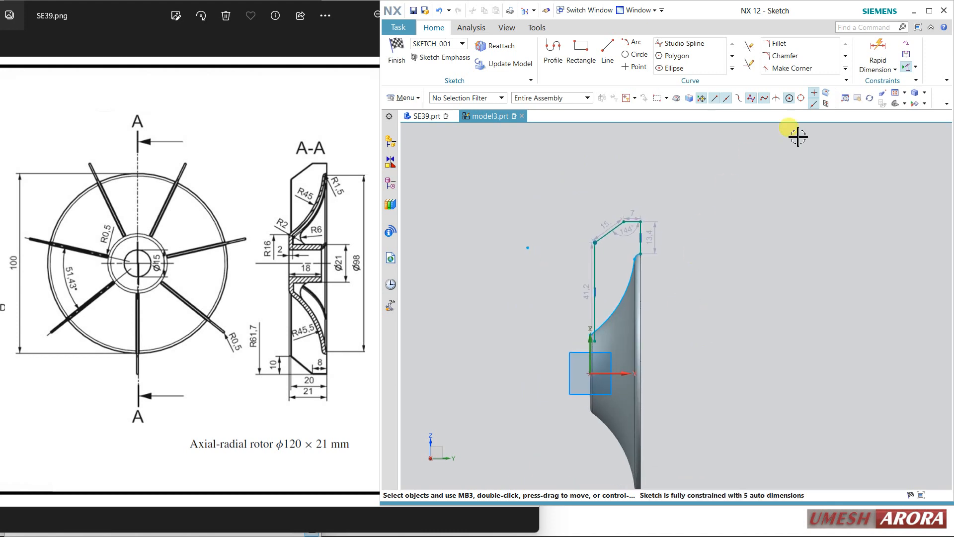
Step: Dimension the blade height 61.7 (p36) and top width 8.0 (p37) with Rapid Dimension
left_click(876, 59)
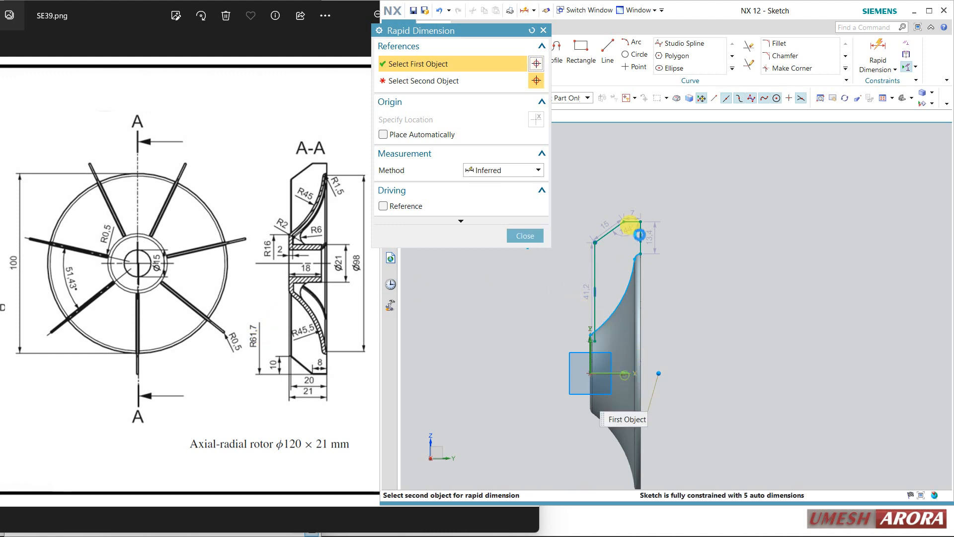
left_click(639, 236)
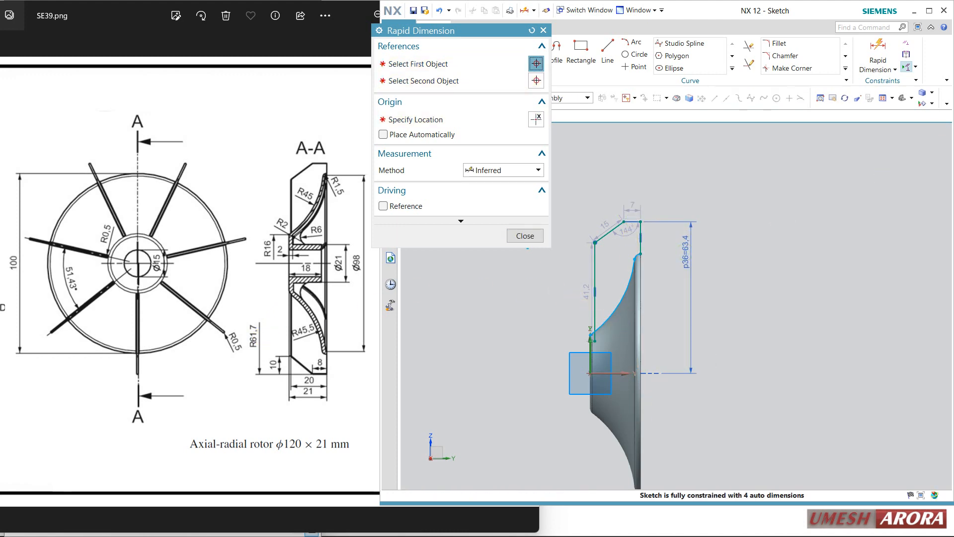
double_click(672, 255)
type("8")
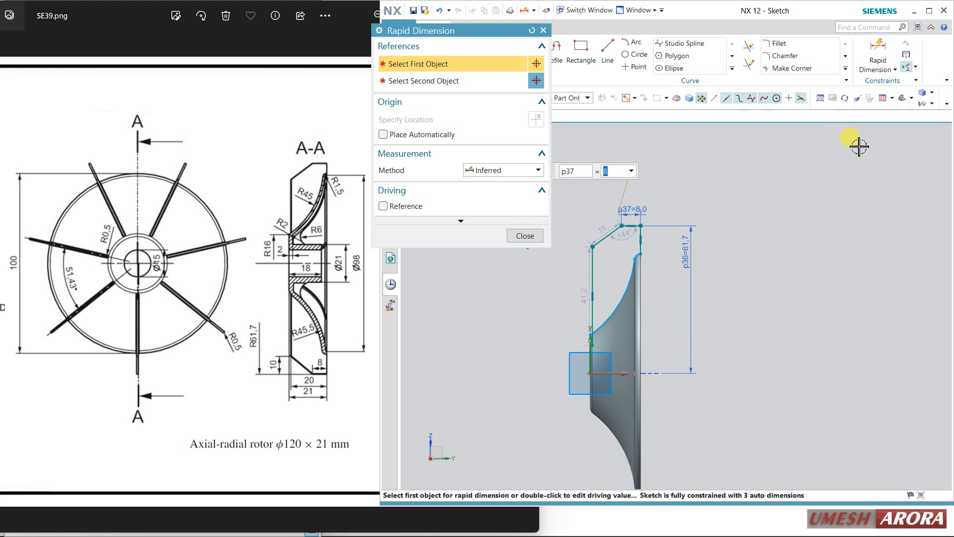
mouse_move(830, 164)
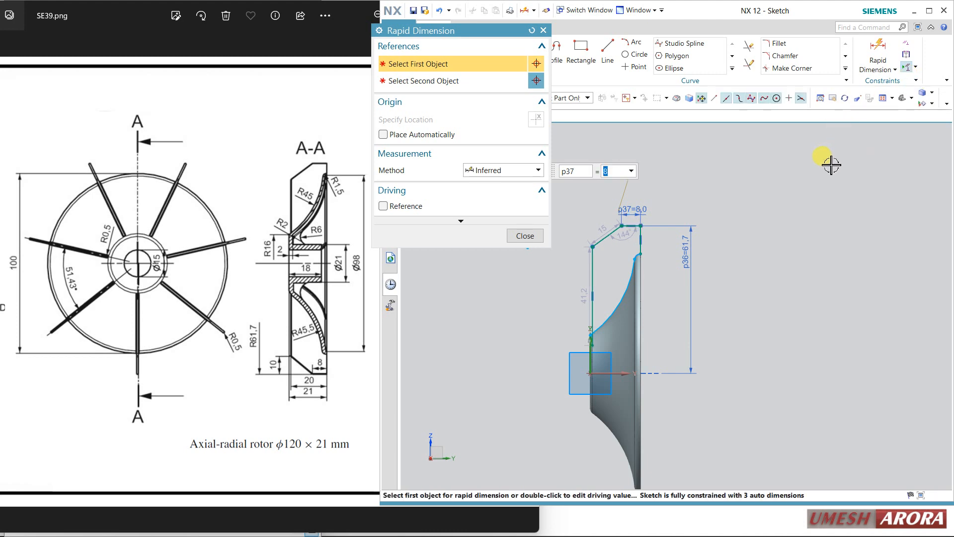
left_click(523, 235)
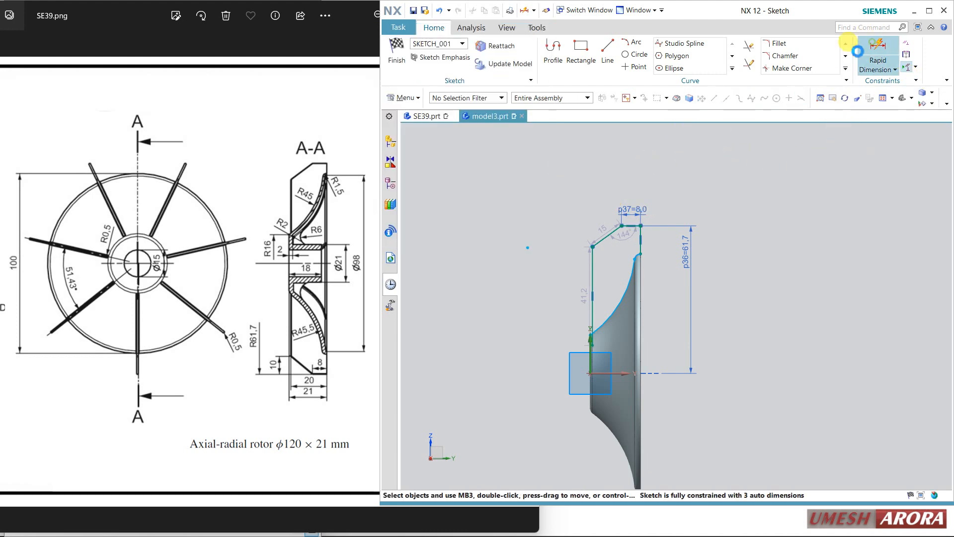
Step: Add the 10.0 (p38) and 20.0 (p39) horizontal dimensions so the sketch is fully constrained
left_click(877, 58)
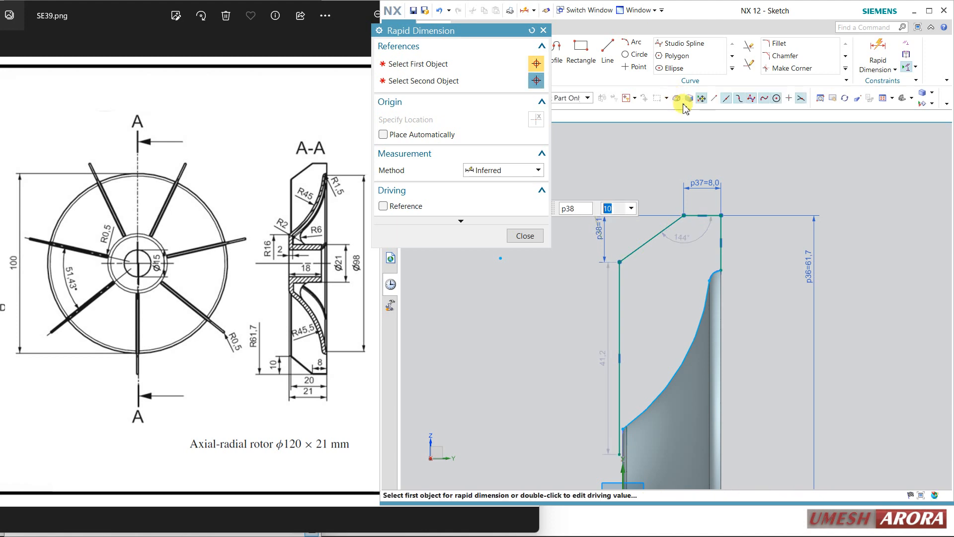
left_click(524, 236)
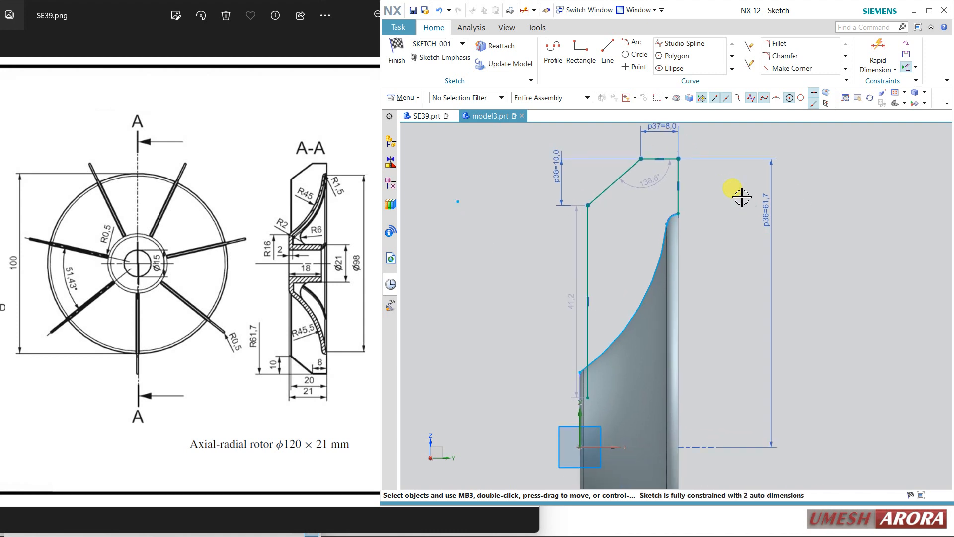
mouse_move(441, 198)
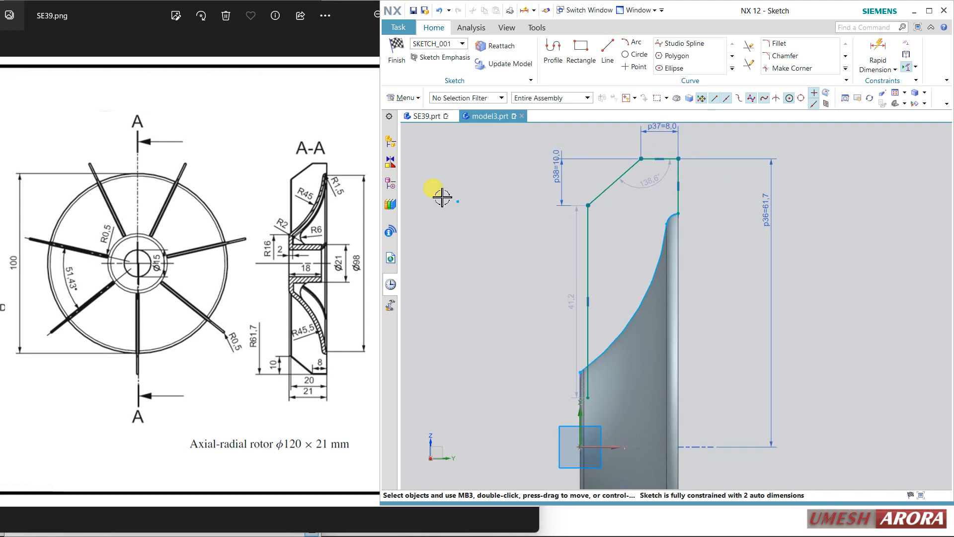
mouse_move(855, 67)
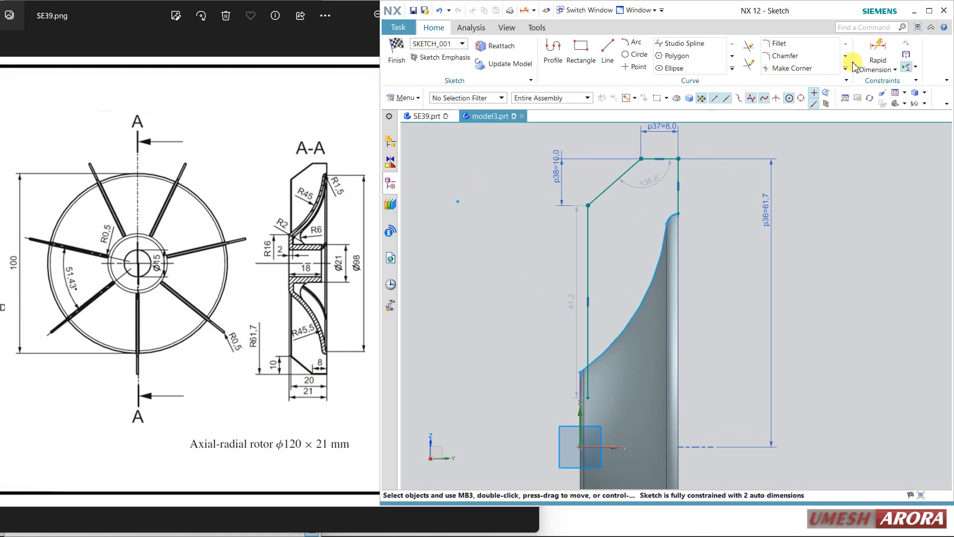
left_click(876, 60)
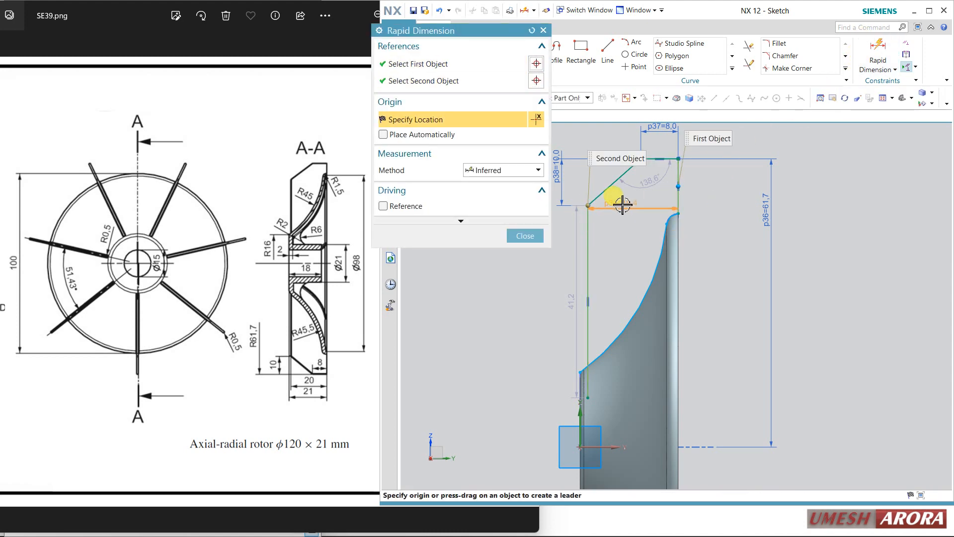
left_click(620, 208)
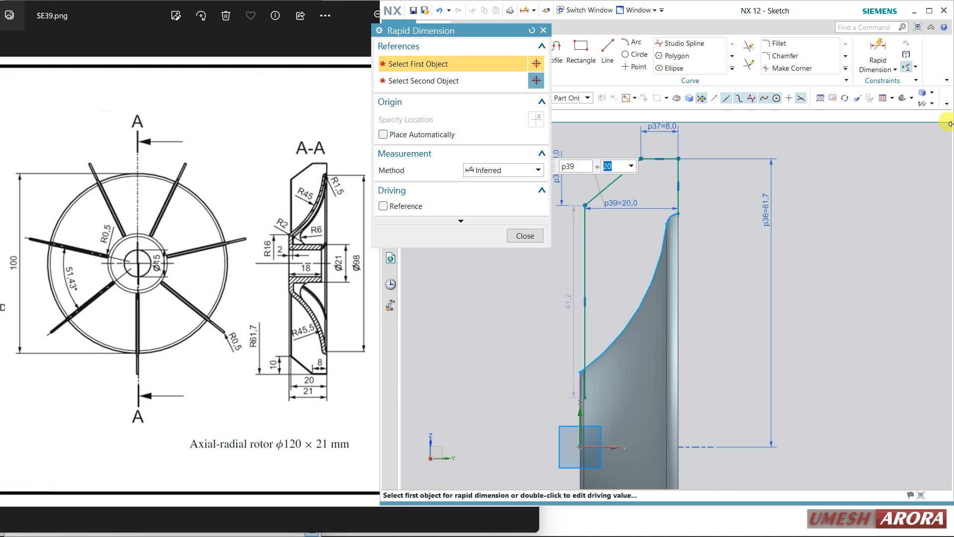
left_click(523, 236)
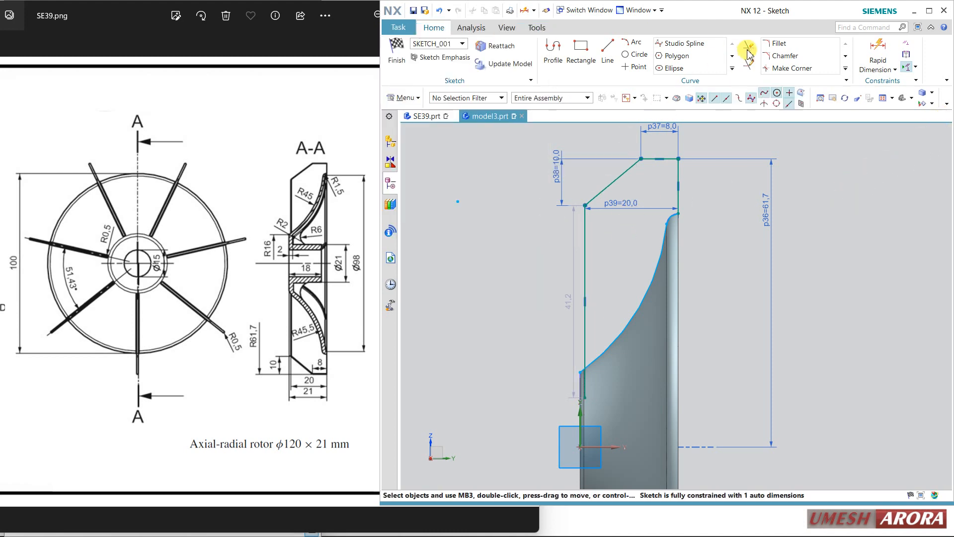
left_click(747, 49)
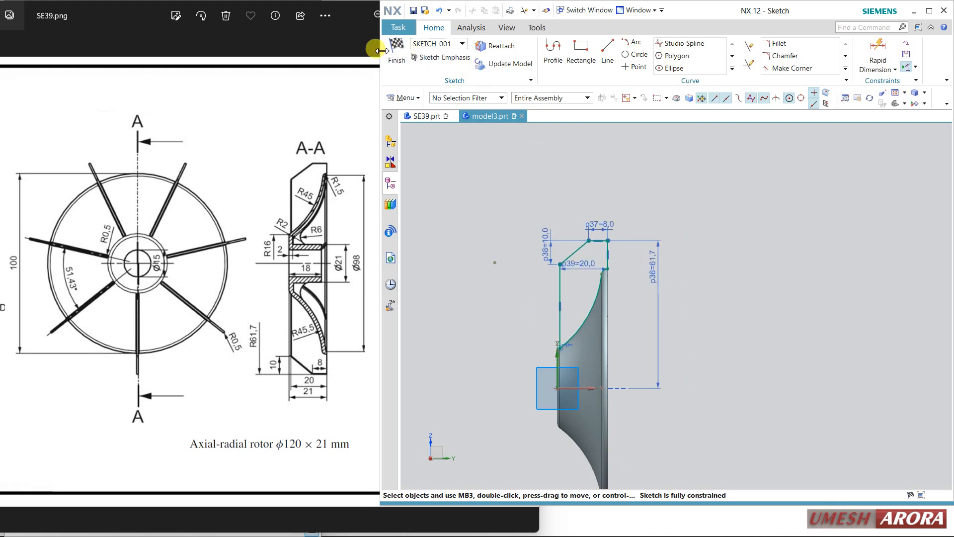
Step: Finish the sketch and extrude the blade profile 1 mm with Unite to the hub, which fails
left_click(395, 51)
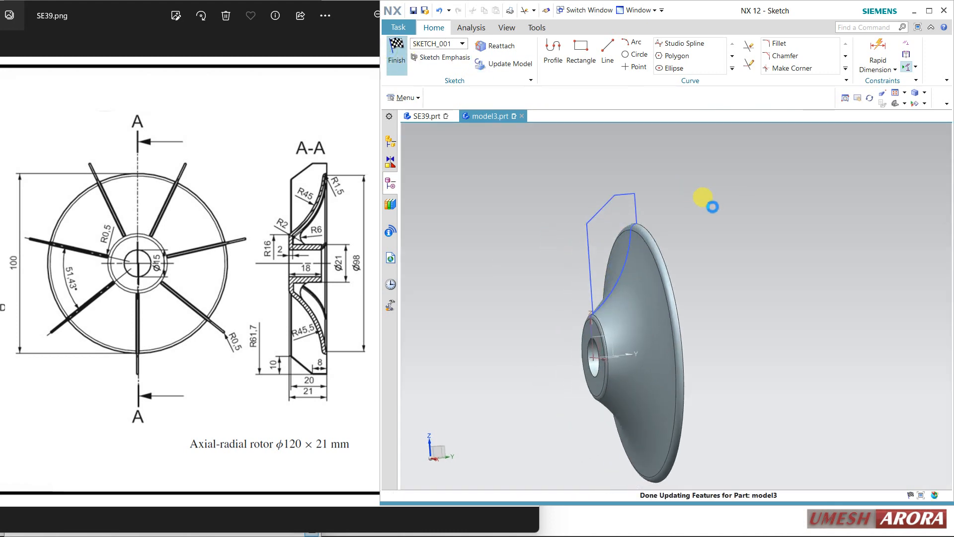
left_click(396, 55)
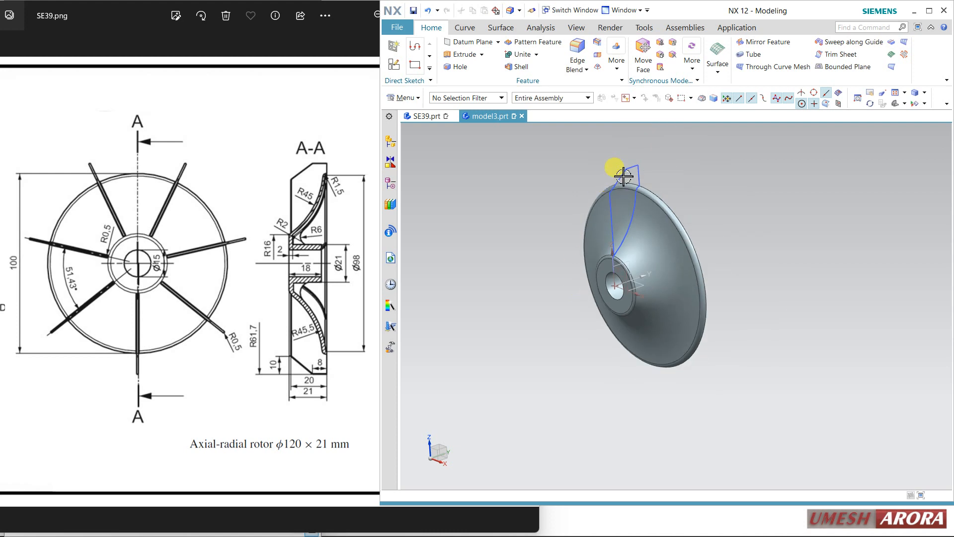
left_click(464, 54)
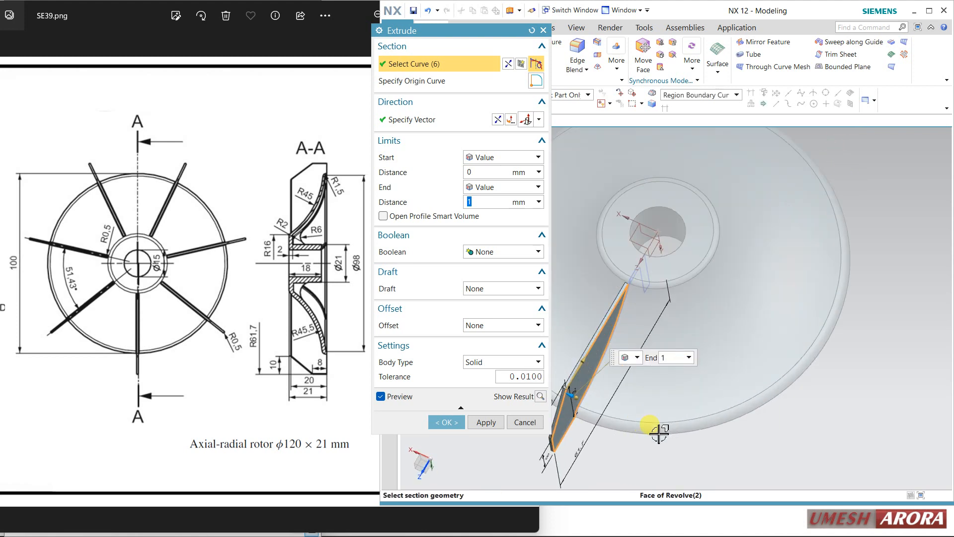
mouse_move(210, 266)
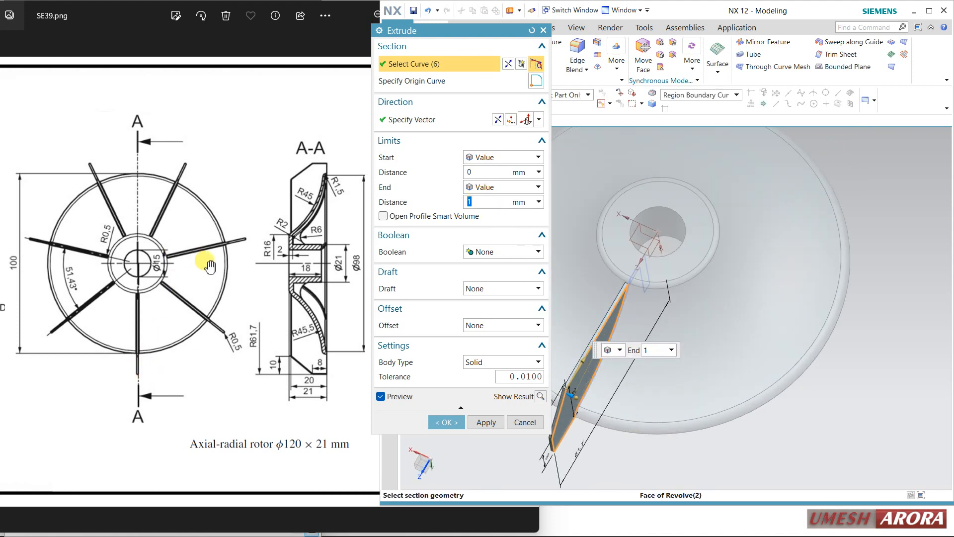
mouse_move(234, 347)
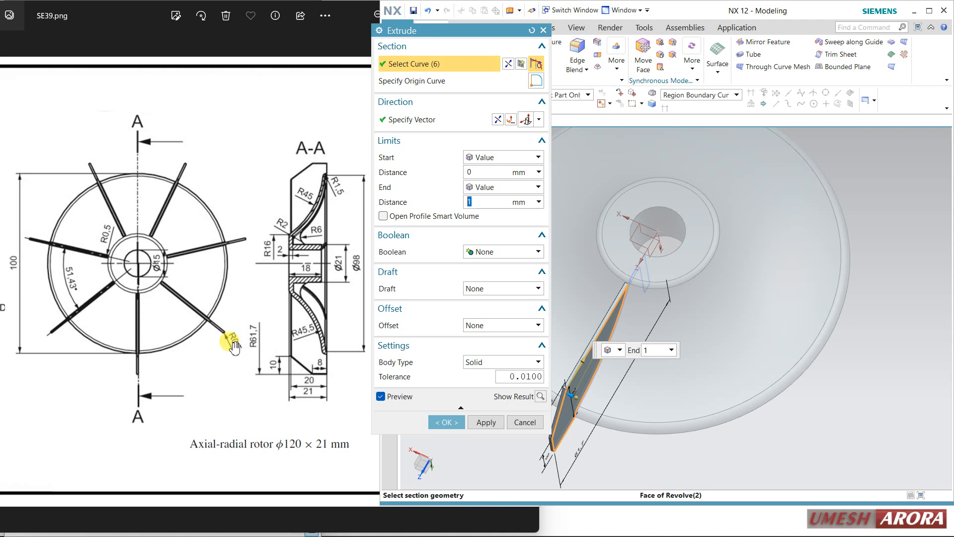
left_click(446, 421)
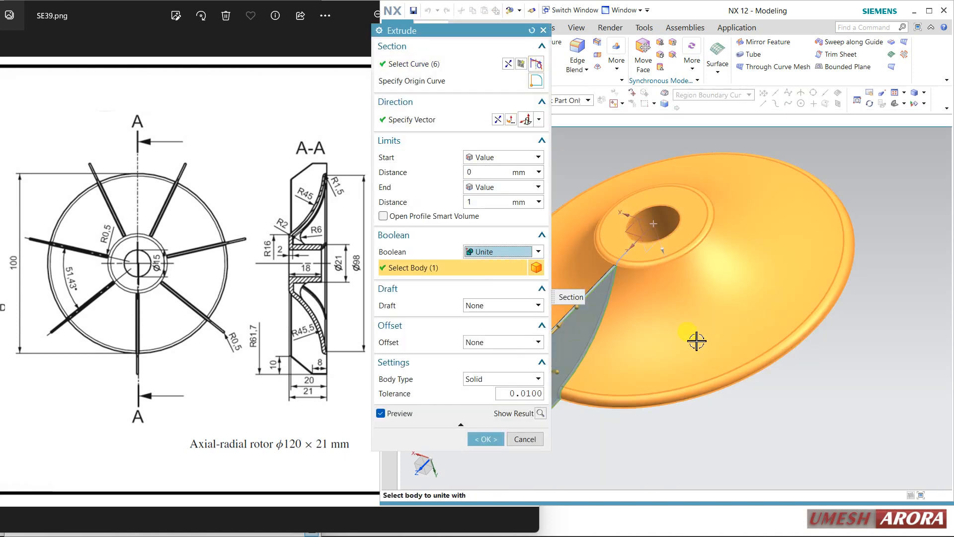
left_click(485, 439)
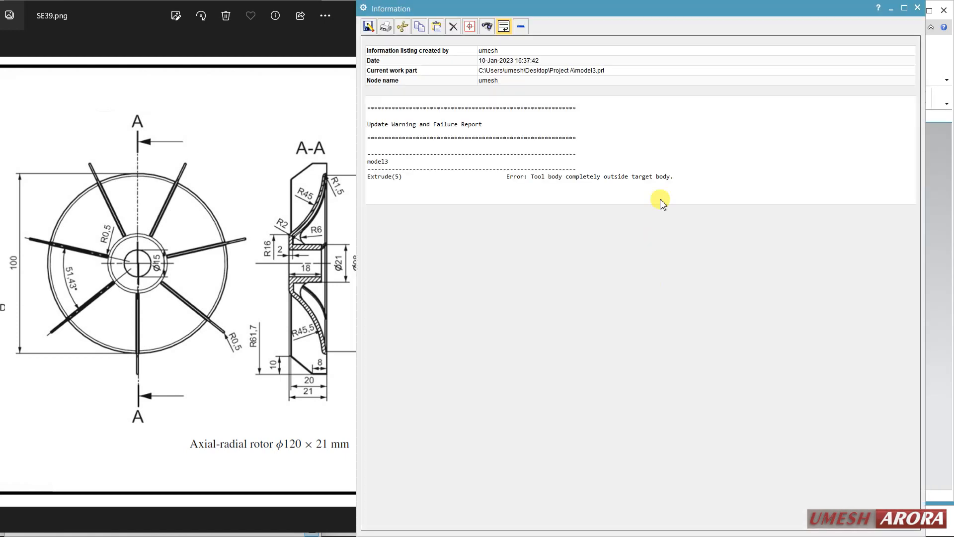
Step: Edit Extrude (5) from the Part Navigator, set Boolean to None so the blade stays a separate body
left_click(916, 8)
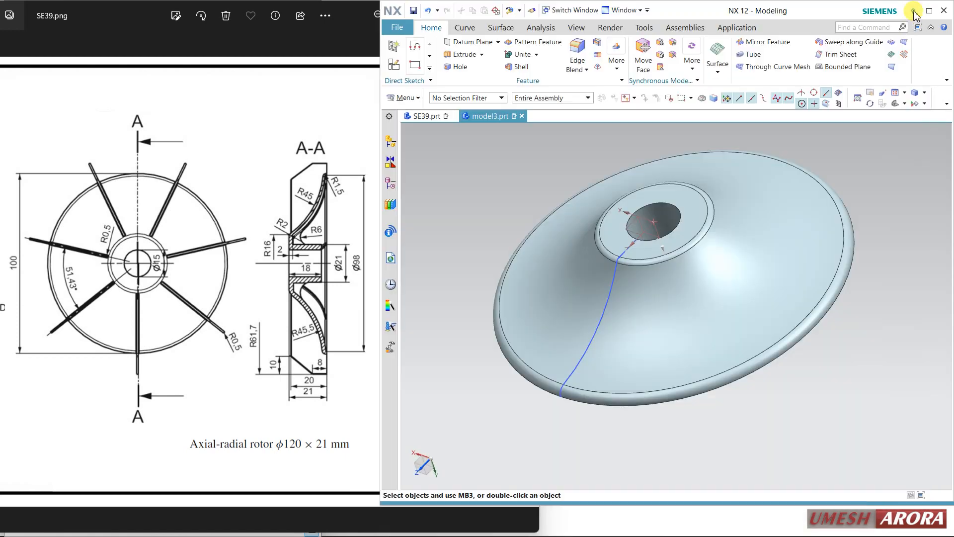
left_click(390, 182)
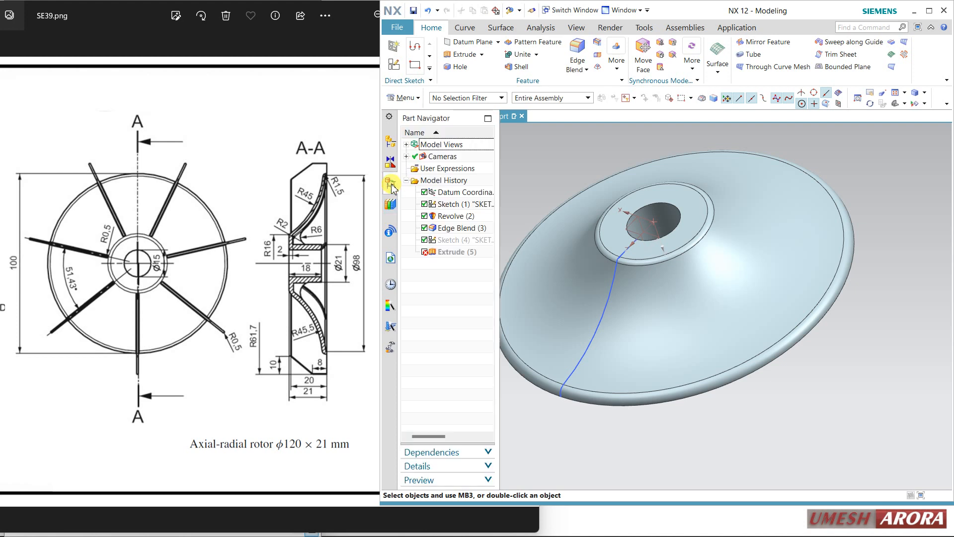
double_click(452, 252)
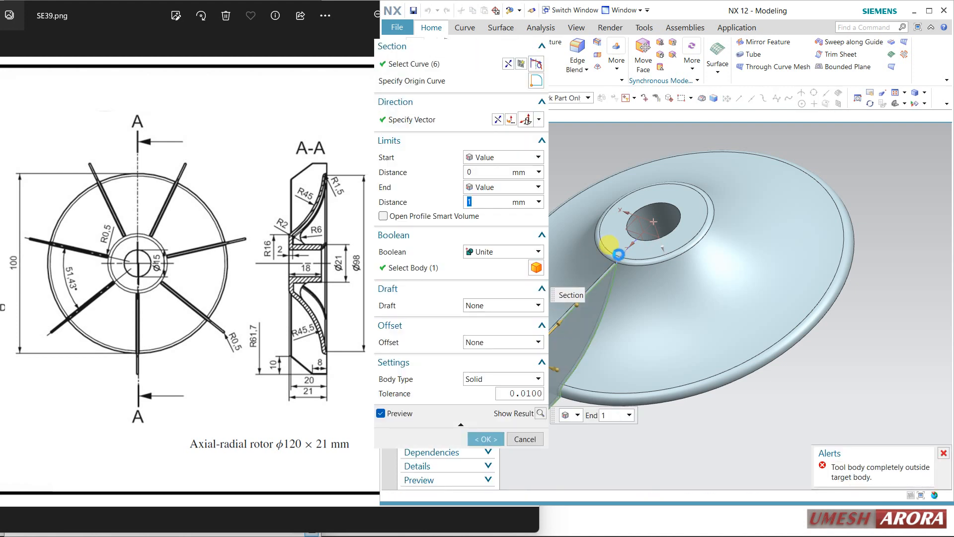
left_click(499, 252)
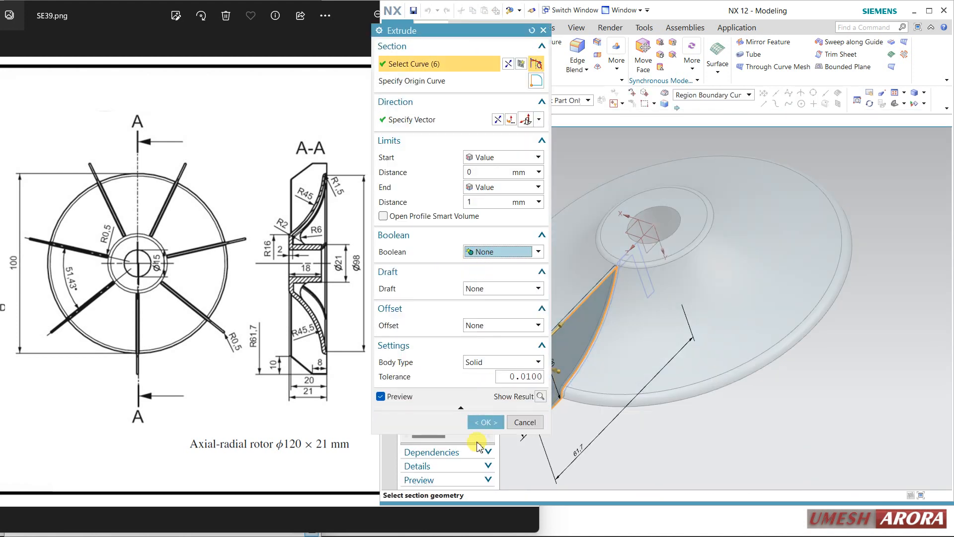
left_click(485, 422)
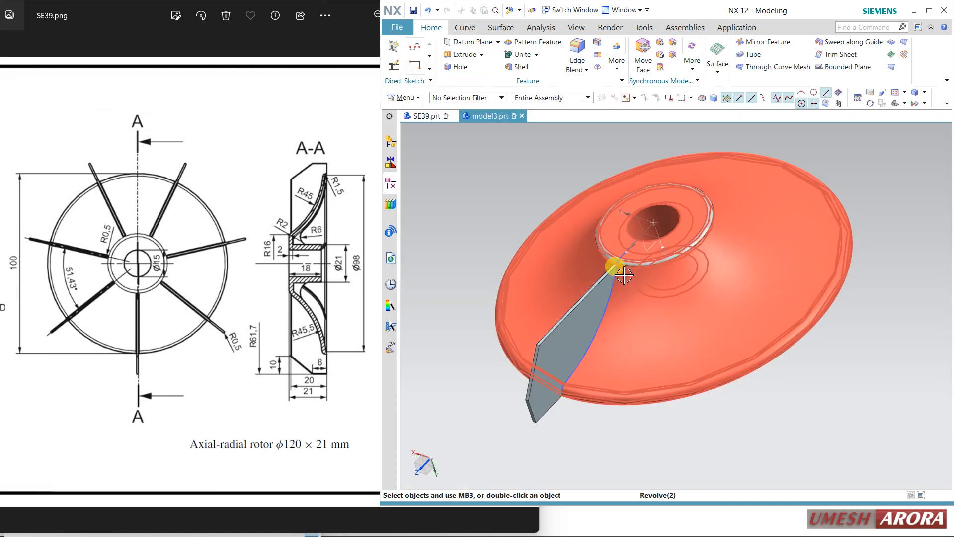
Step: Apply 0.5 mm edge blends across the standing blade's ten edges in two passes
left_click(575, 54)
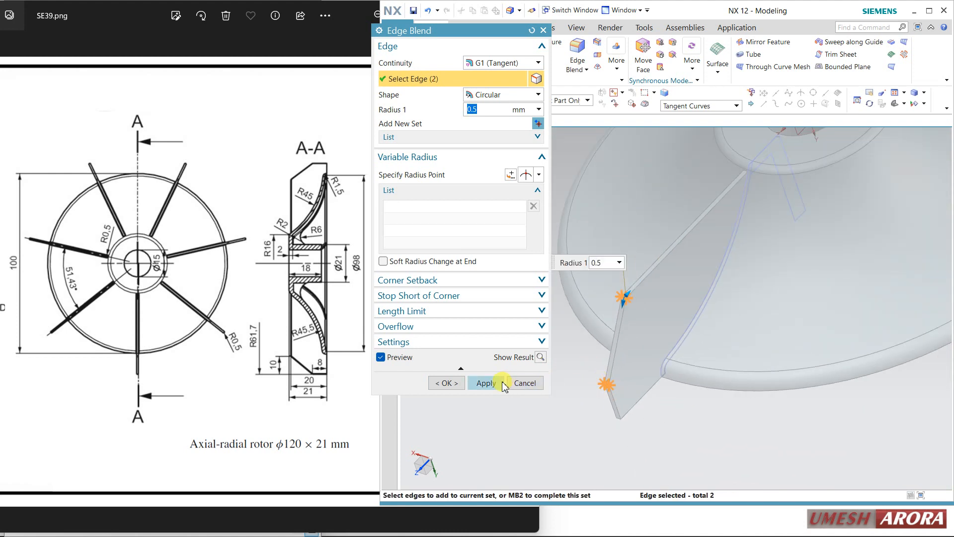
left_click(486, 382)
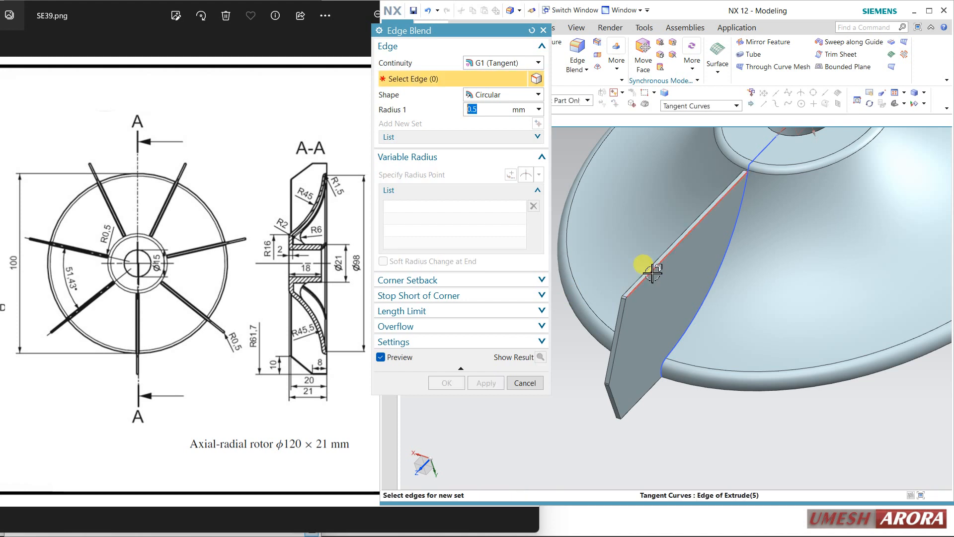
left_click(632, 274)
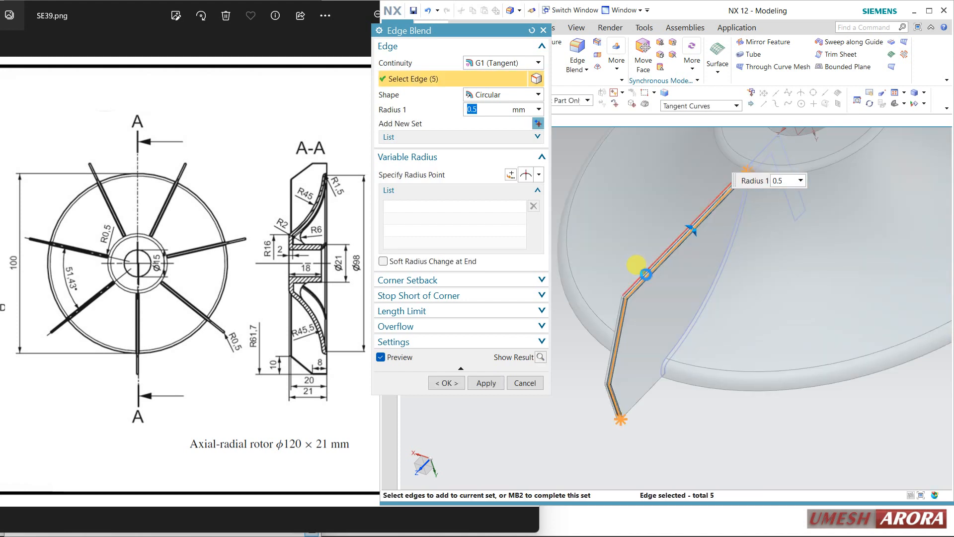
left_click(485, 383)
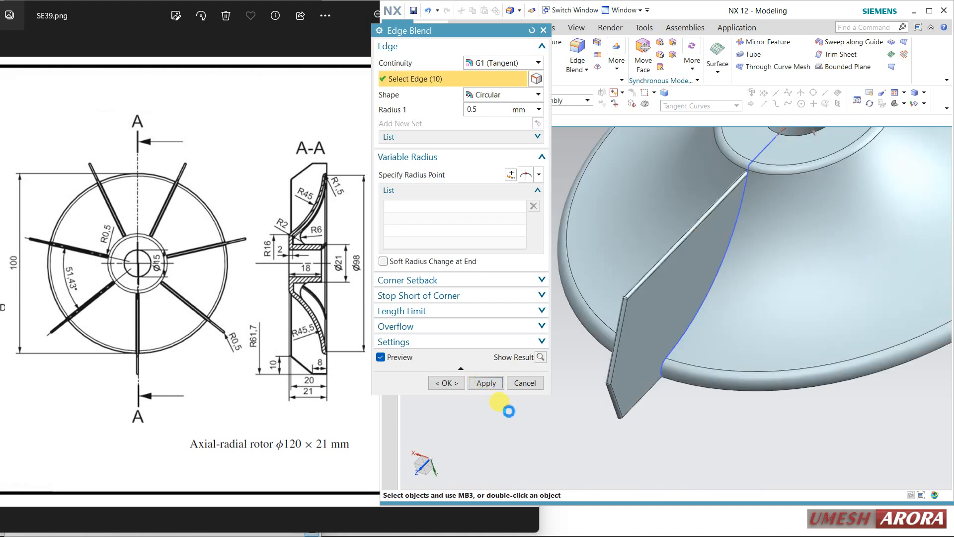
left_click(524, 383)
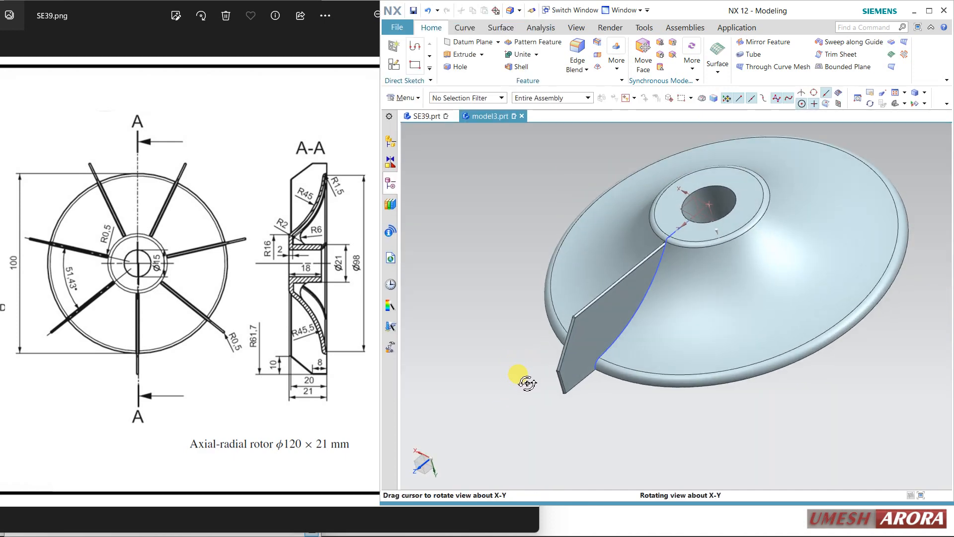
Step: Hide the hub-disc via Edge Blend (3) in the Part Navigator to view the blade alone, then show it again
left_click(390, 184)
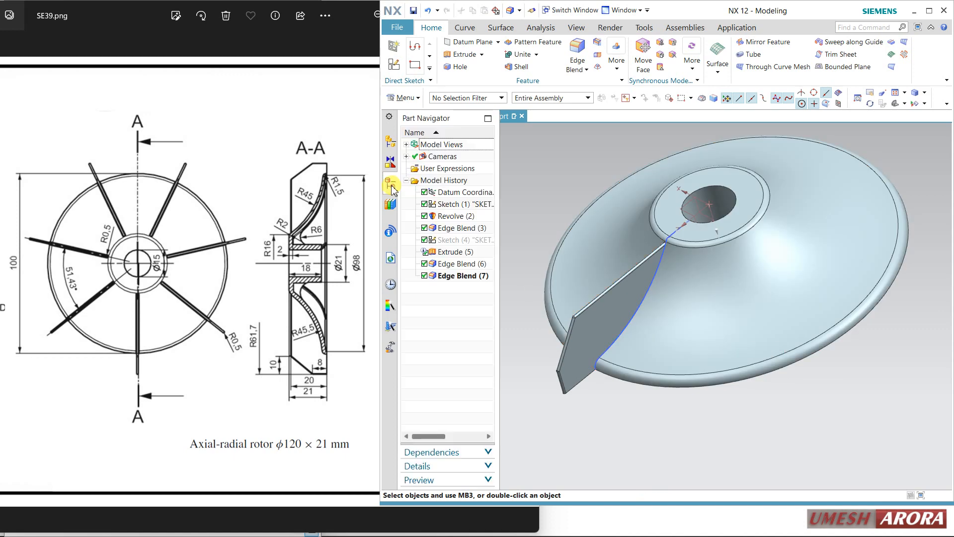
left_click(460, 227)
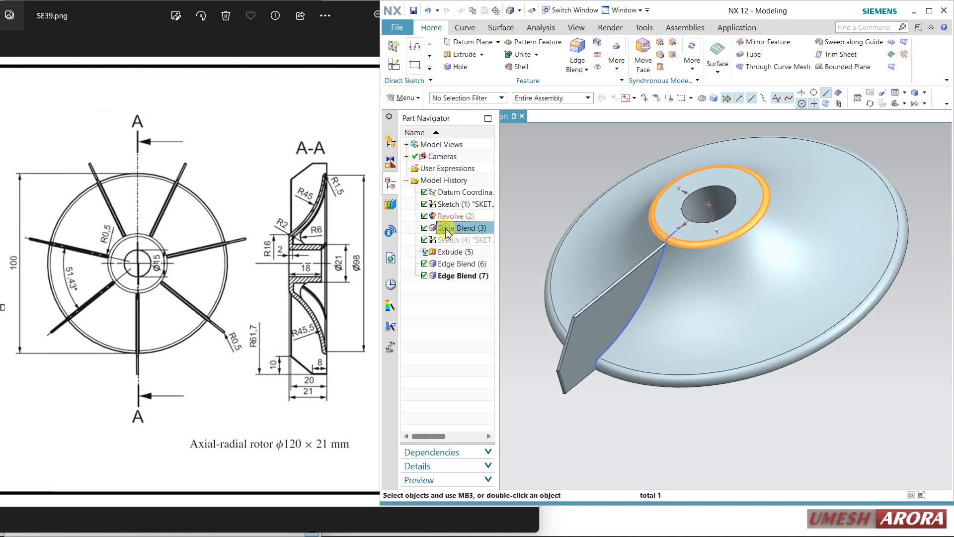
right_click(456, 227)
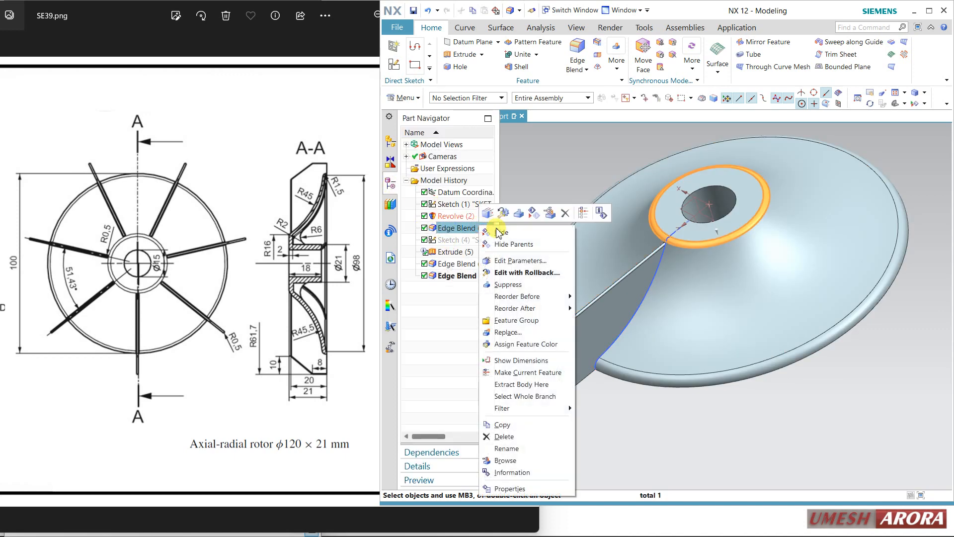
left_click(527, 272)
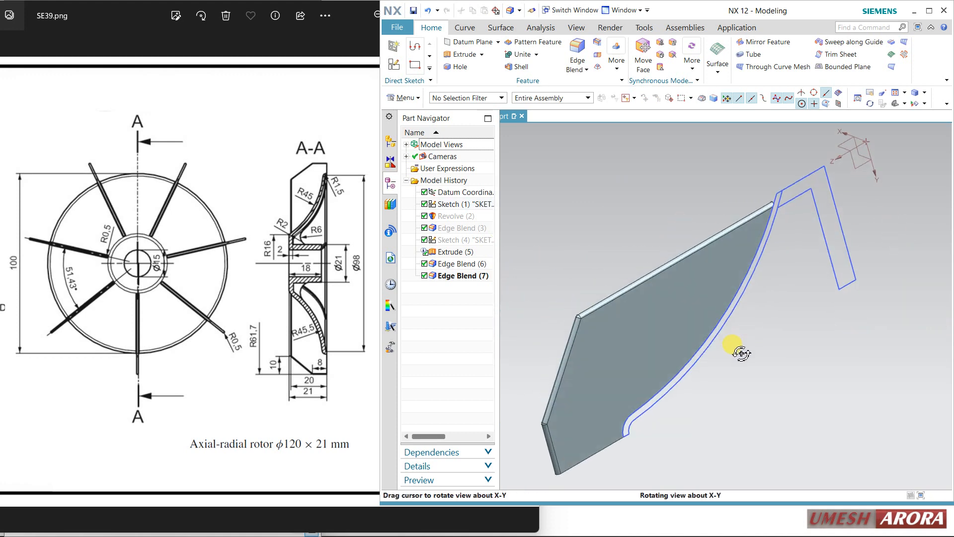
left_click(453, 216)
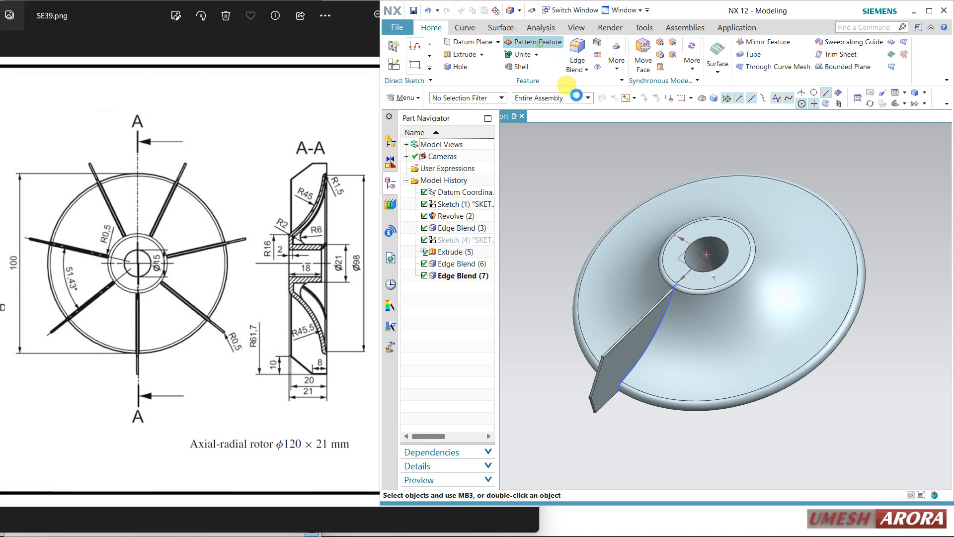
Step: Circular Pattern Feature of Extrude (5), Edge Blend (6) and (7): axis from hub edge, count 7, span 360°
left_click(534, 42)
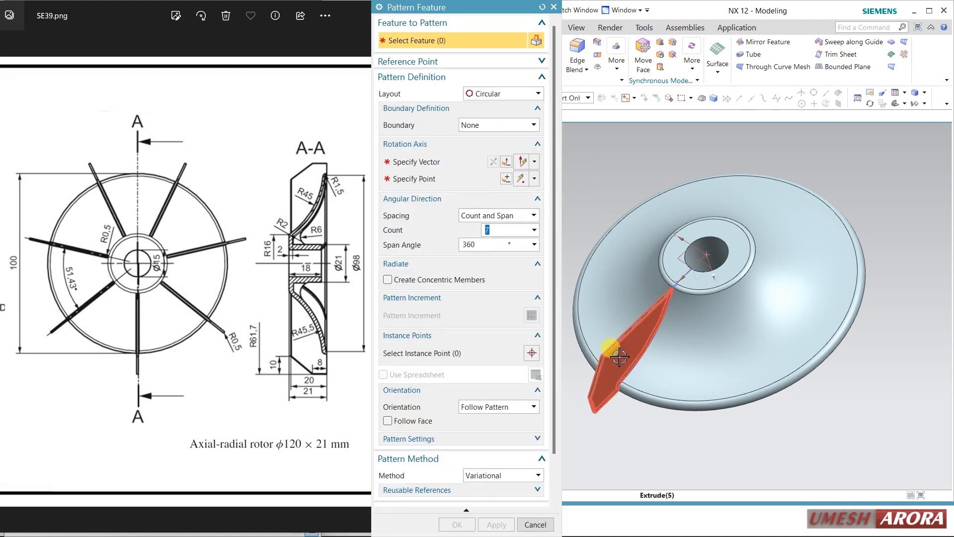
left_click(620, 358)
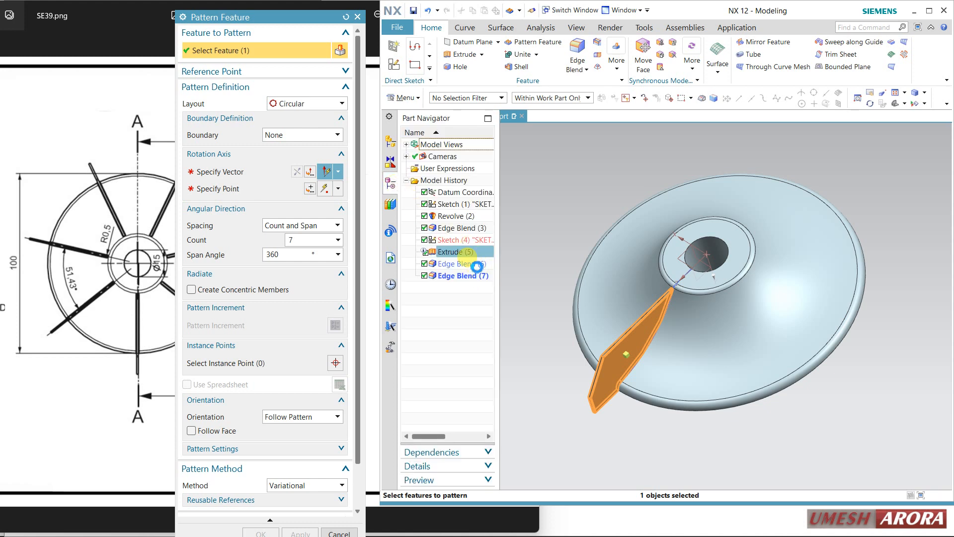
left_click(456, 263)
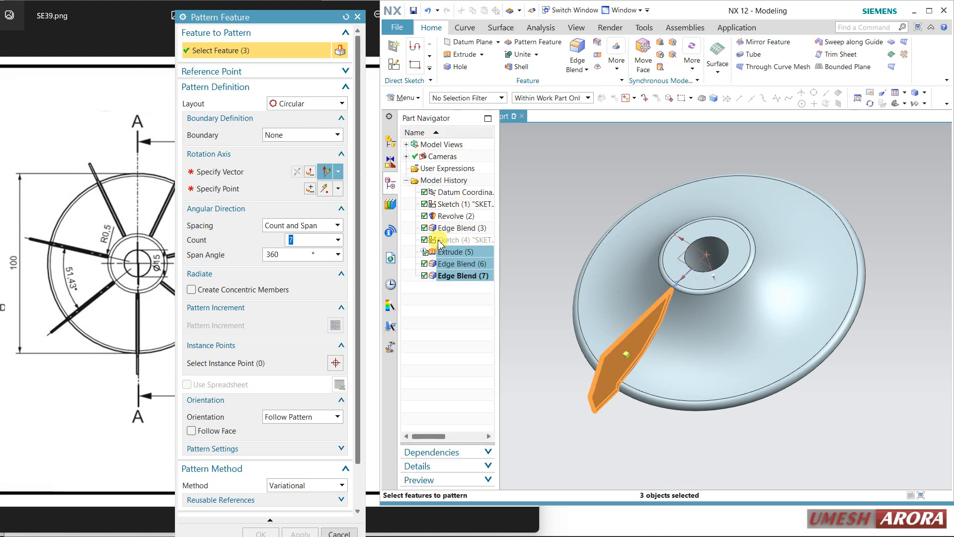
left_click(218, 162)
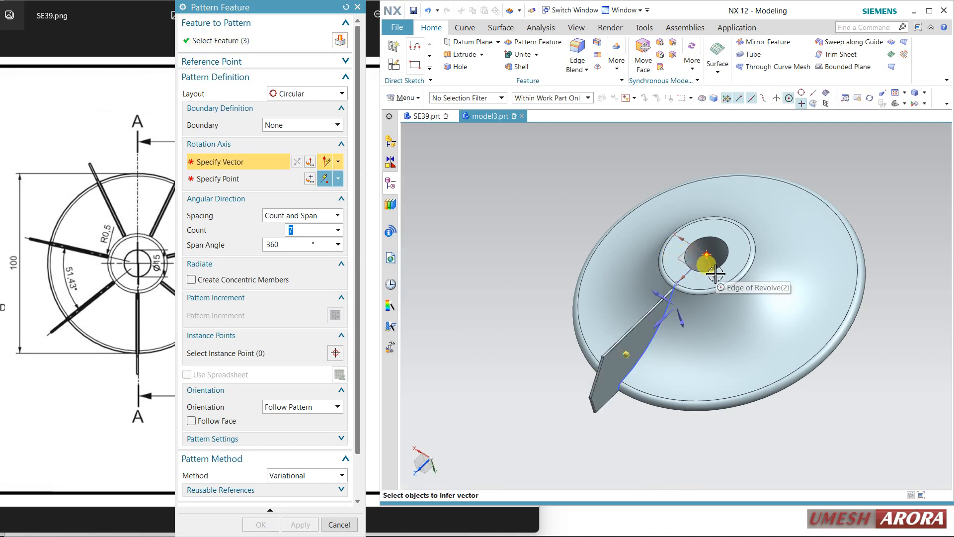
left_click(716, 273)
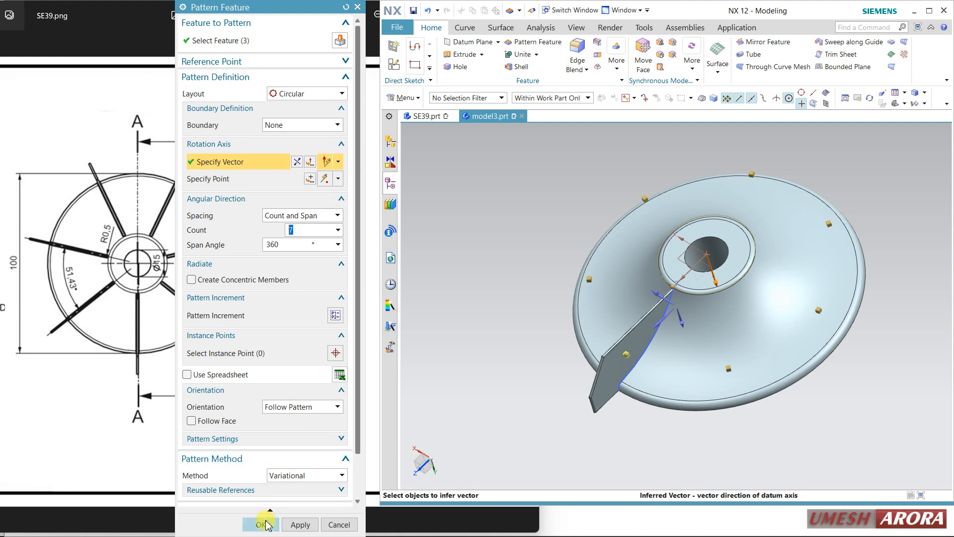
left_click(259, 524)
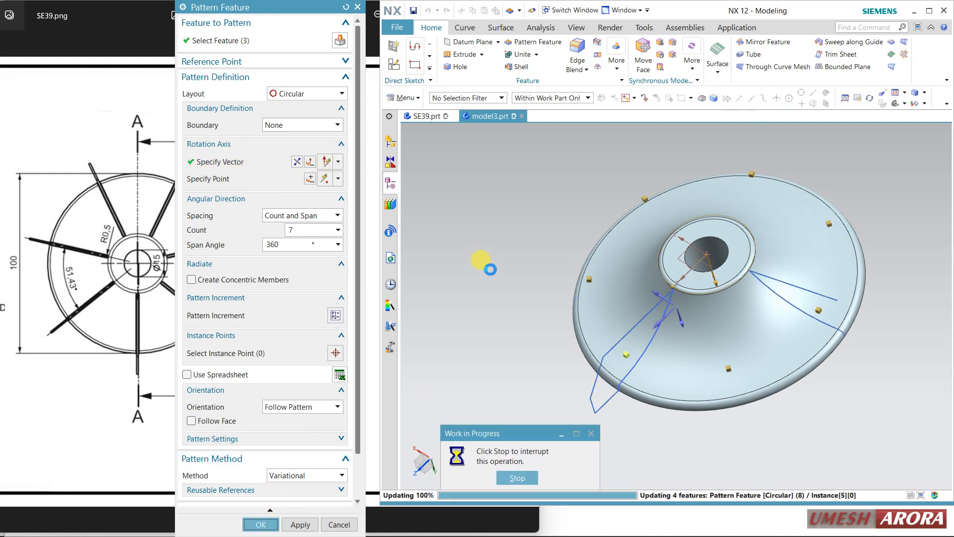
left_click(260, 523)
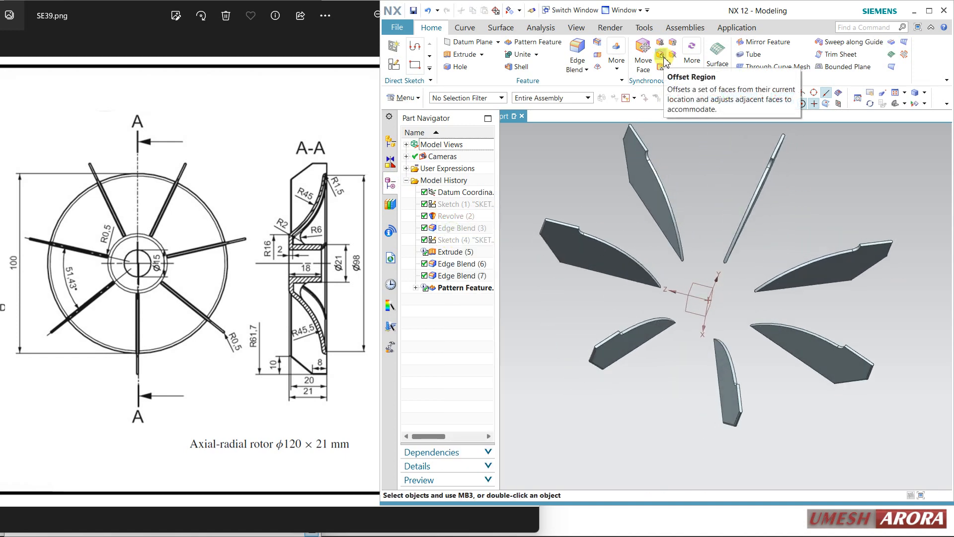
Step: Offset Region the rounded edge faces of the blades outward by 0.2 mm
left_click(662, 54)
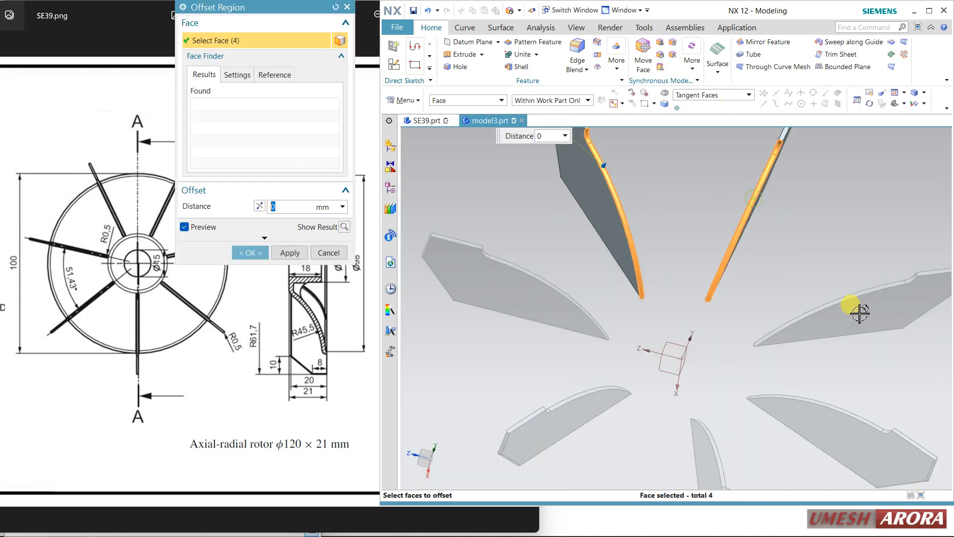
left_click(818, 397)
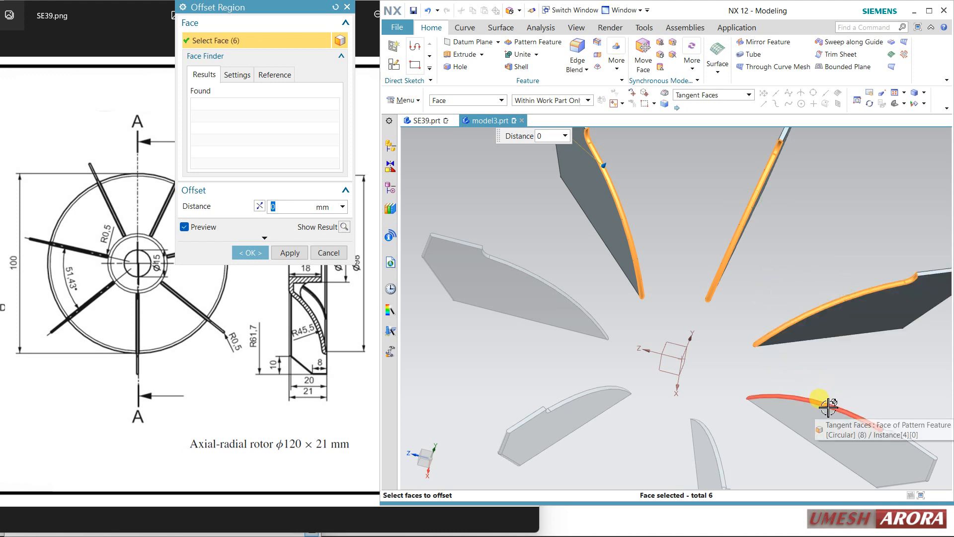
left_click(563, 408)
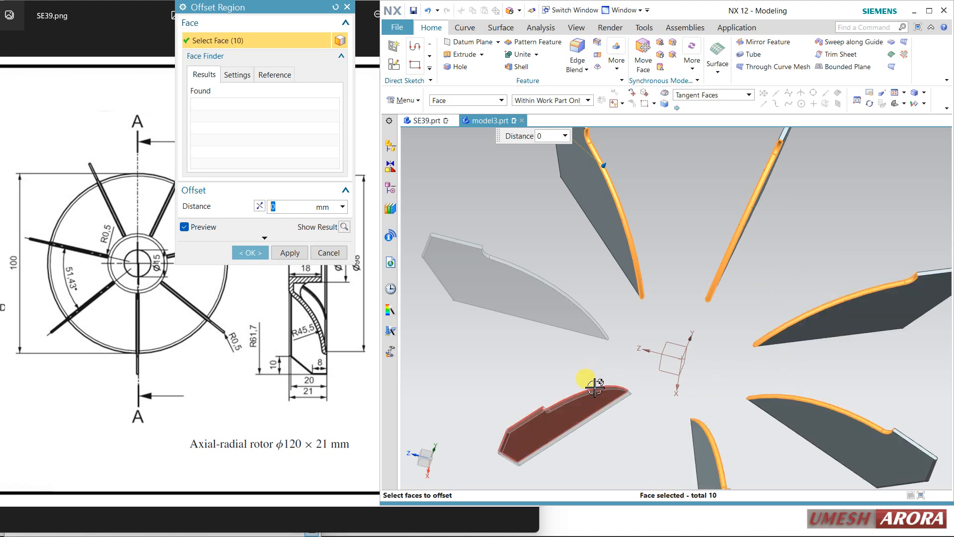
left_click(553, 283)
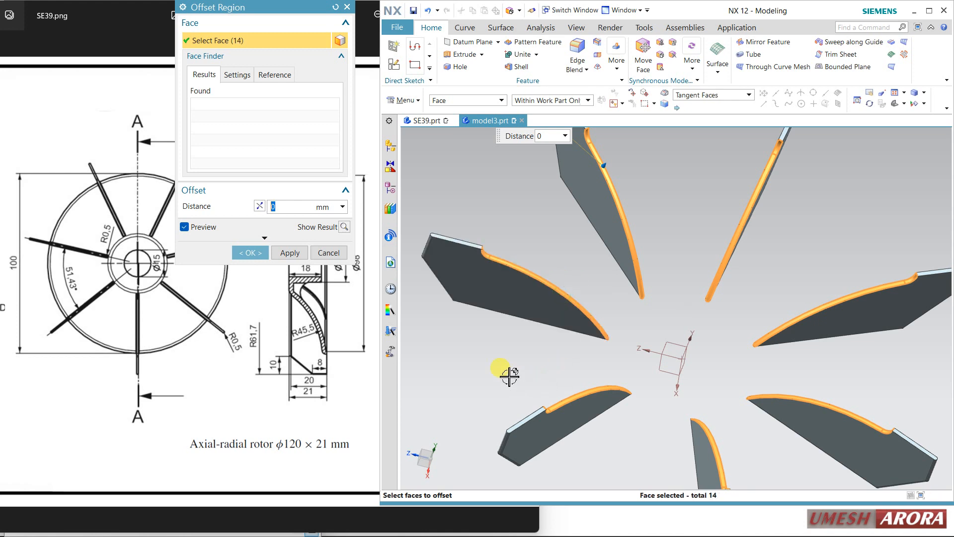
type("0.2")
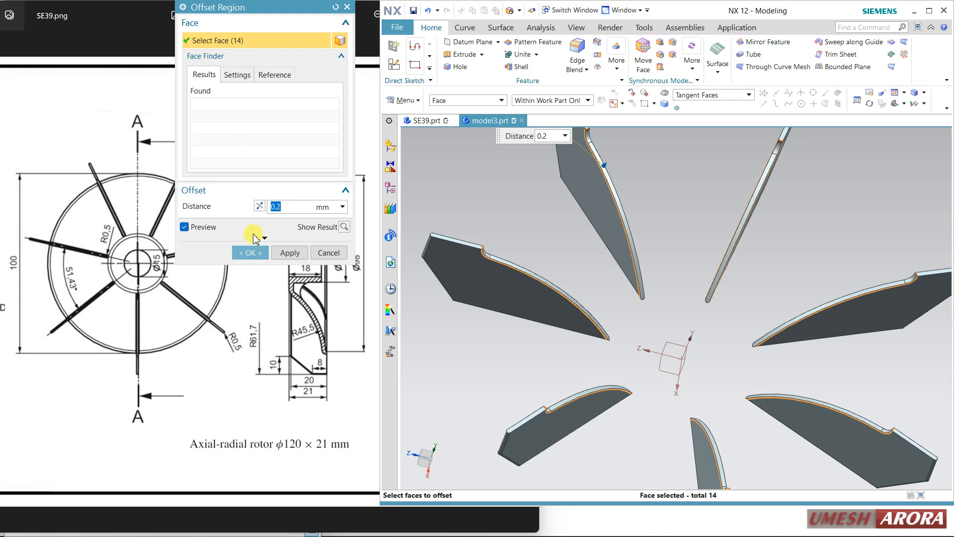
left_click(249, 253)
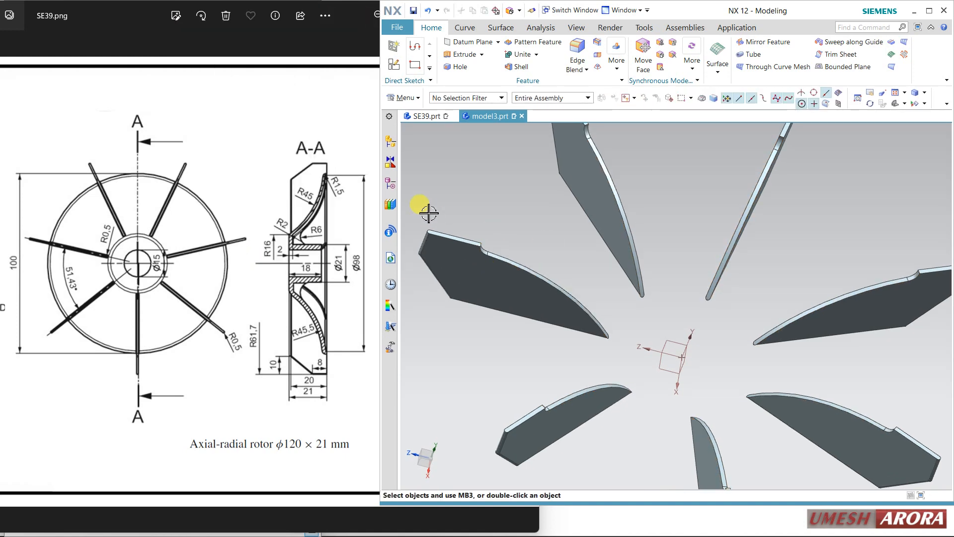
right_click(445, 216)
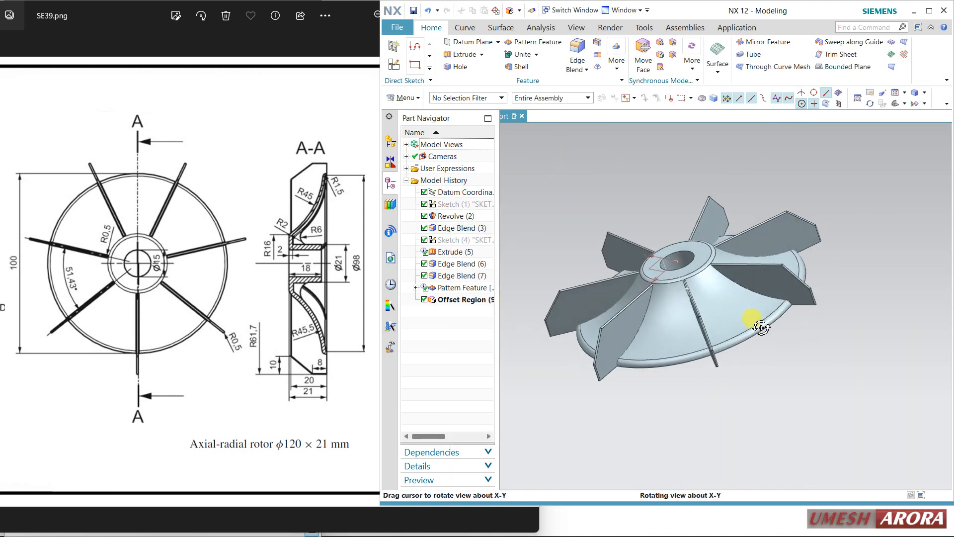
Step: Unite the hub-disc target with the seven blade bodies as tools into one solid
left_click(518, 54)
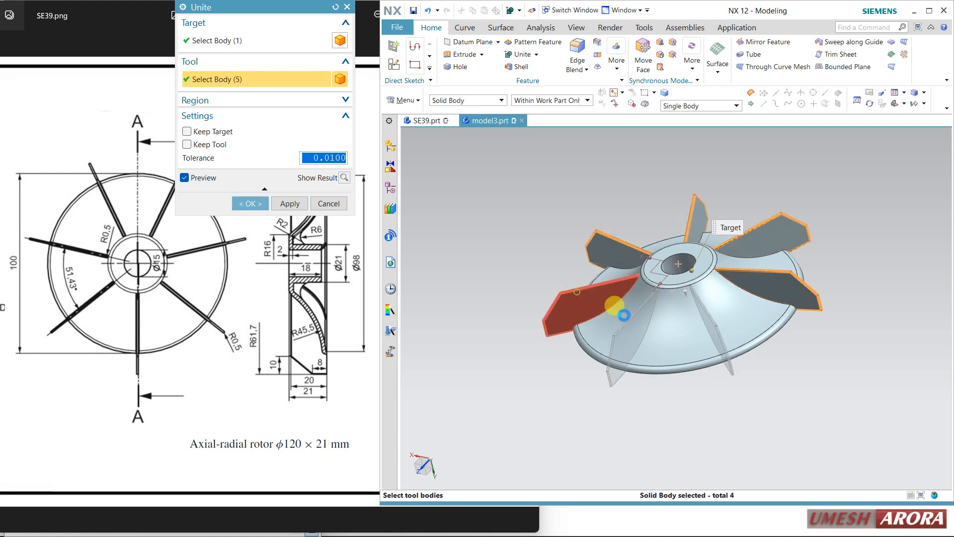
left_click(578, 298)
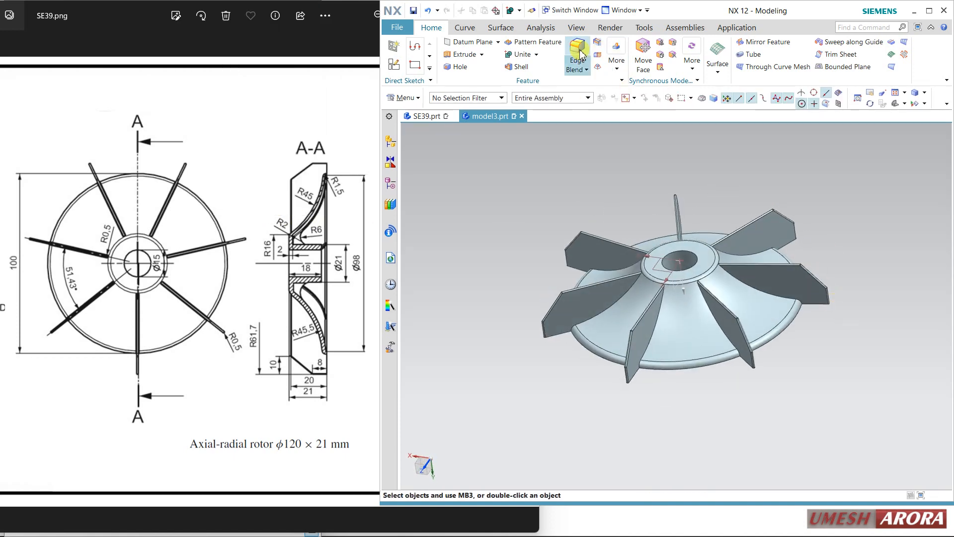
Step: Edge Blend the twelve blade-to-disc root edges with a 0.5 mm radius
left_click(575, 54)
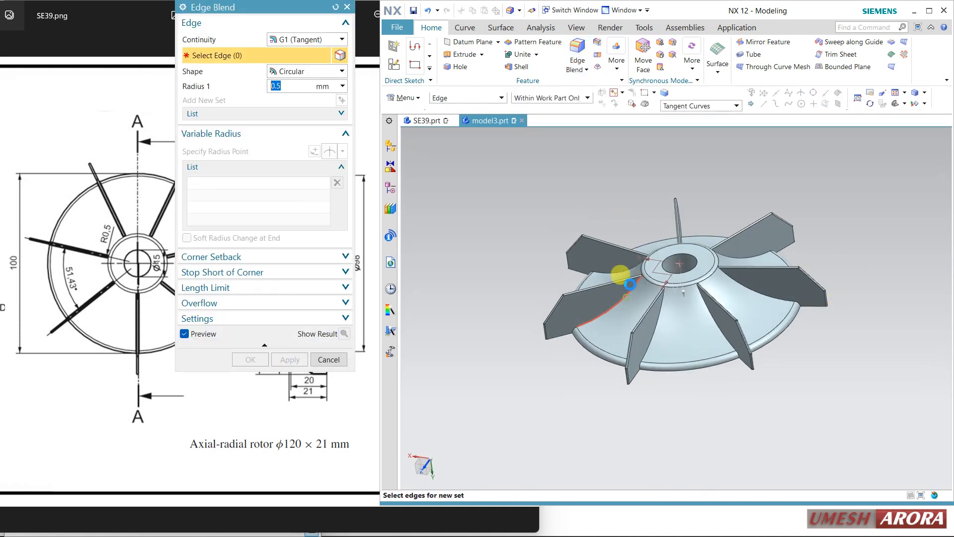
left_click(630, 282)
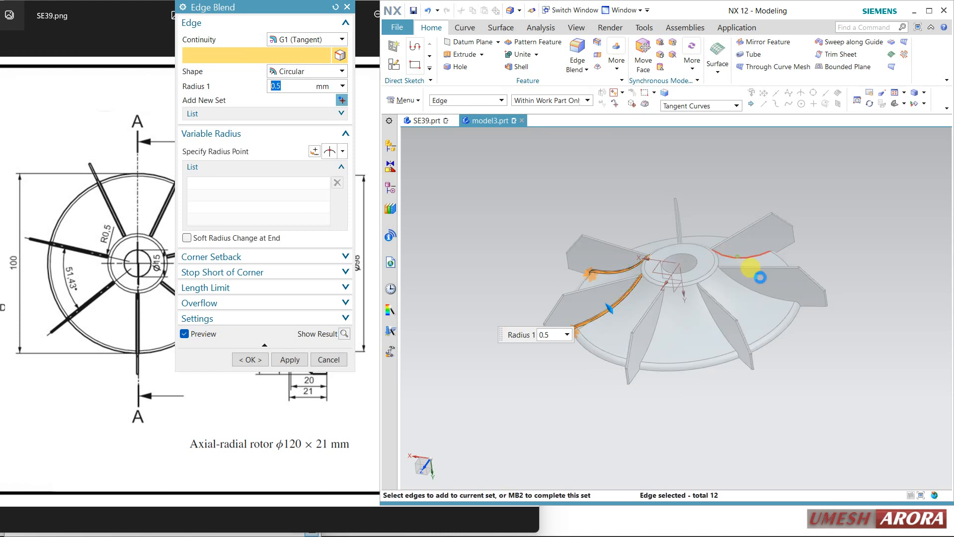
left_click(718, 320)
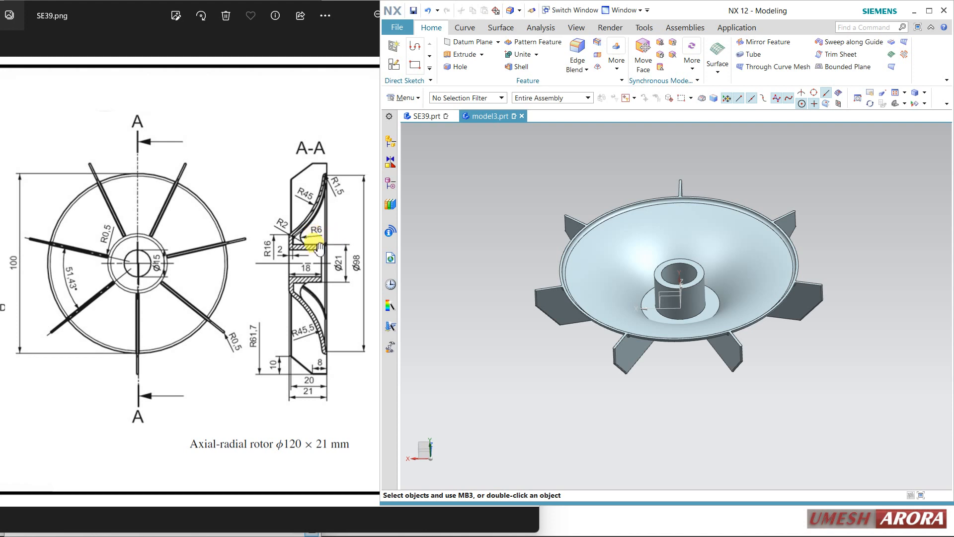
Step: Two-face Face Blend between the disc's inner cone and hub cylinder, direction reversed, radius 6 mm
left_click(589, 68)
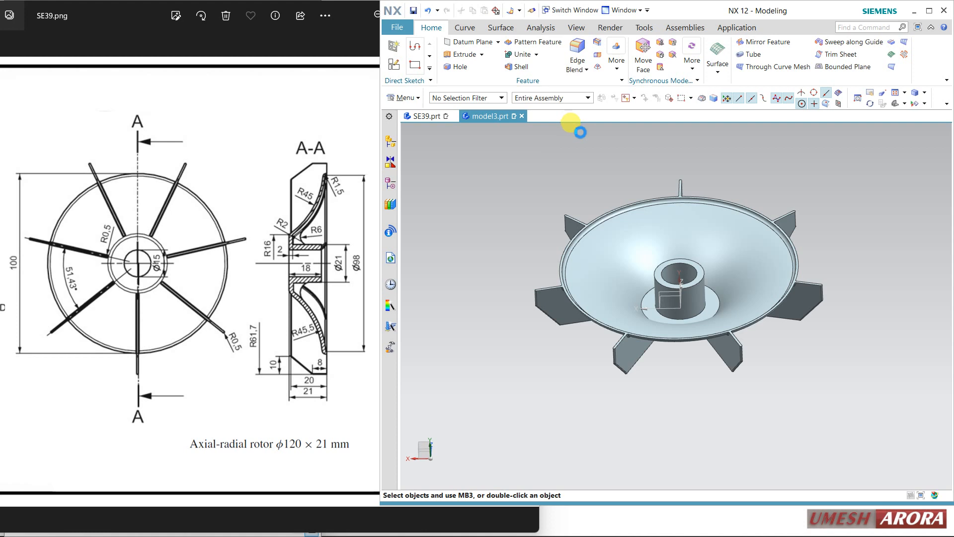
left_click(577, 51)
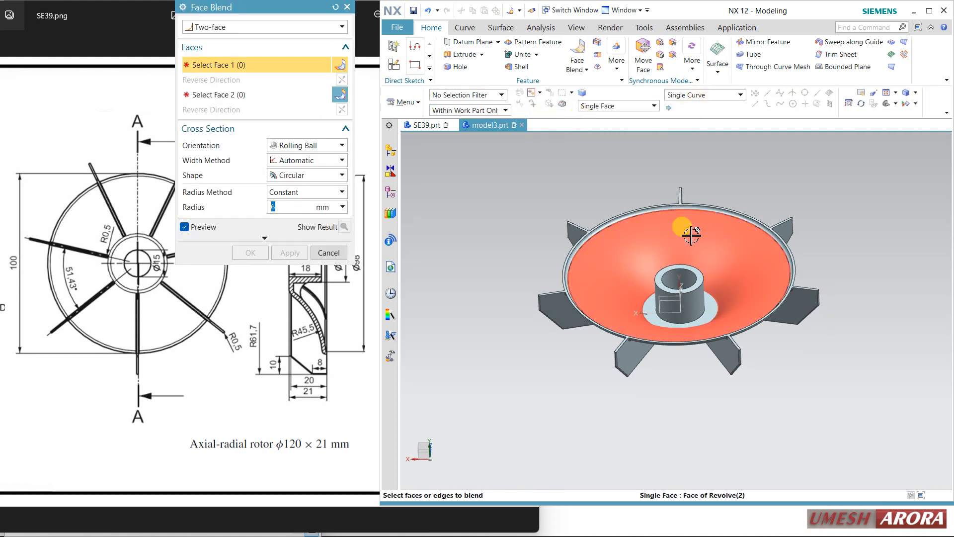
left_click(681, 231)
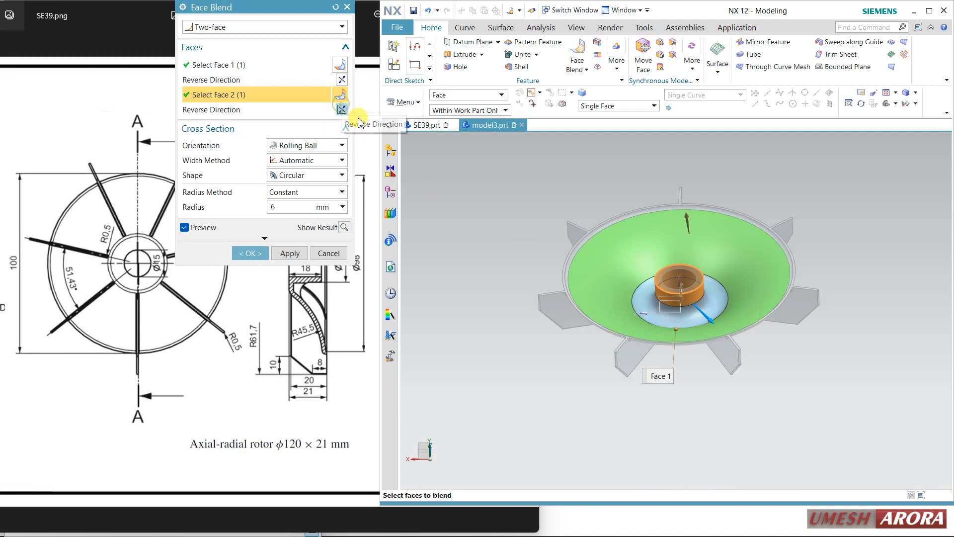
left_click(247, 252)
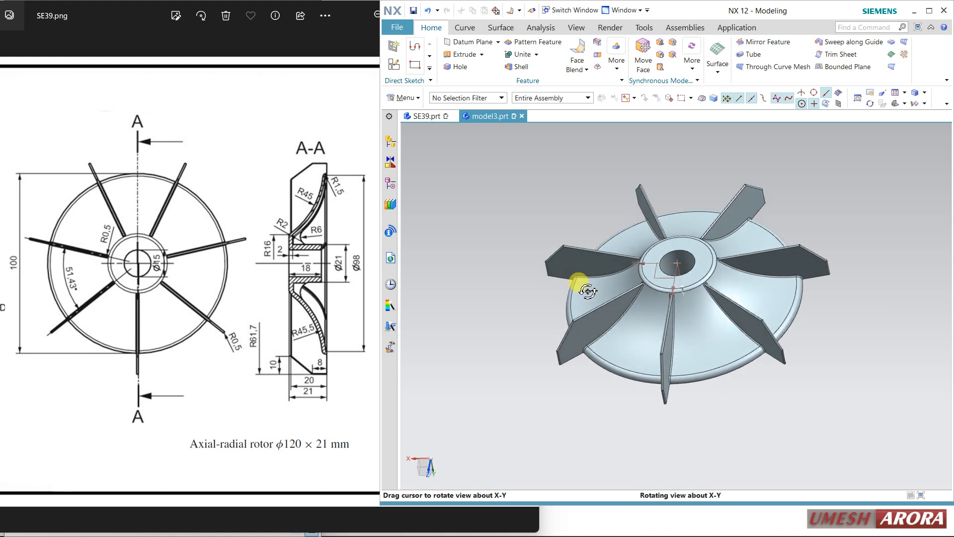
Step: Show the finished rotor in True Shading and browse the Global Materials gallery
left_click(663, 304)
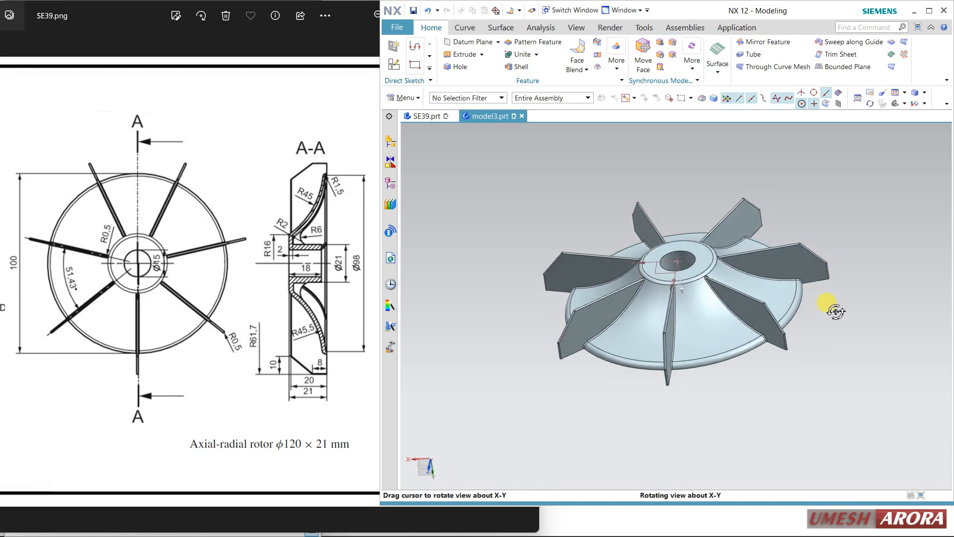
left_click(575, 28)
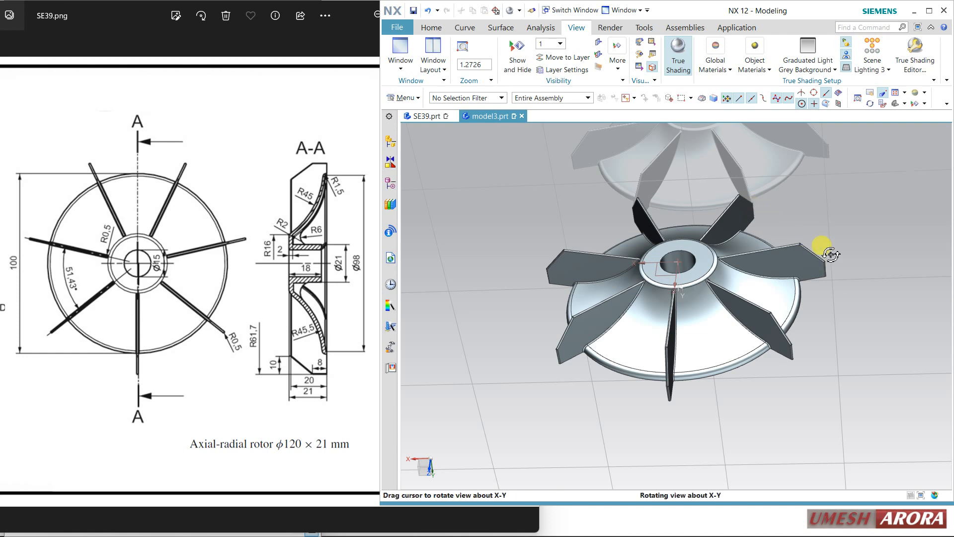
left_click(715, 55)
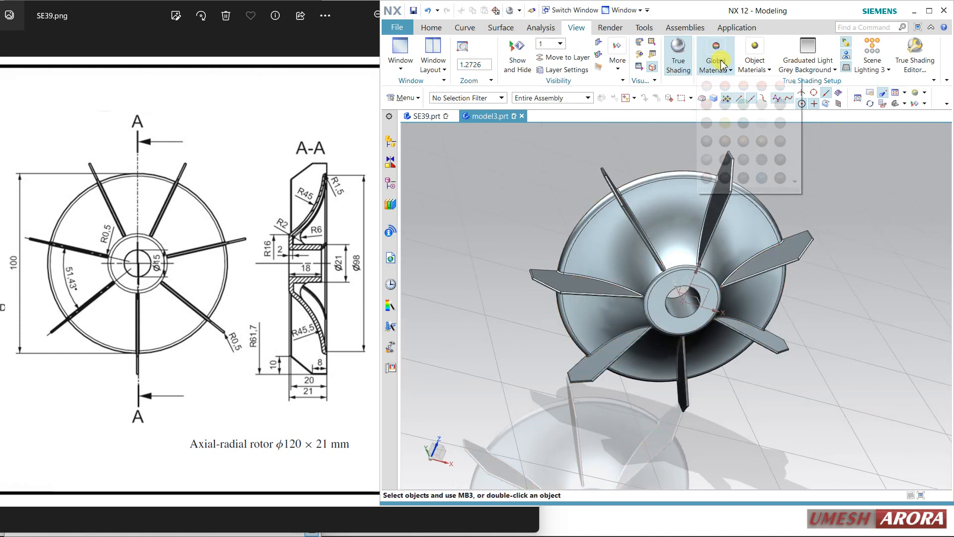